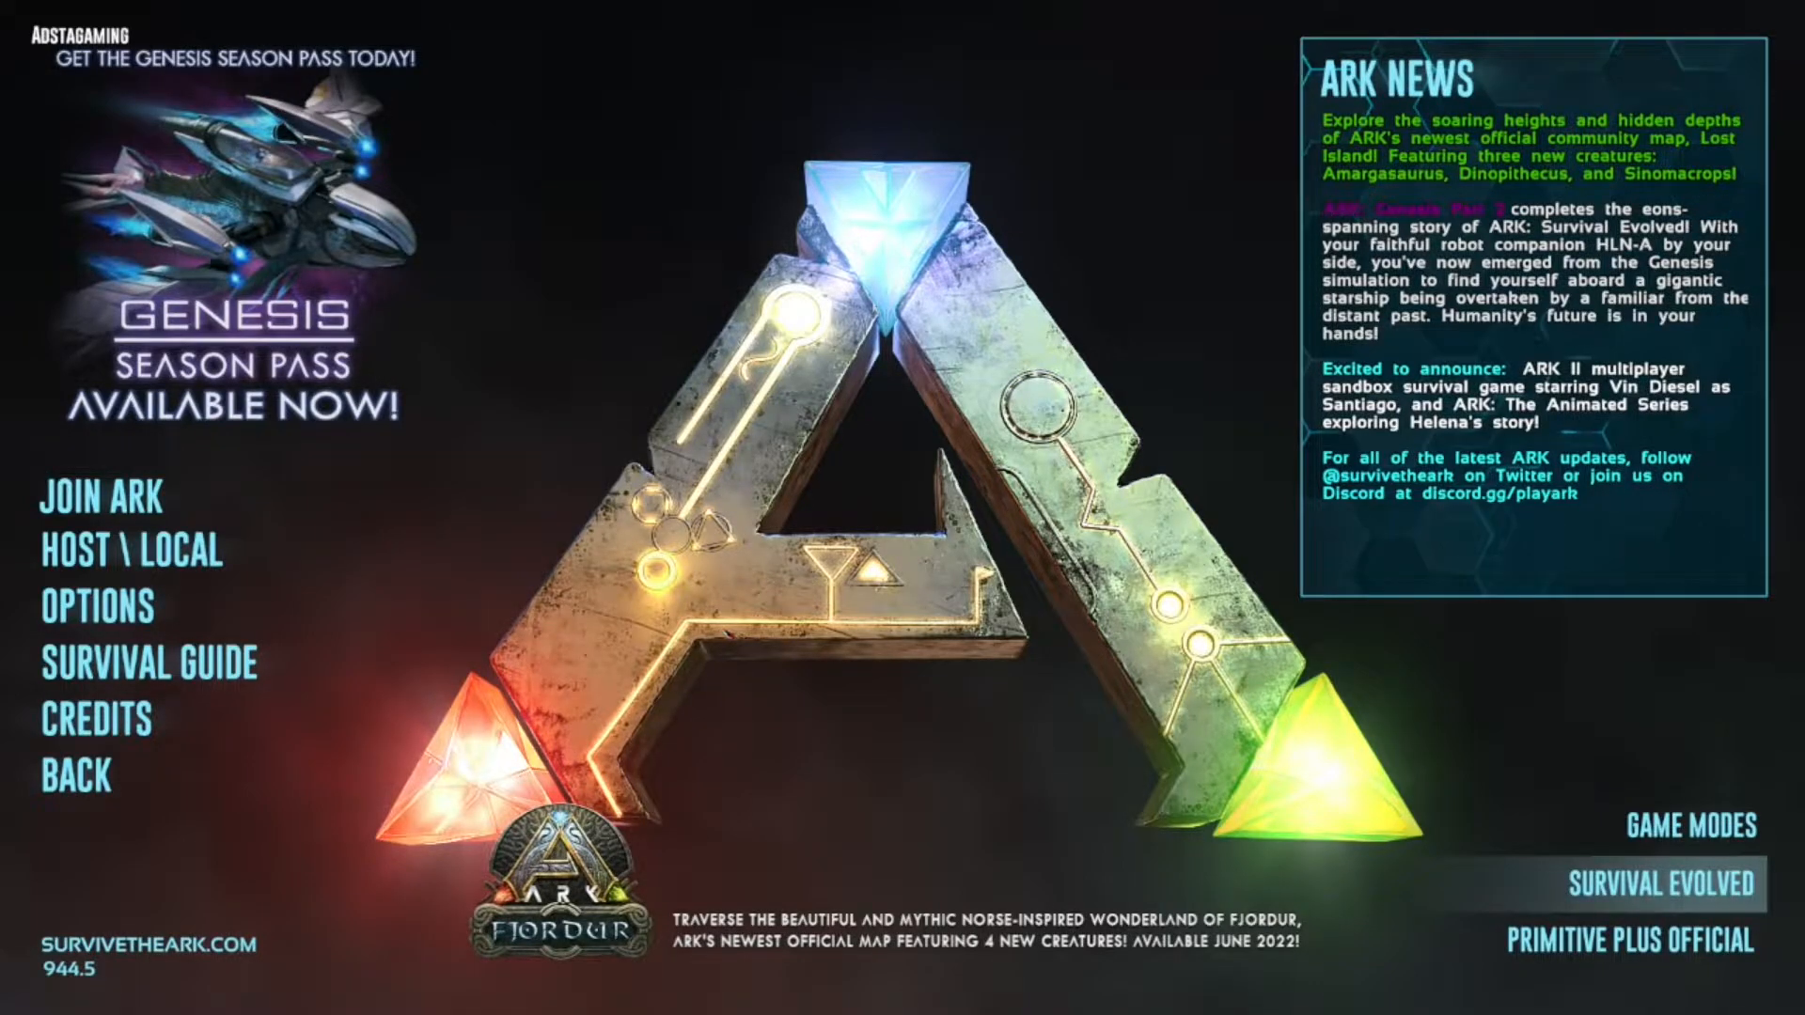
mouse_move(126, 549)
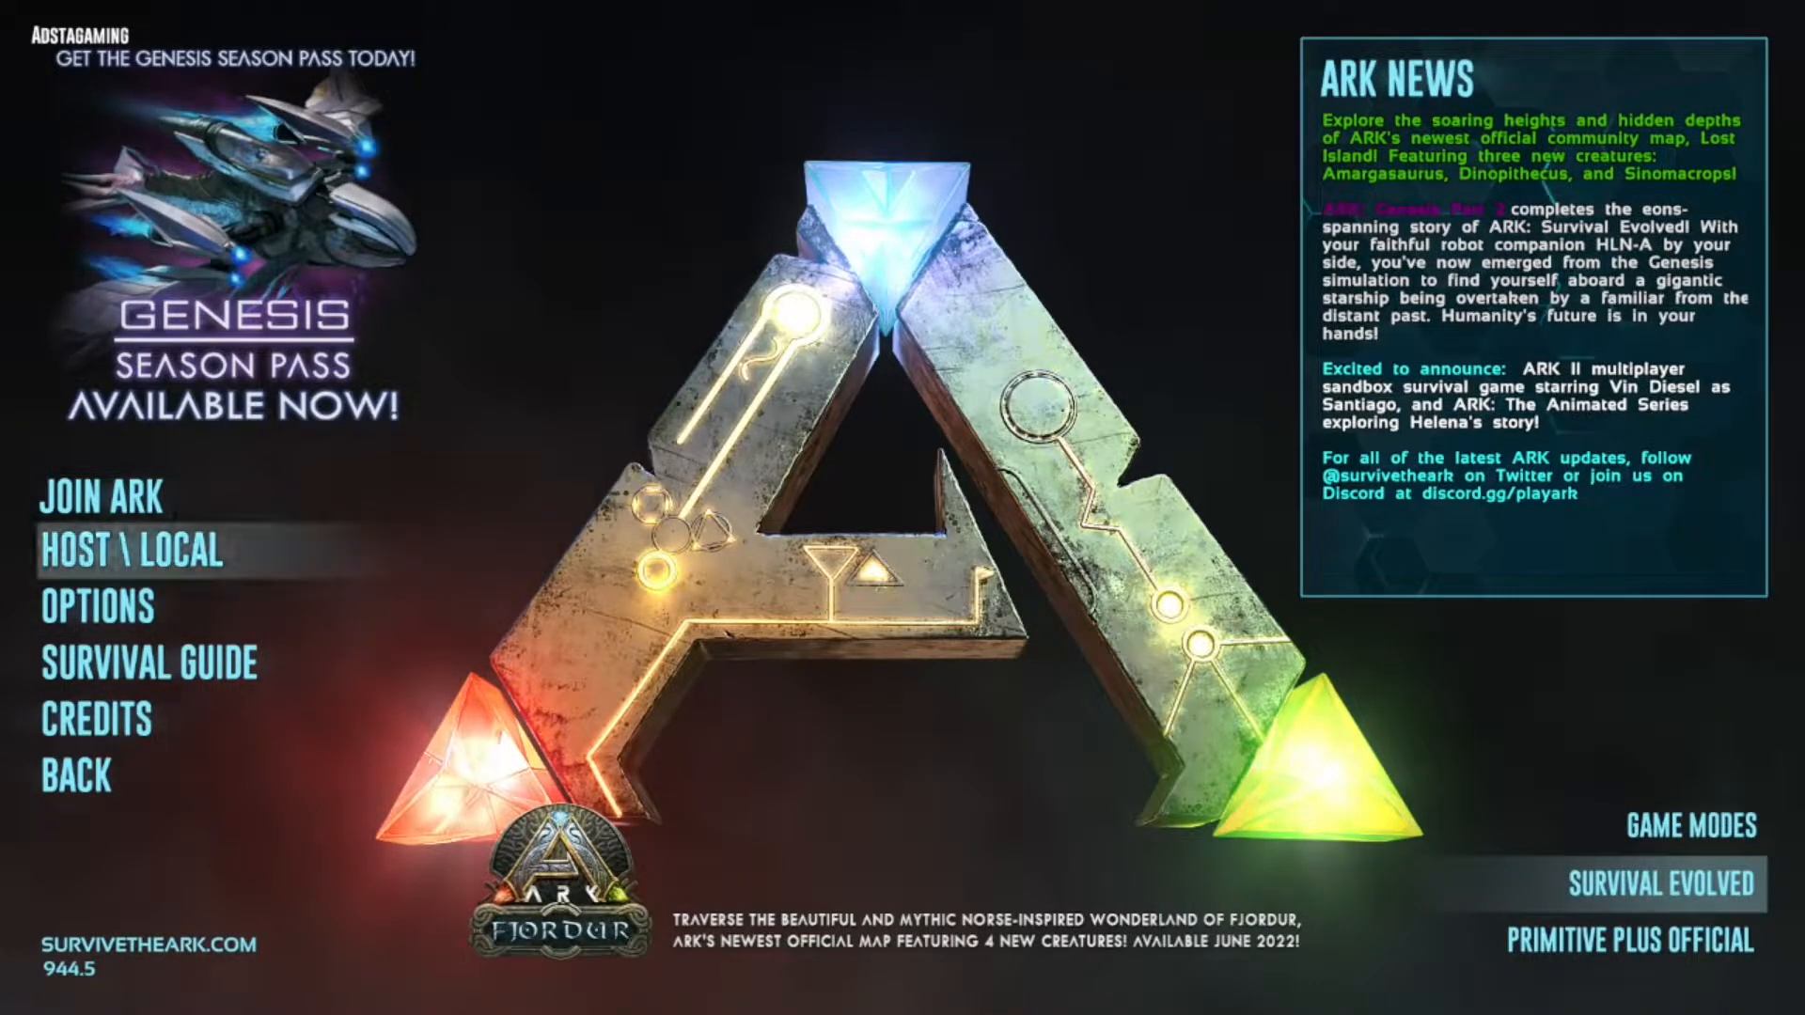
Enter Host \ Local setup and choose The Center under Custom Arks as the map.
click(131, 553)
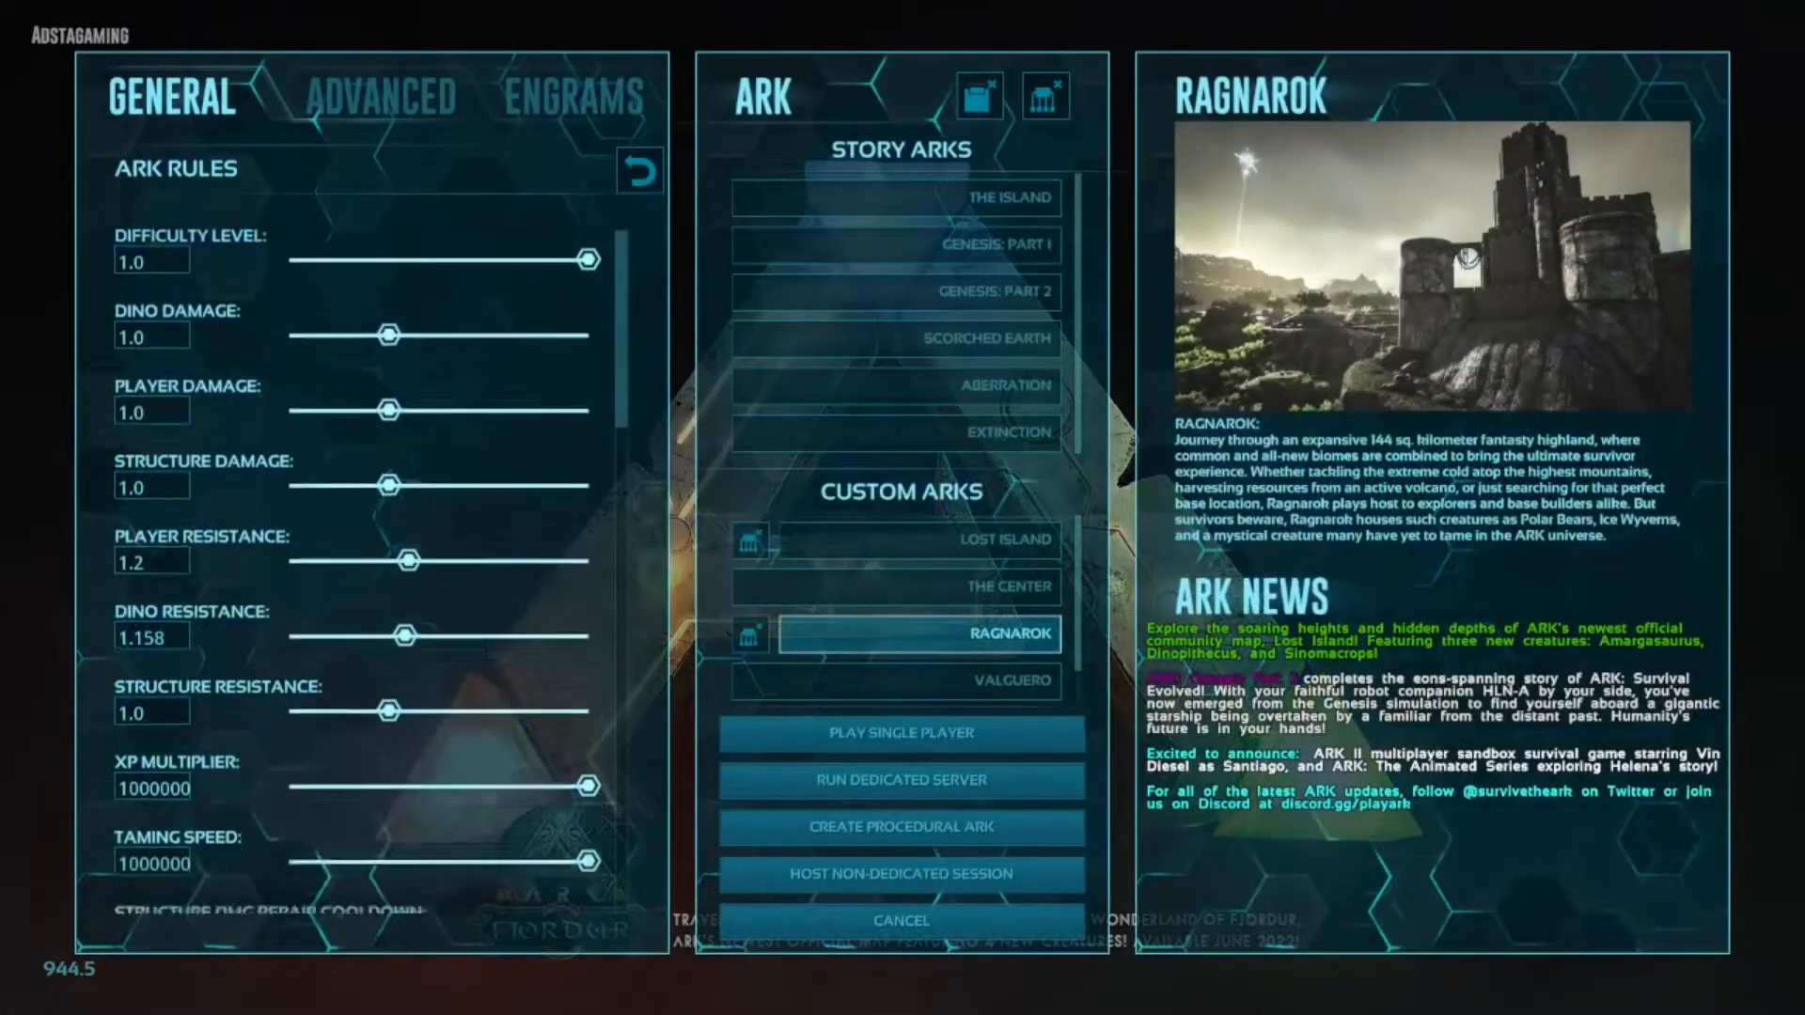
scroll(down, 3)
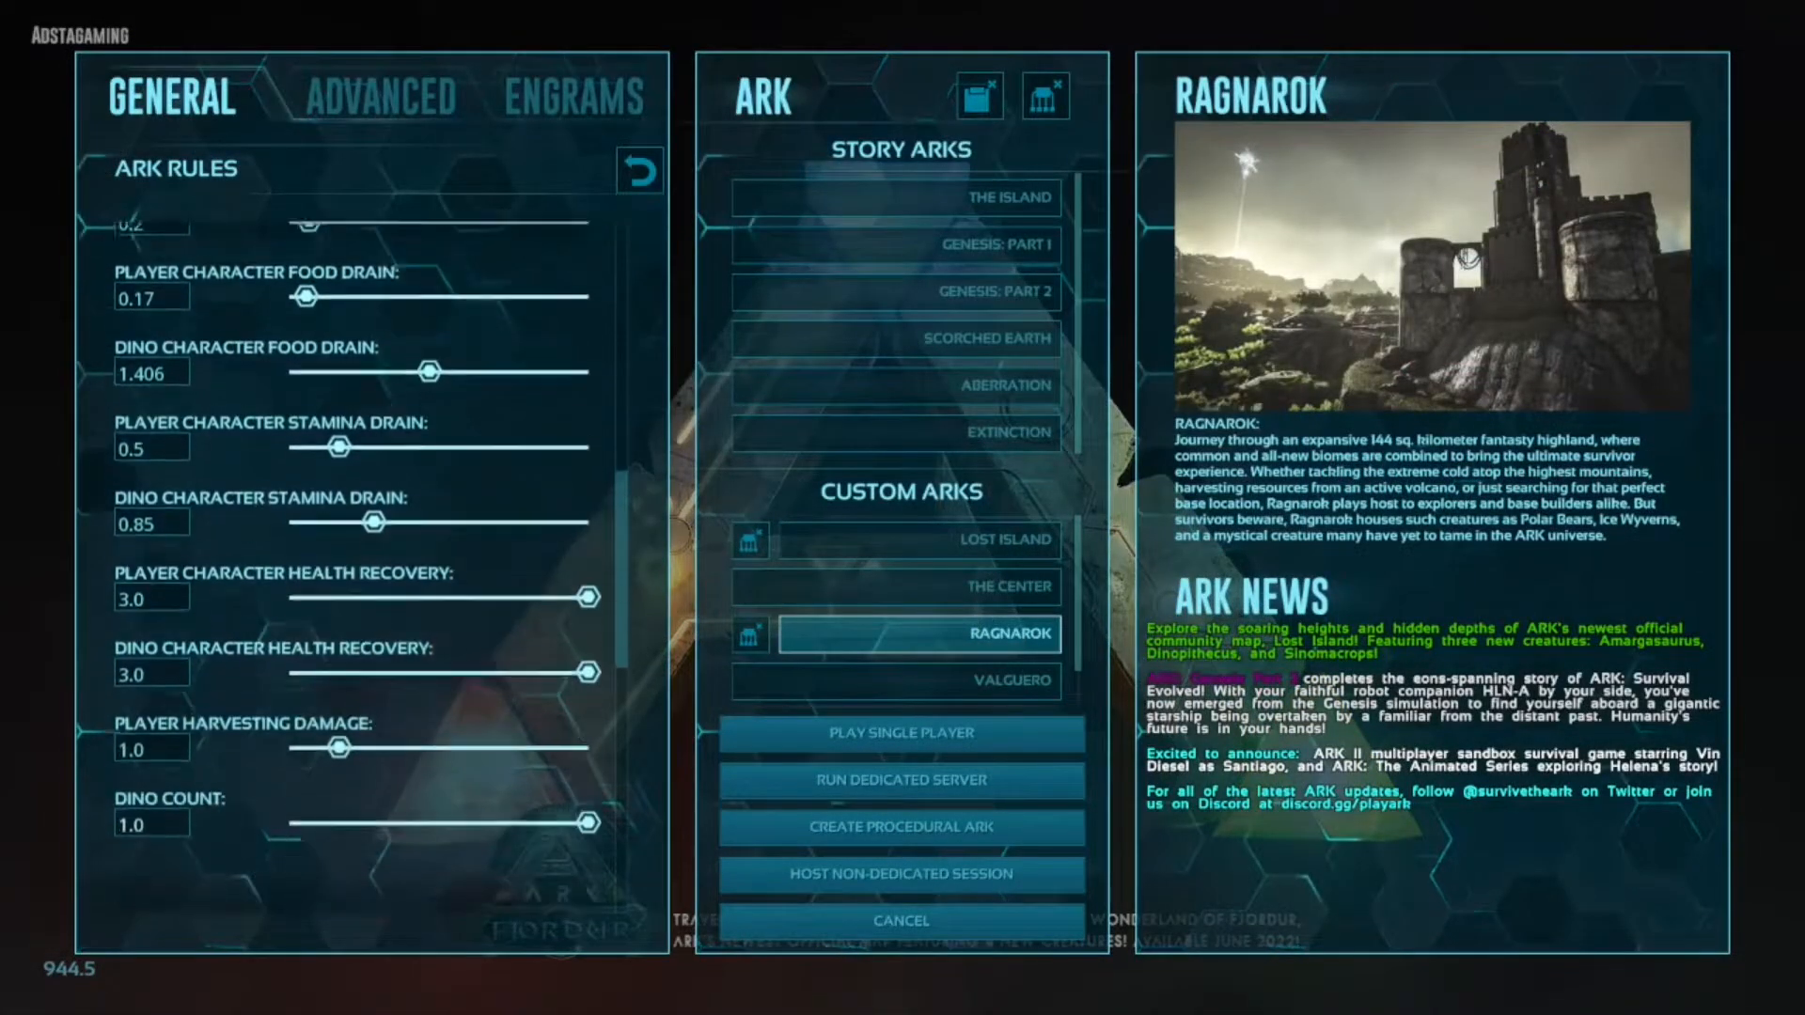
click(901, 586)
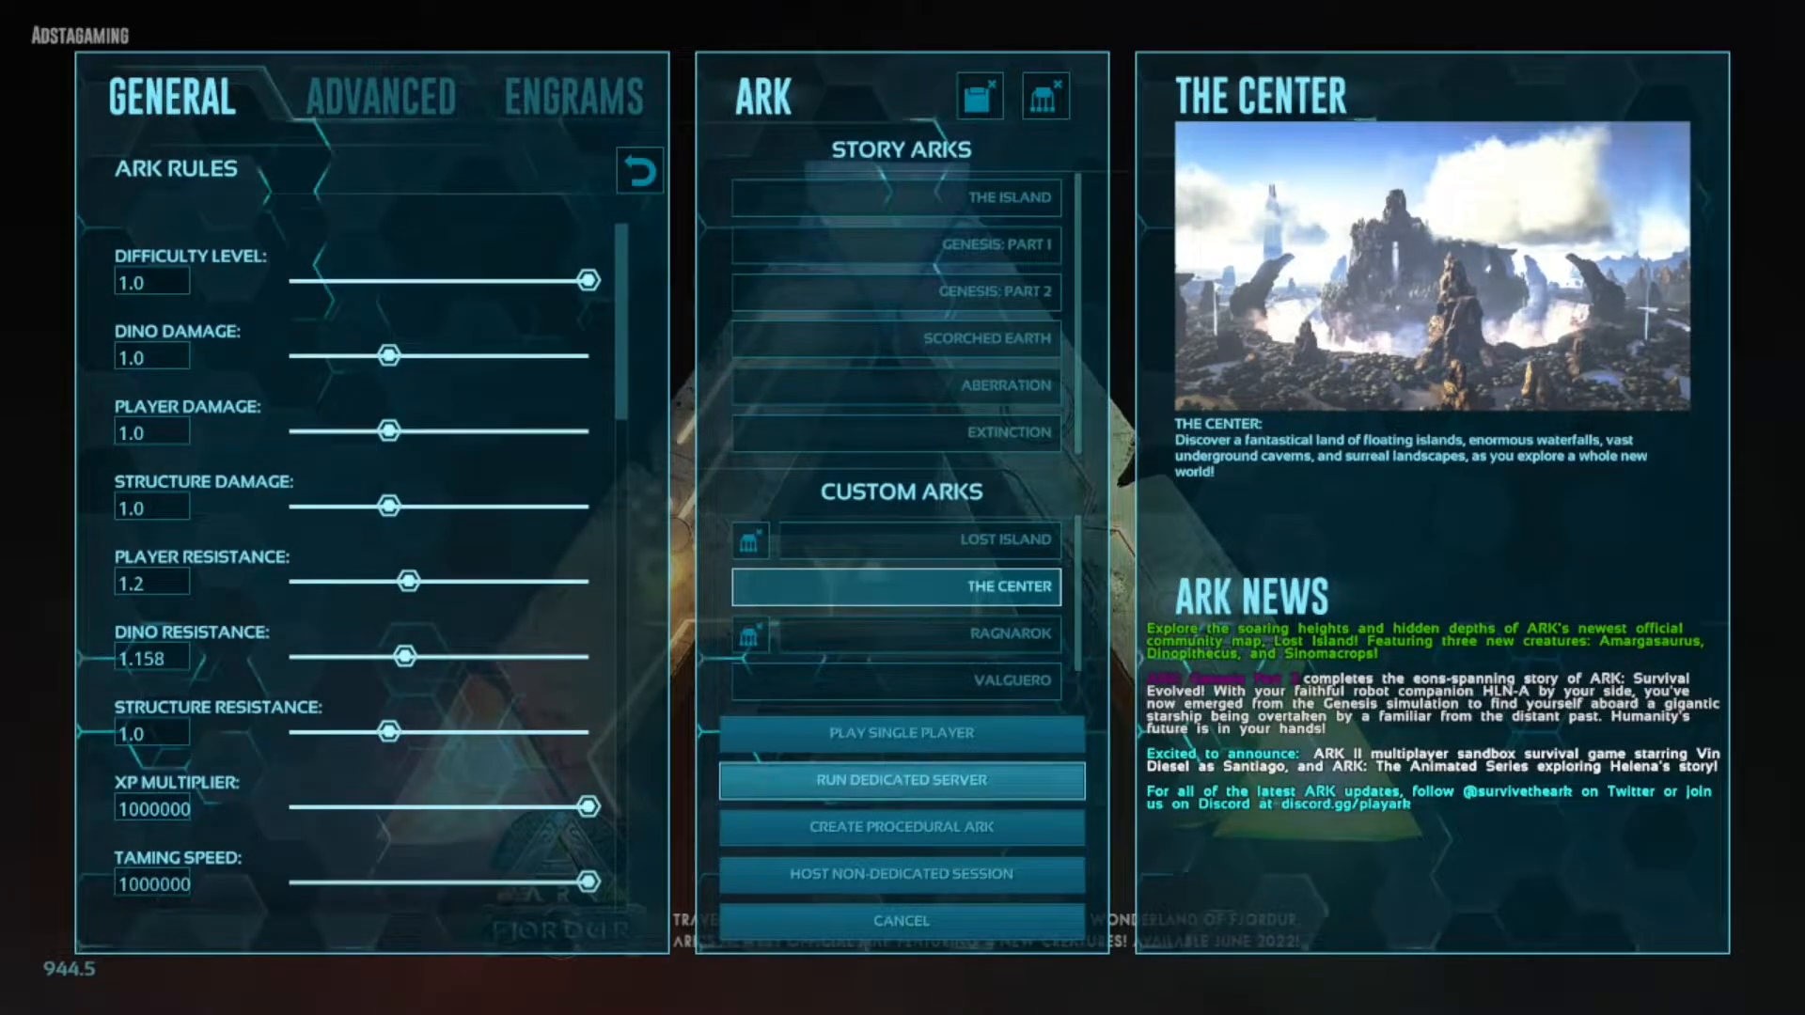
Start a dedicated server, enter an admin password and accept to launch the session.
click(901, 779)
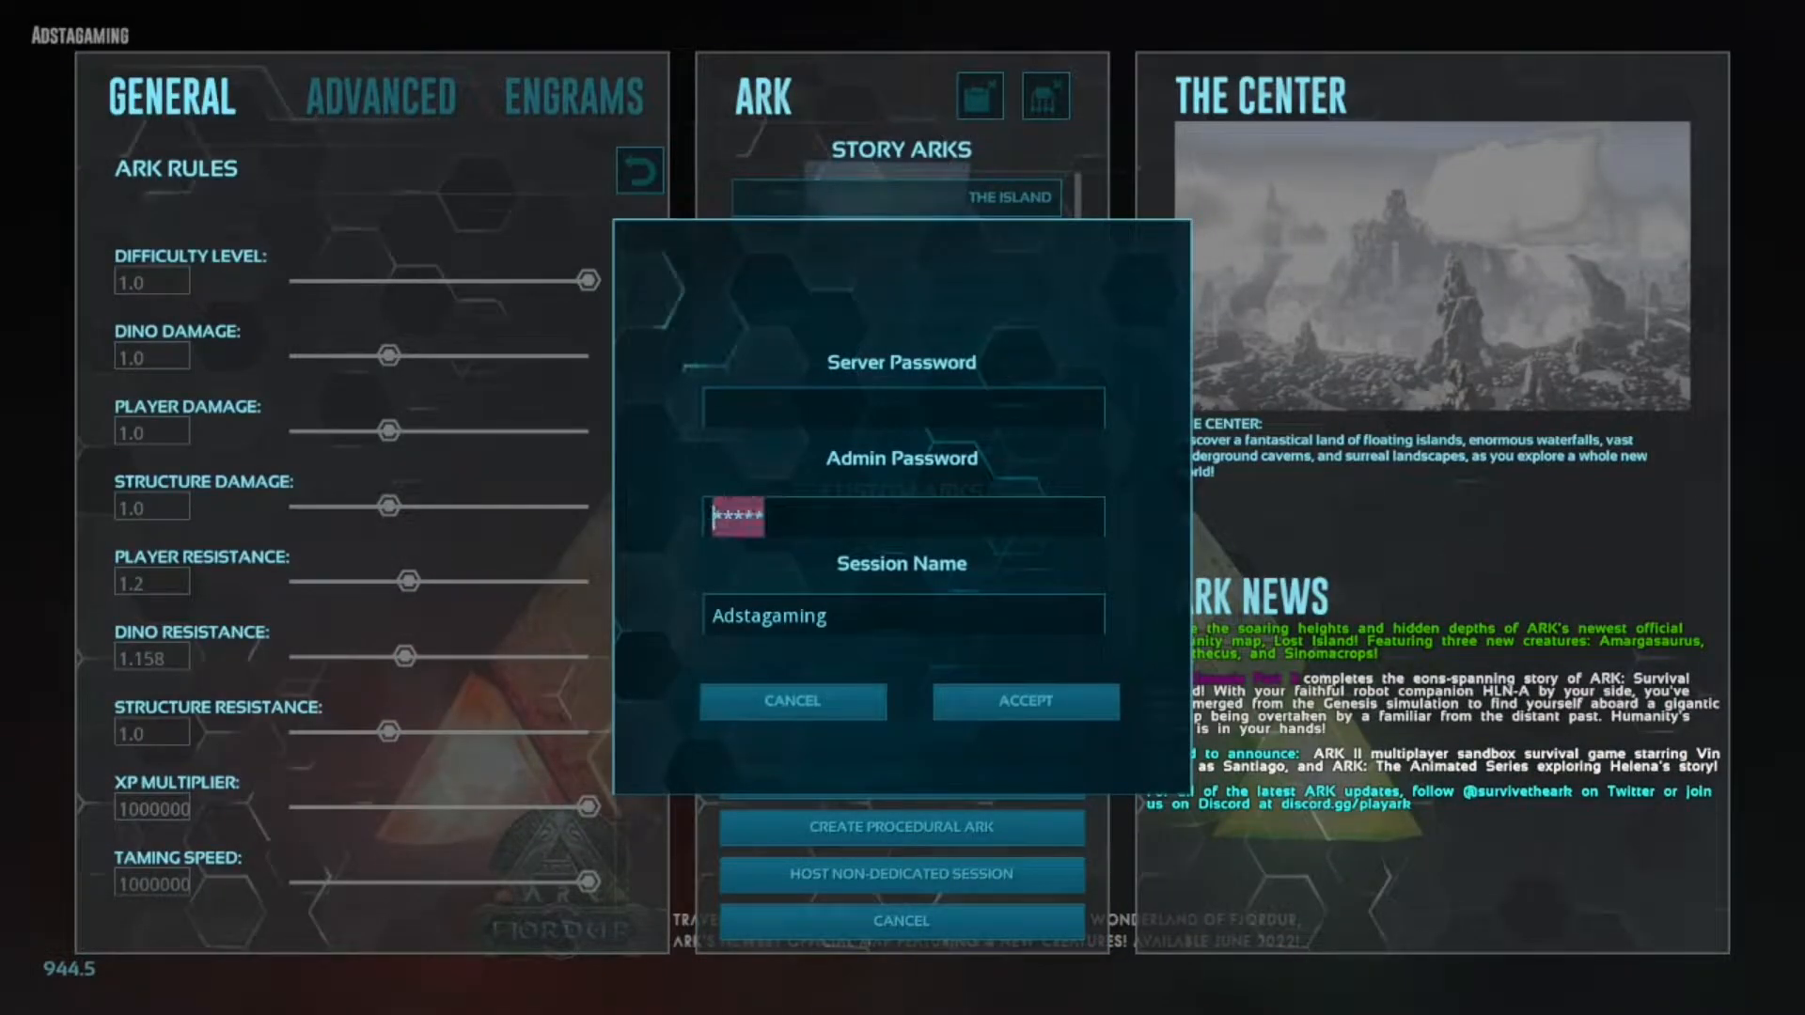
click(901, 409)
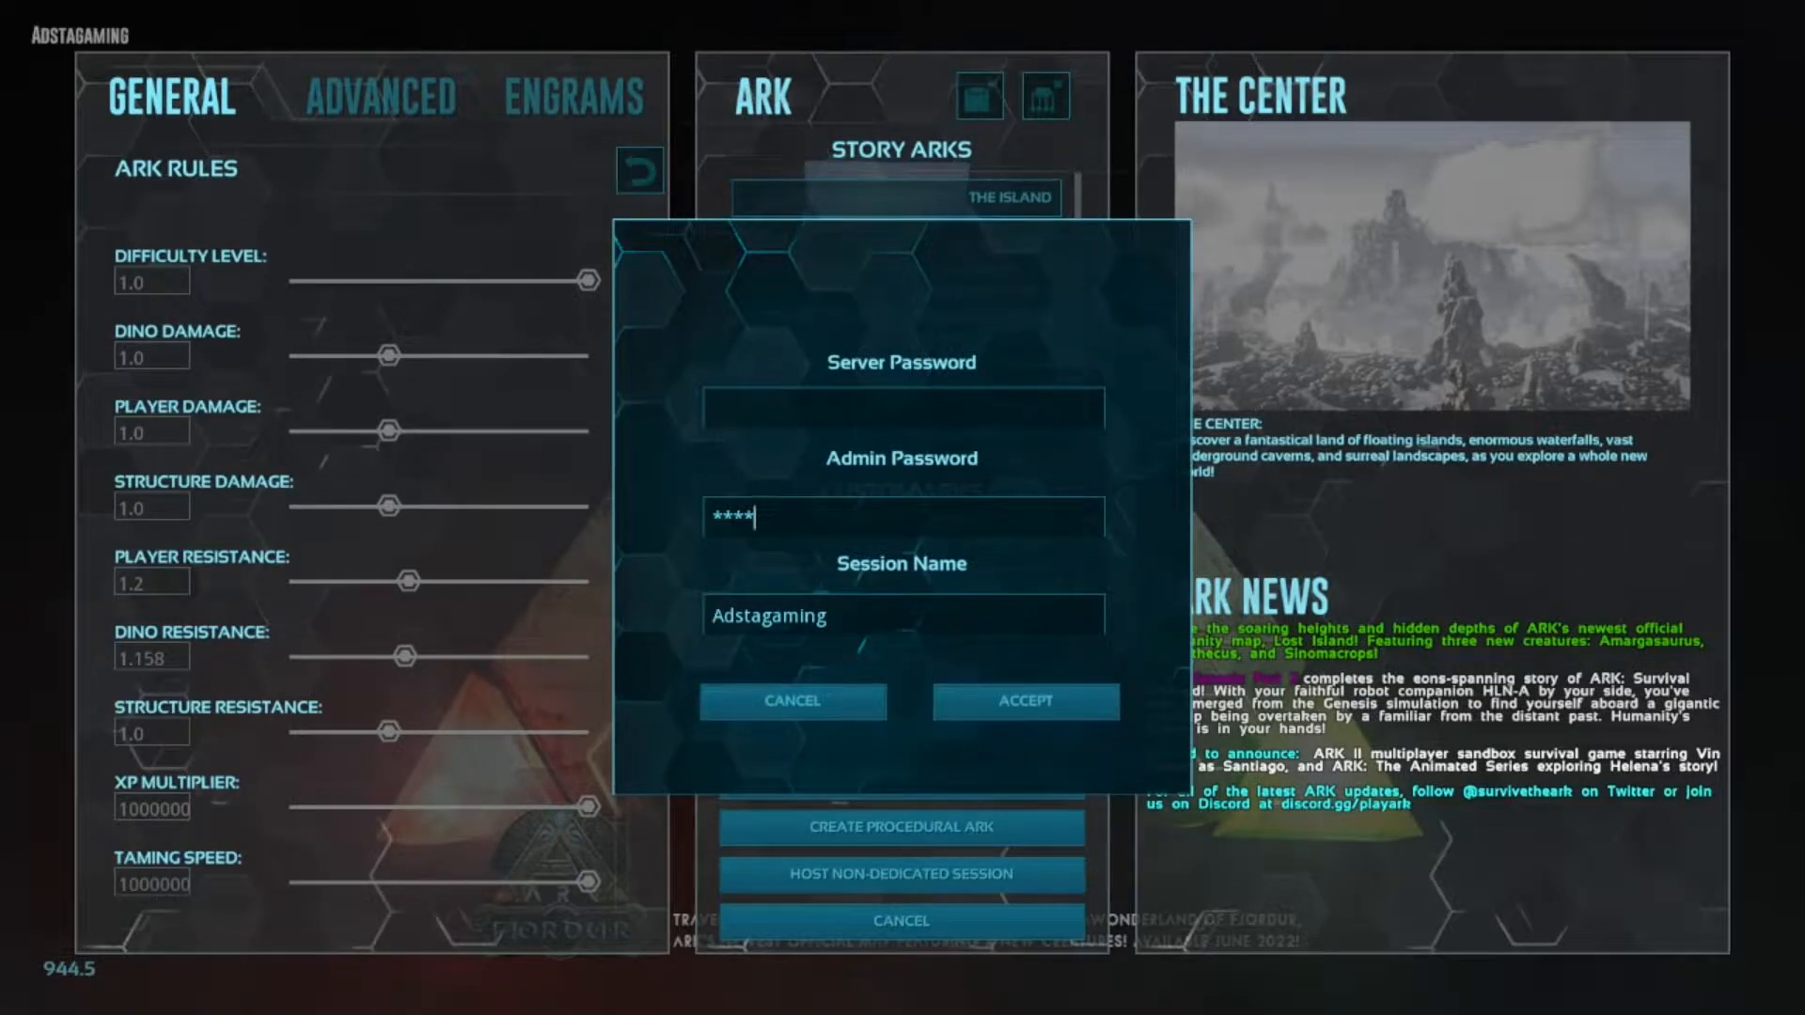
text(*)
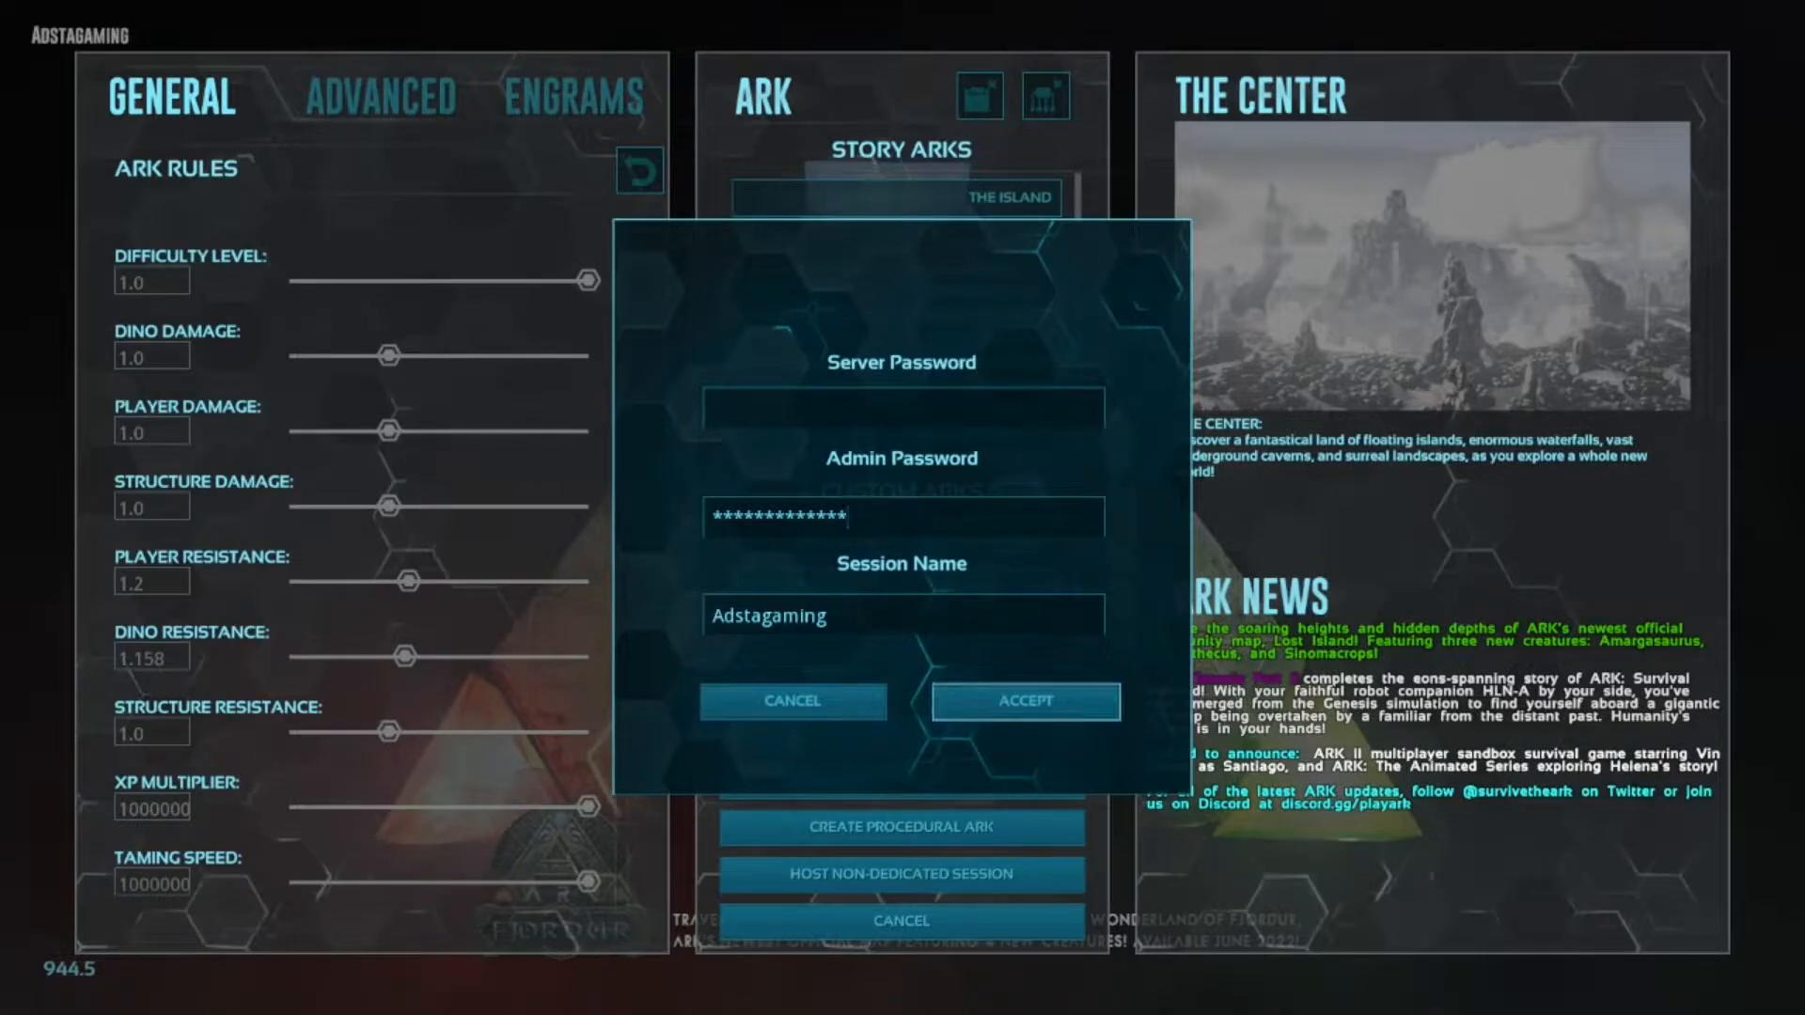
click(792, 701)
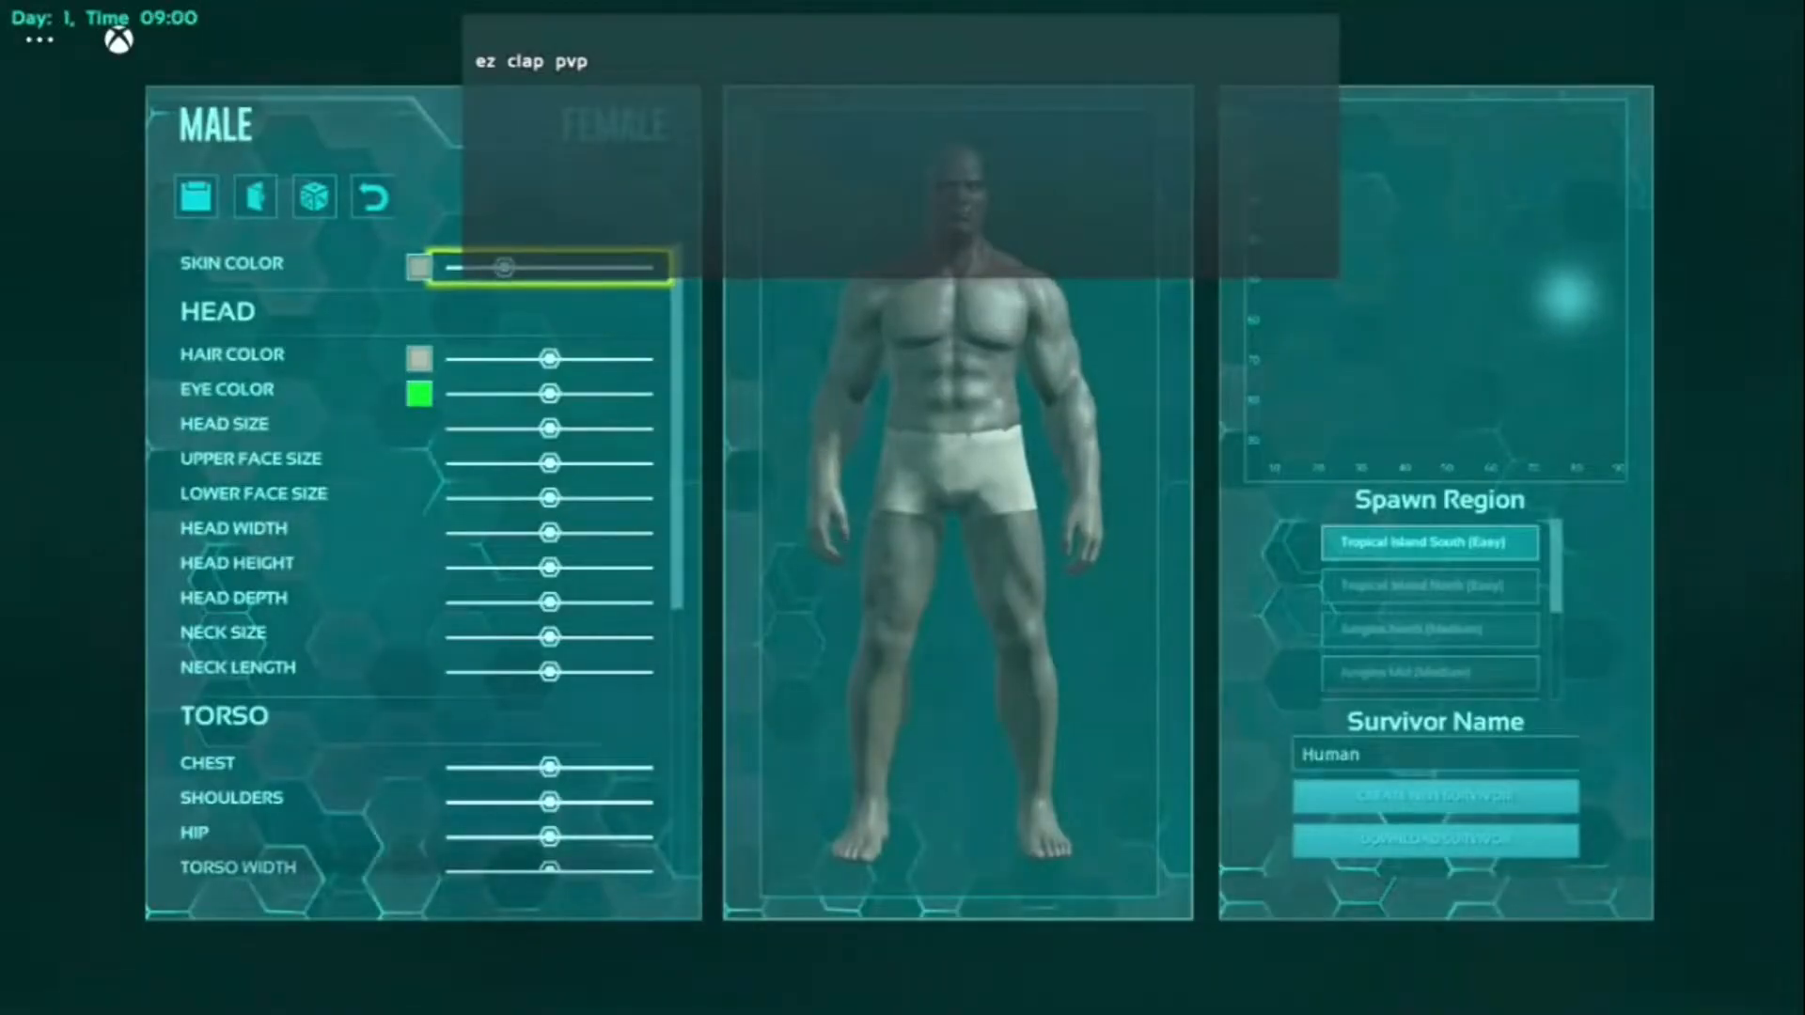
Load the saved character preset and create the new survivor to spawn in.
click(372, 197)
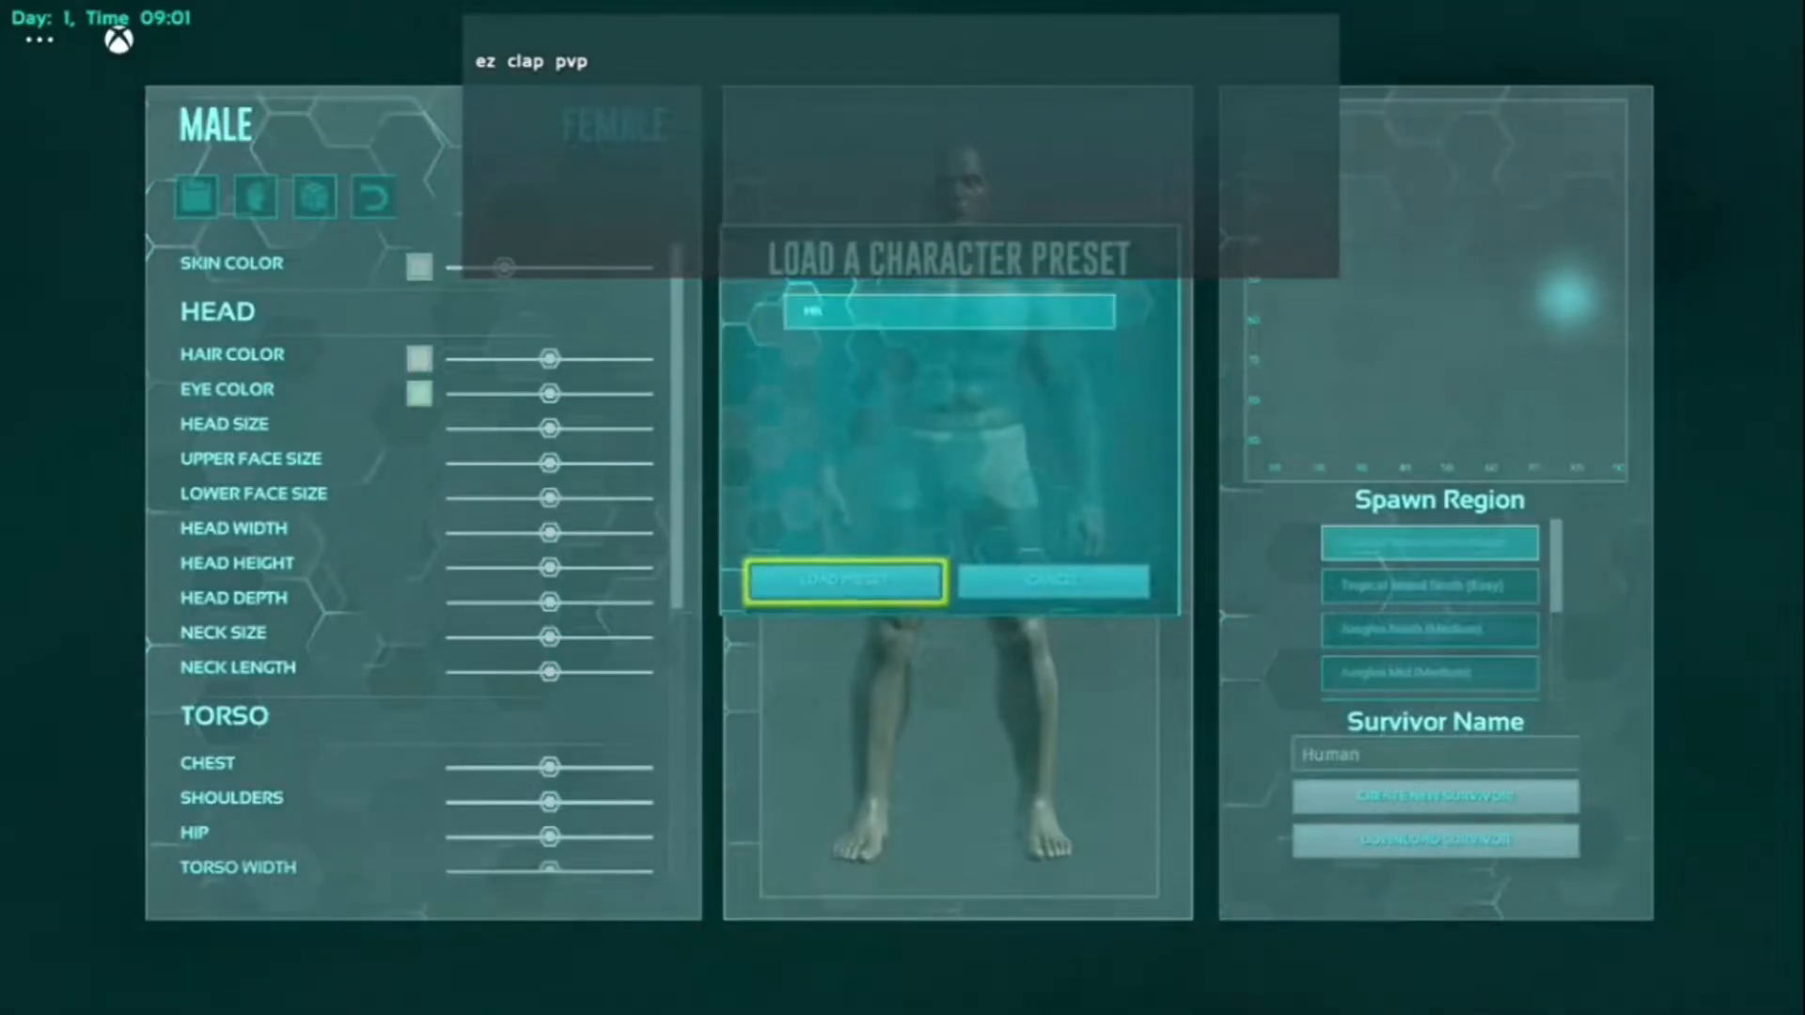
click(846, 581)
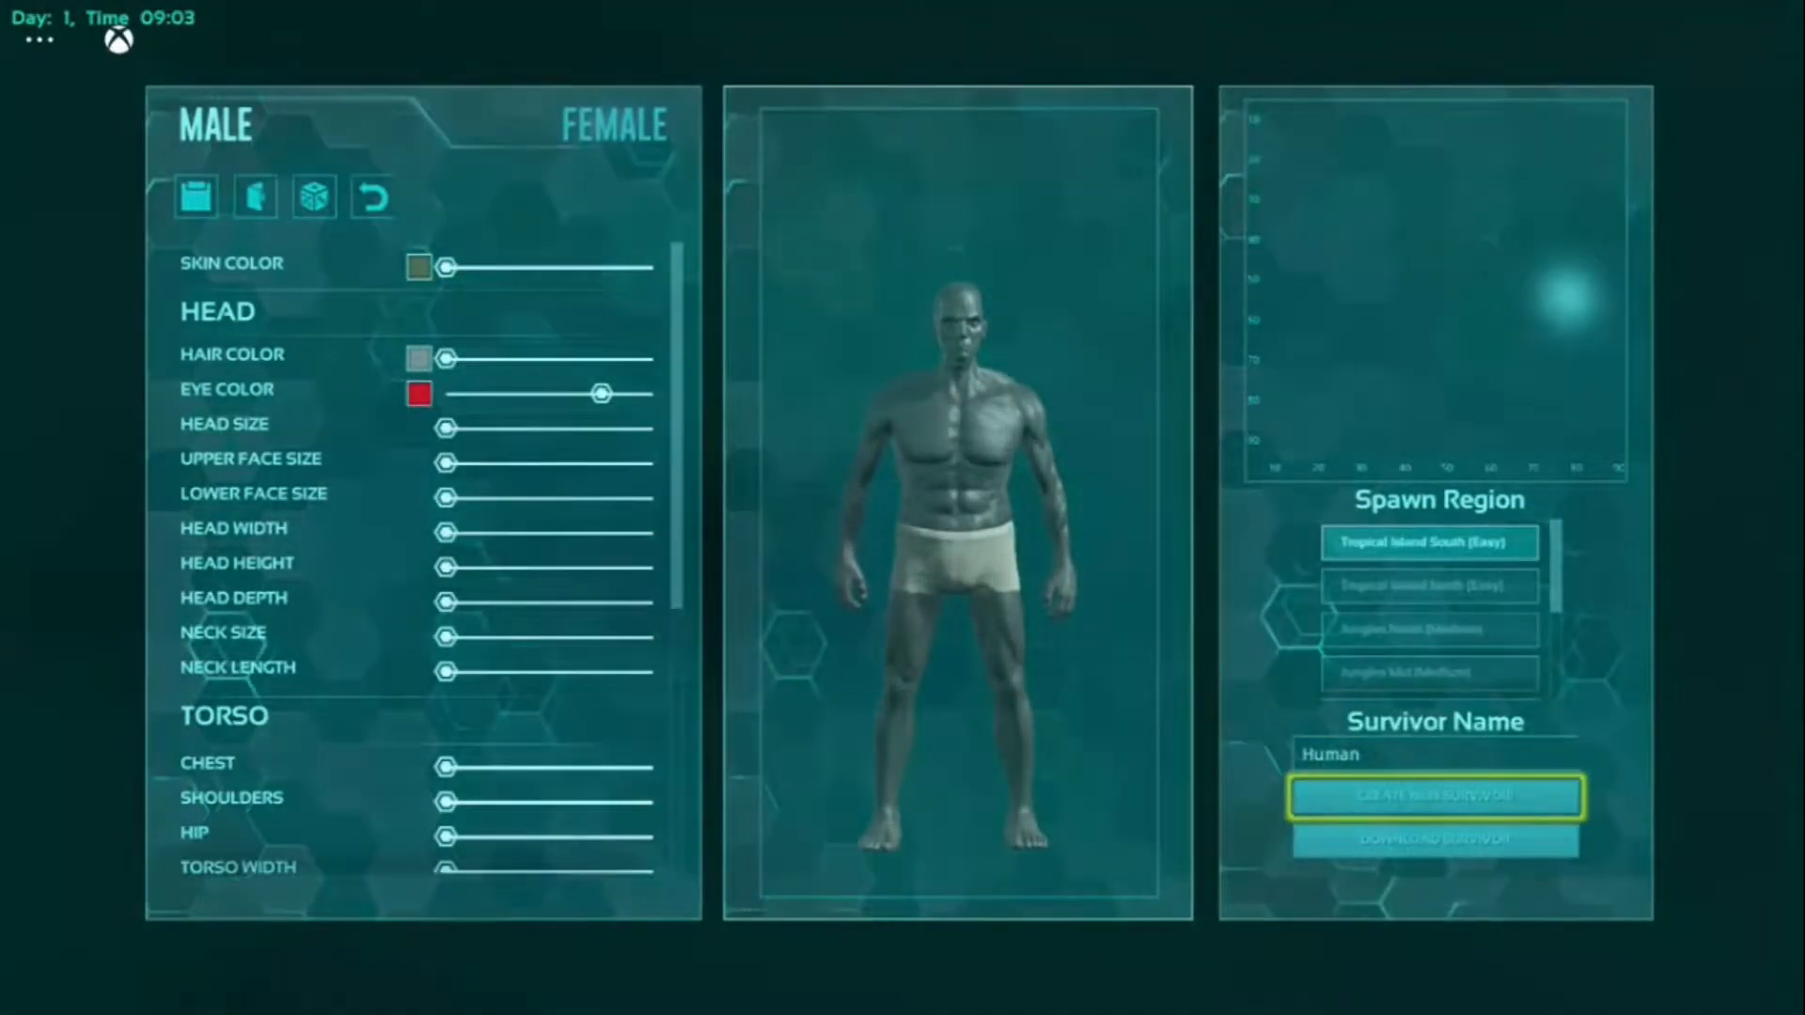
click(1434, 795)
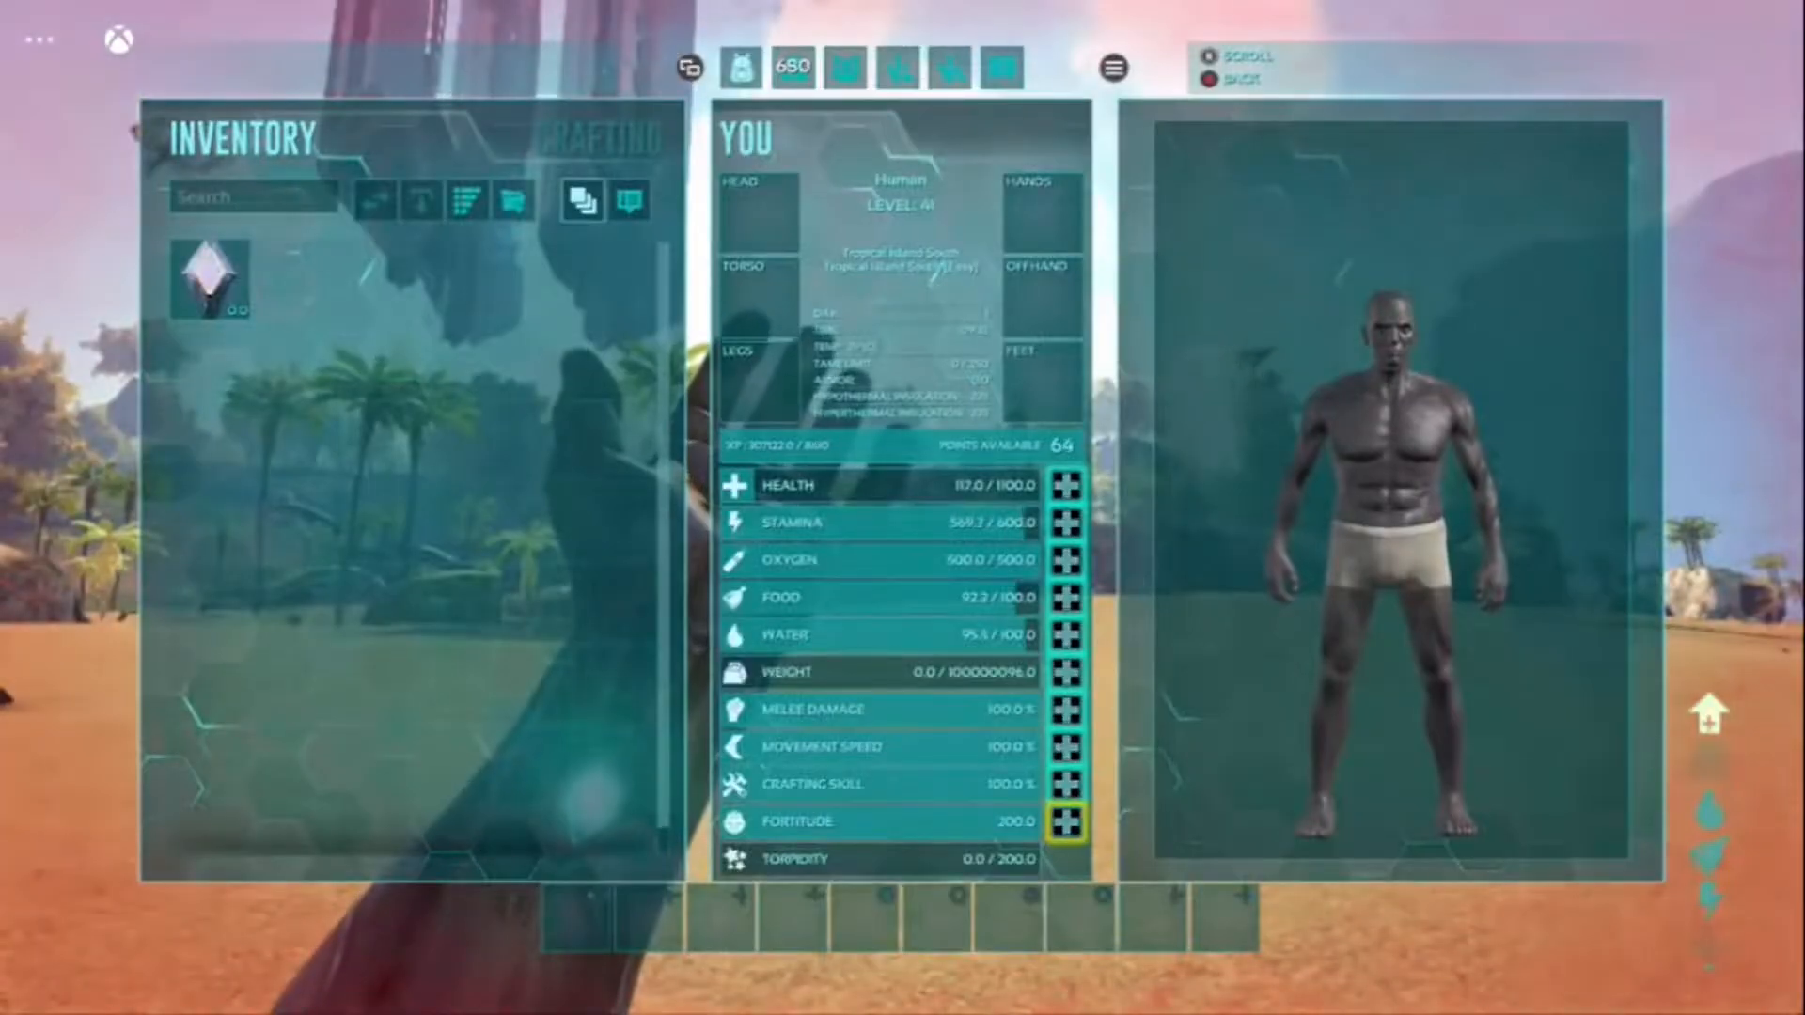
Spend points on Fortitude, Crafting Skill, Movement Speed twice and Melee Damage twice.
click(1065, 784)
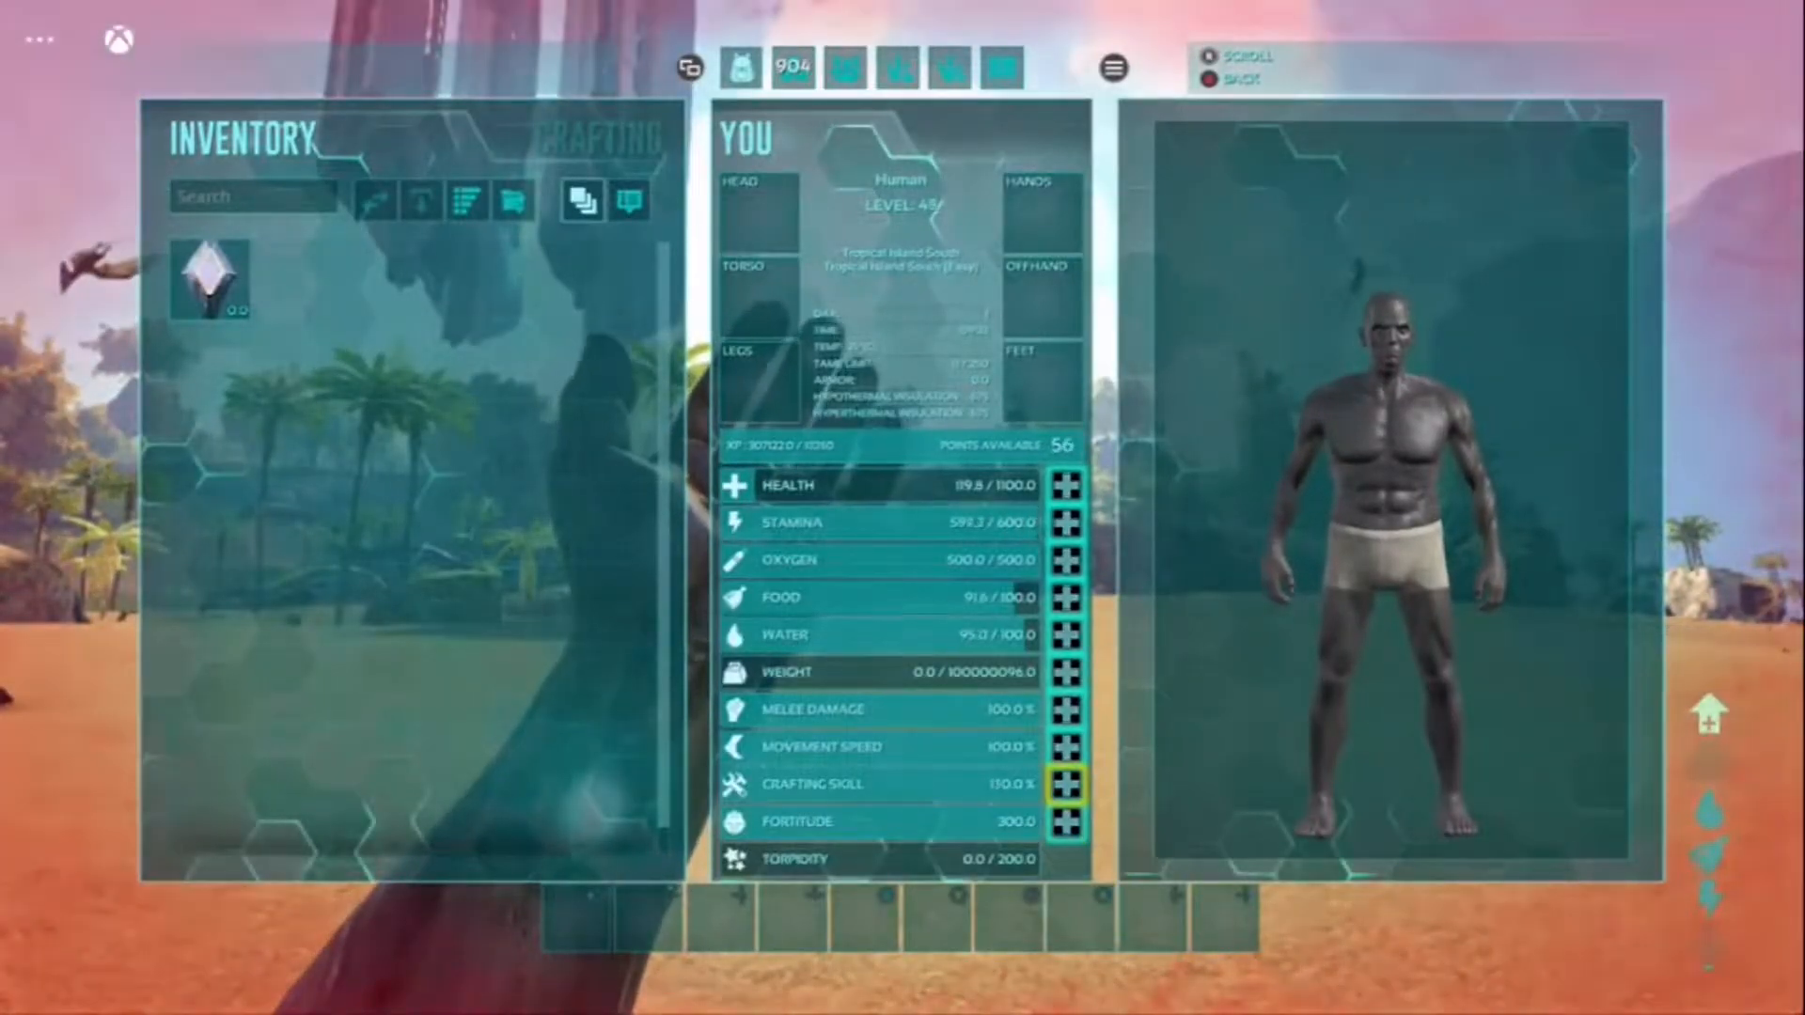
click(1061, 746)
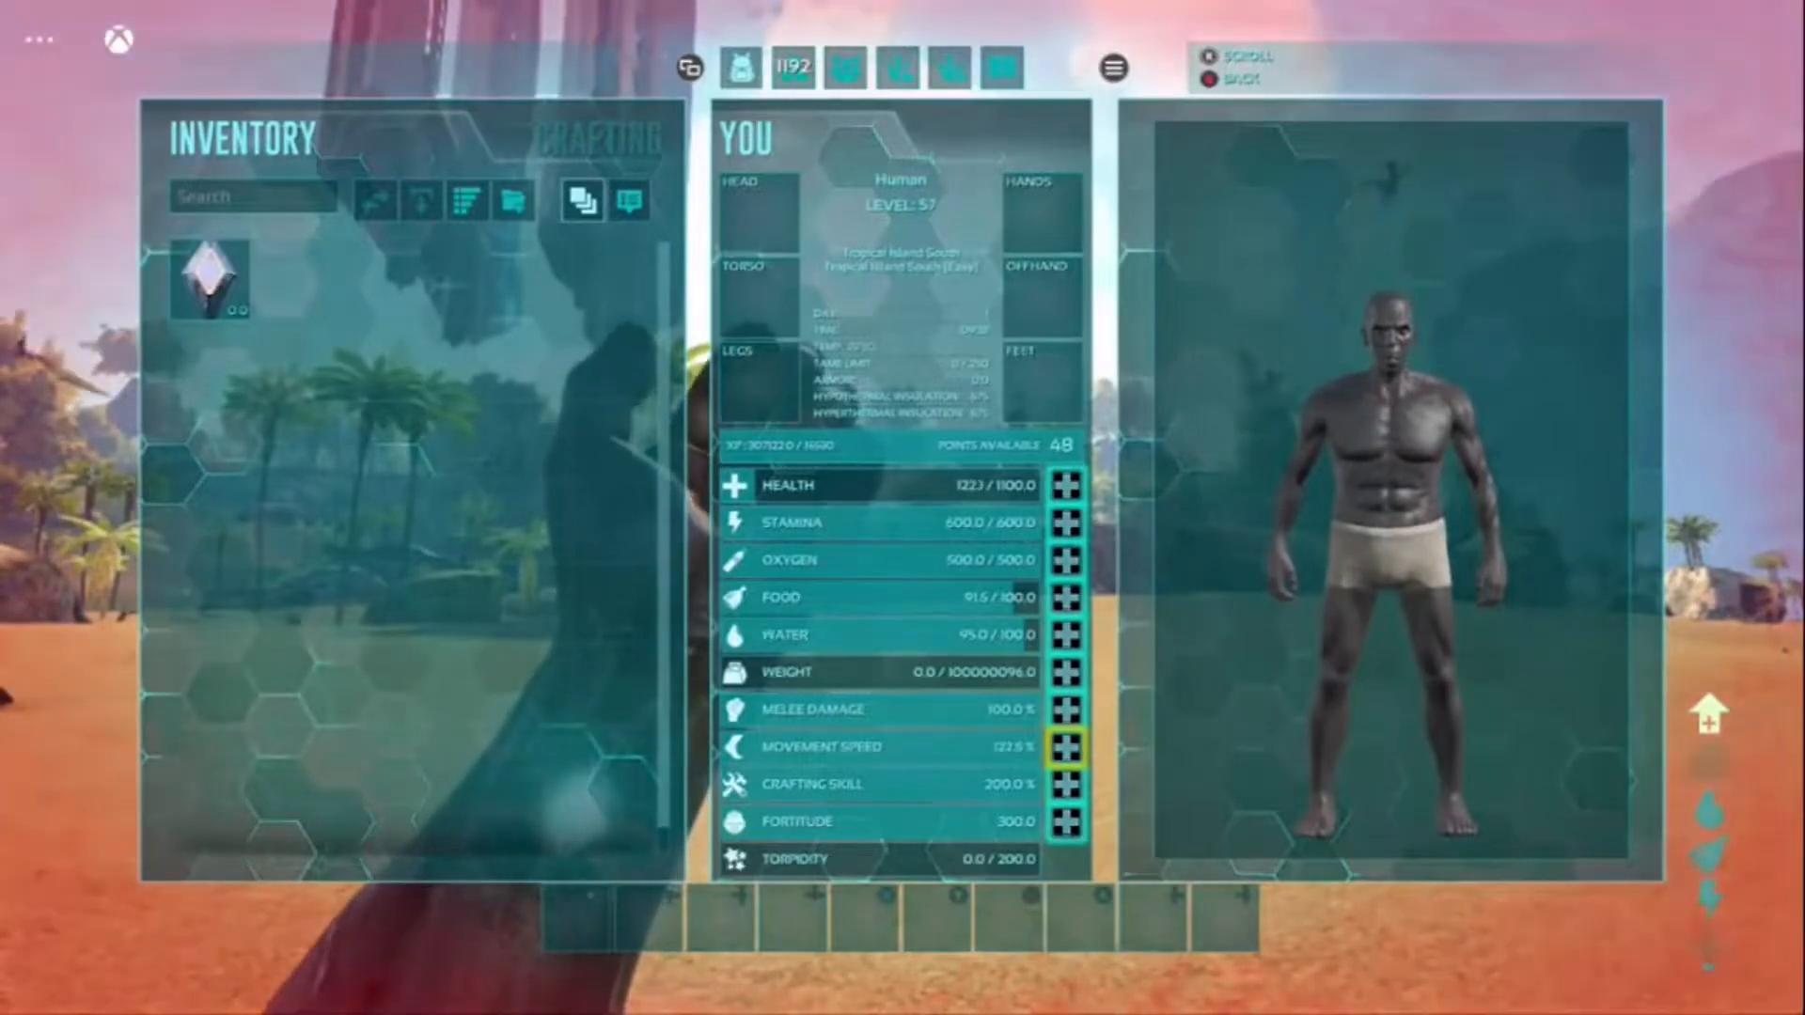
click(1062, 746)
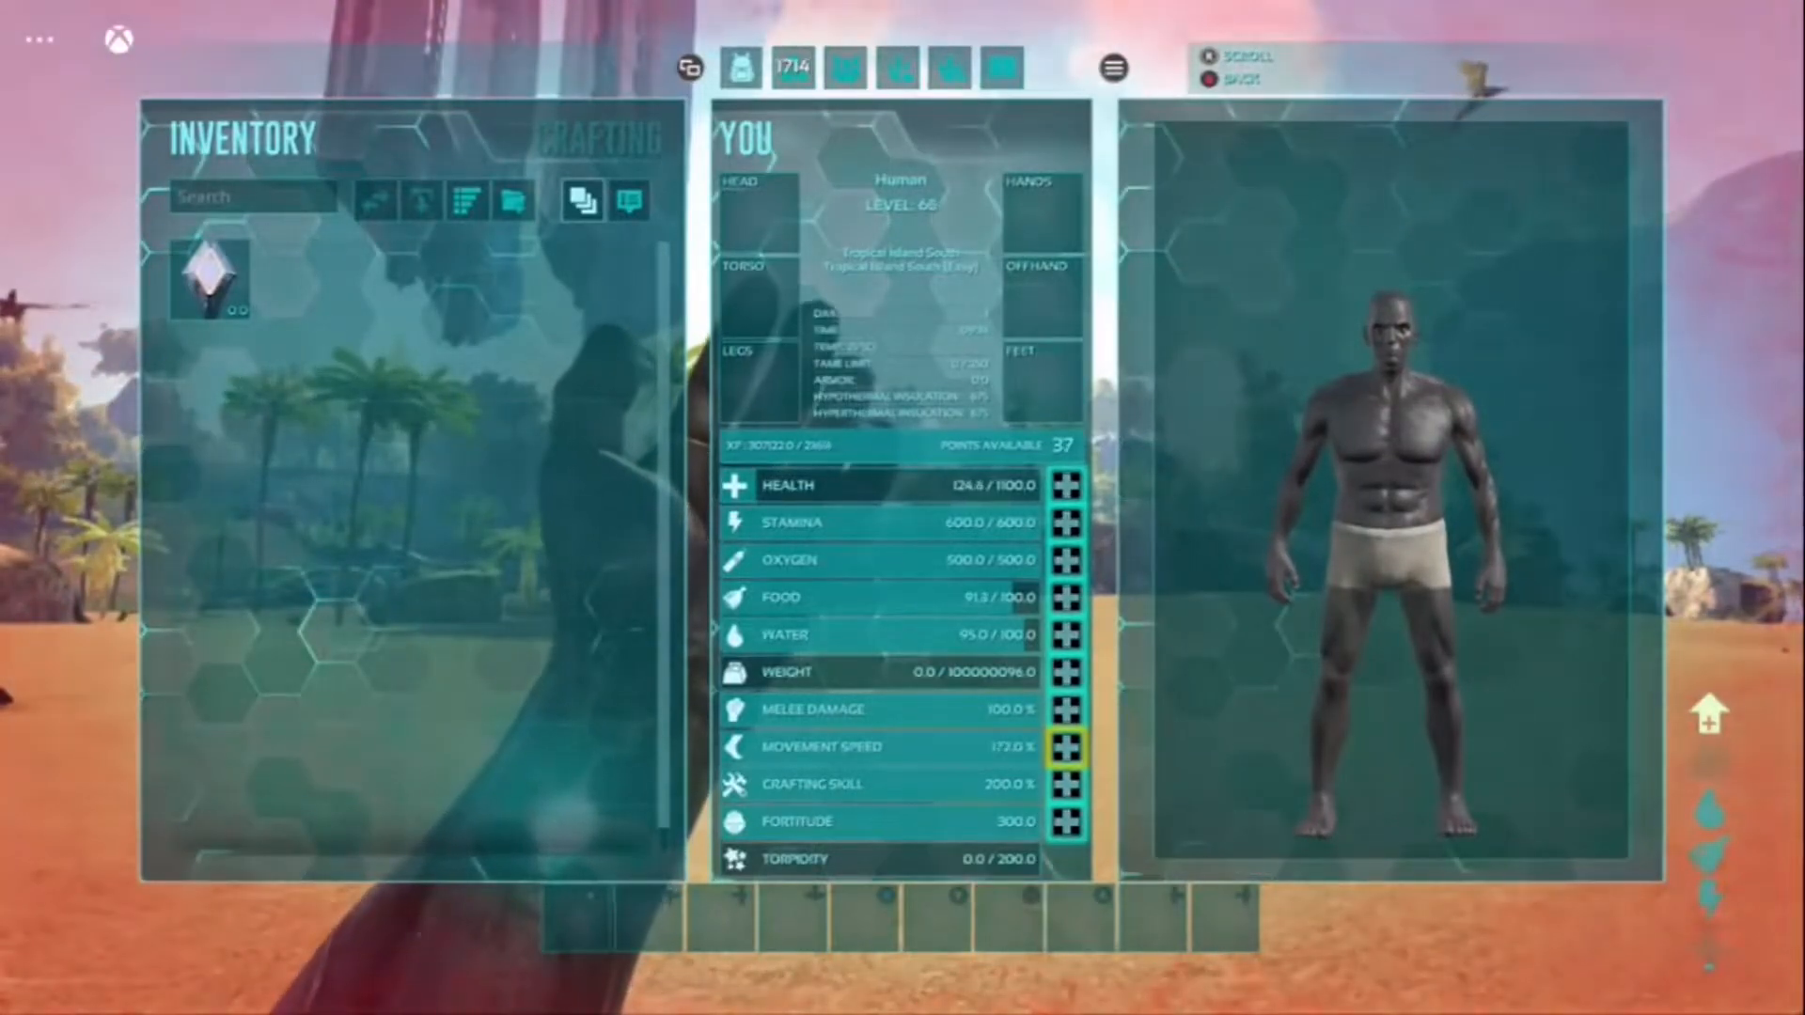
click(1064, 746)
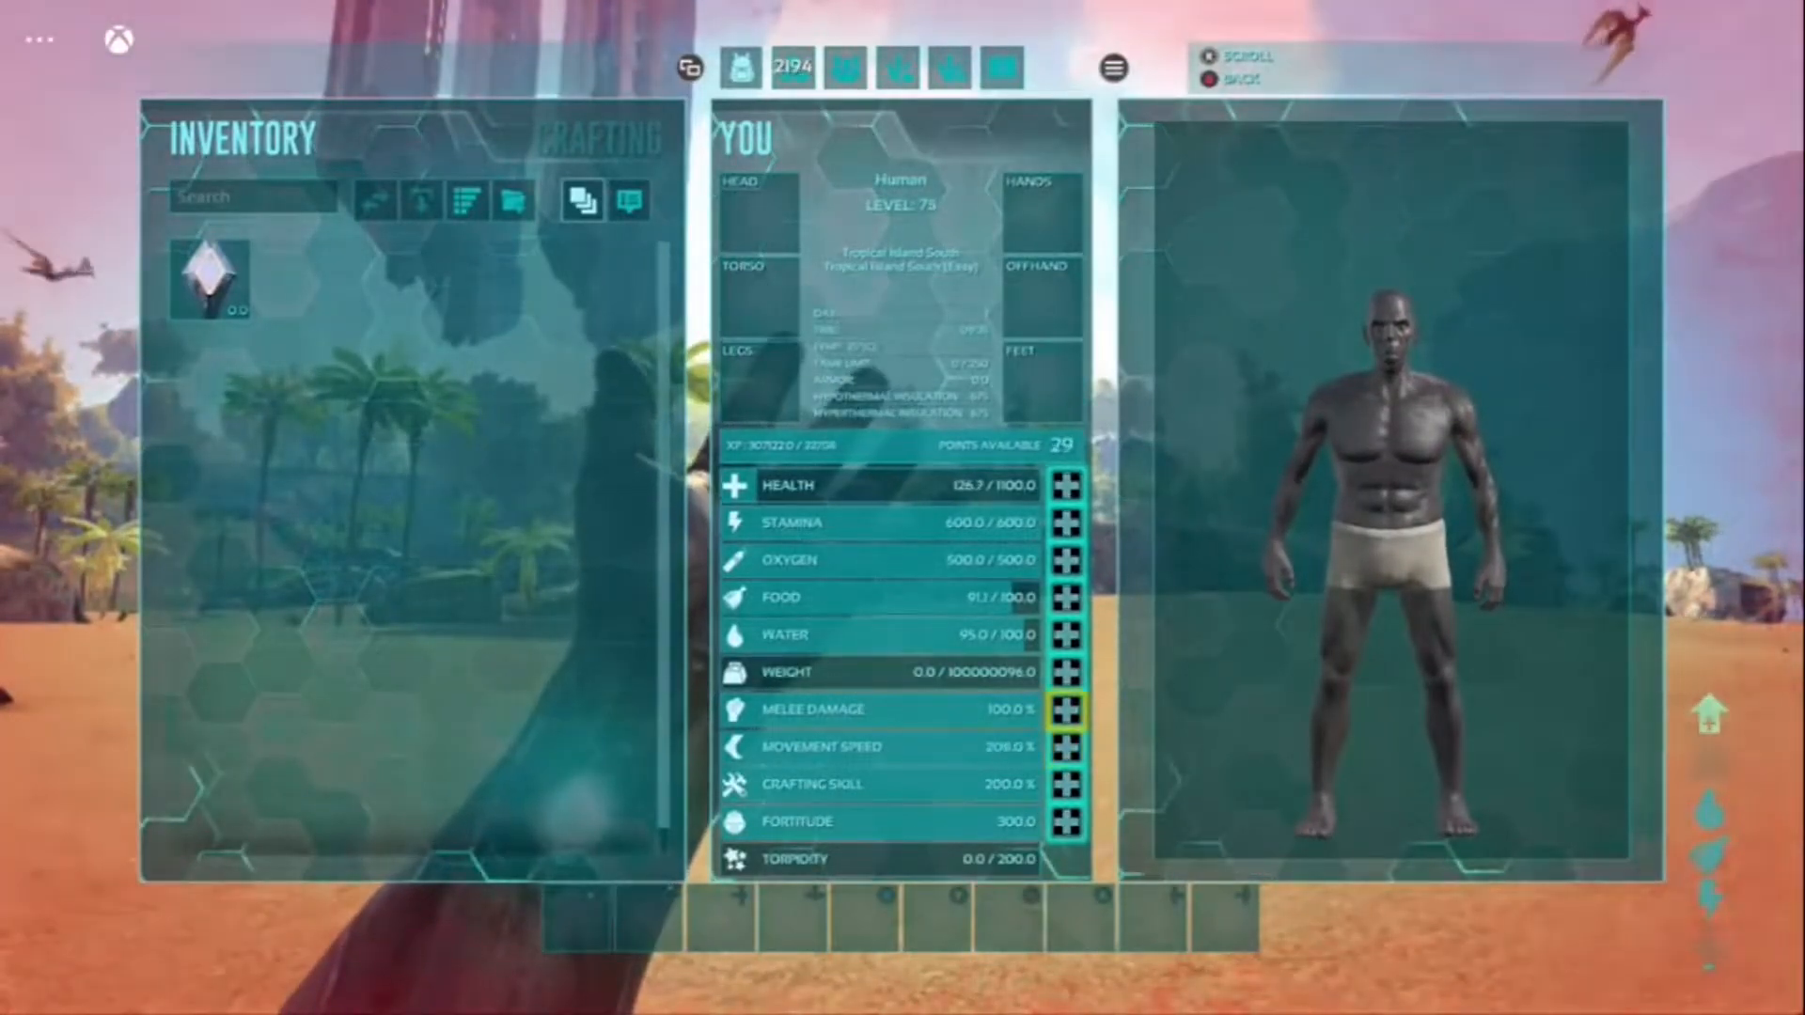
click(1064, 711)
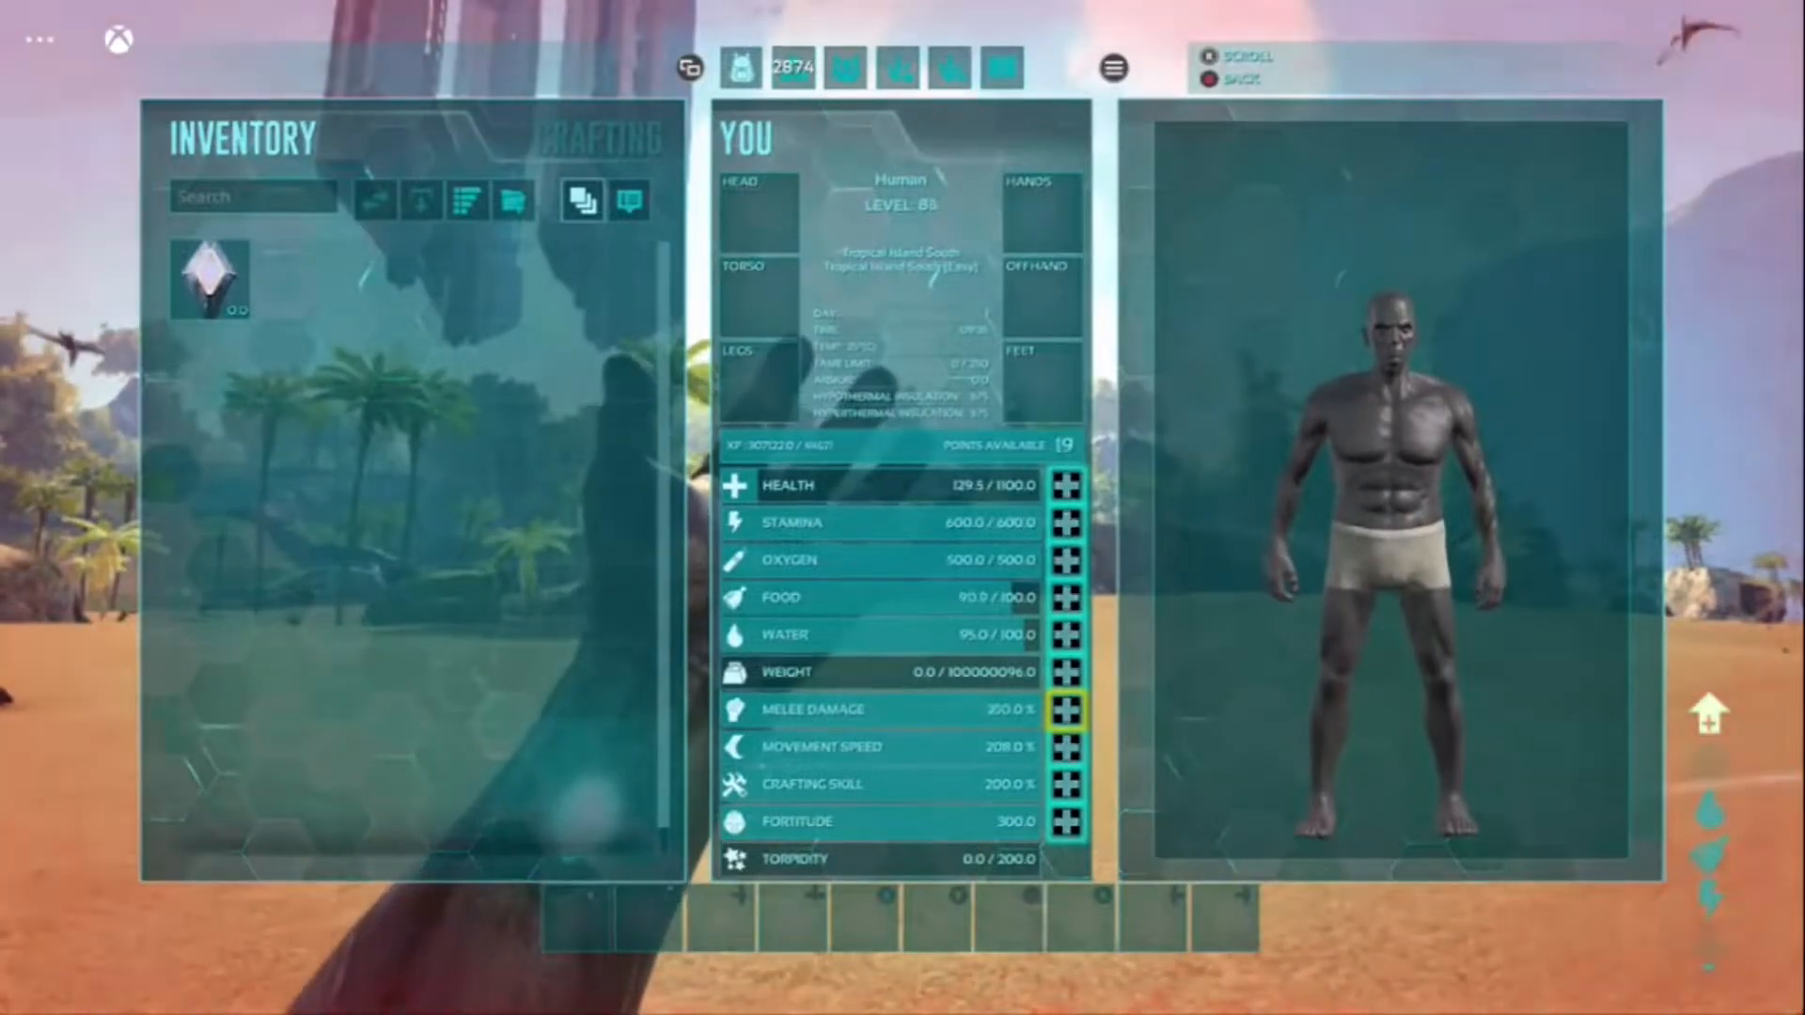
click(1064, 709)
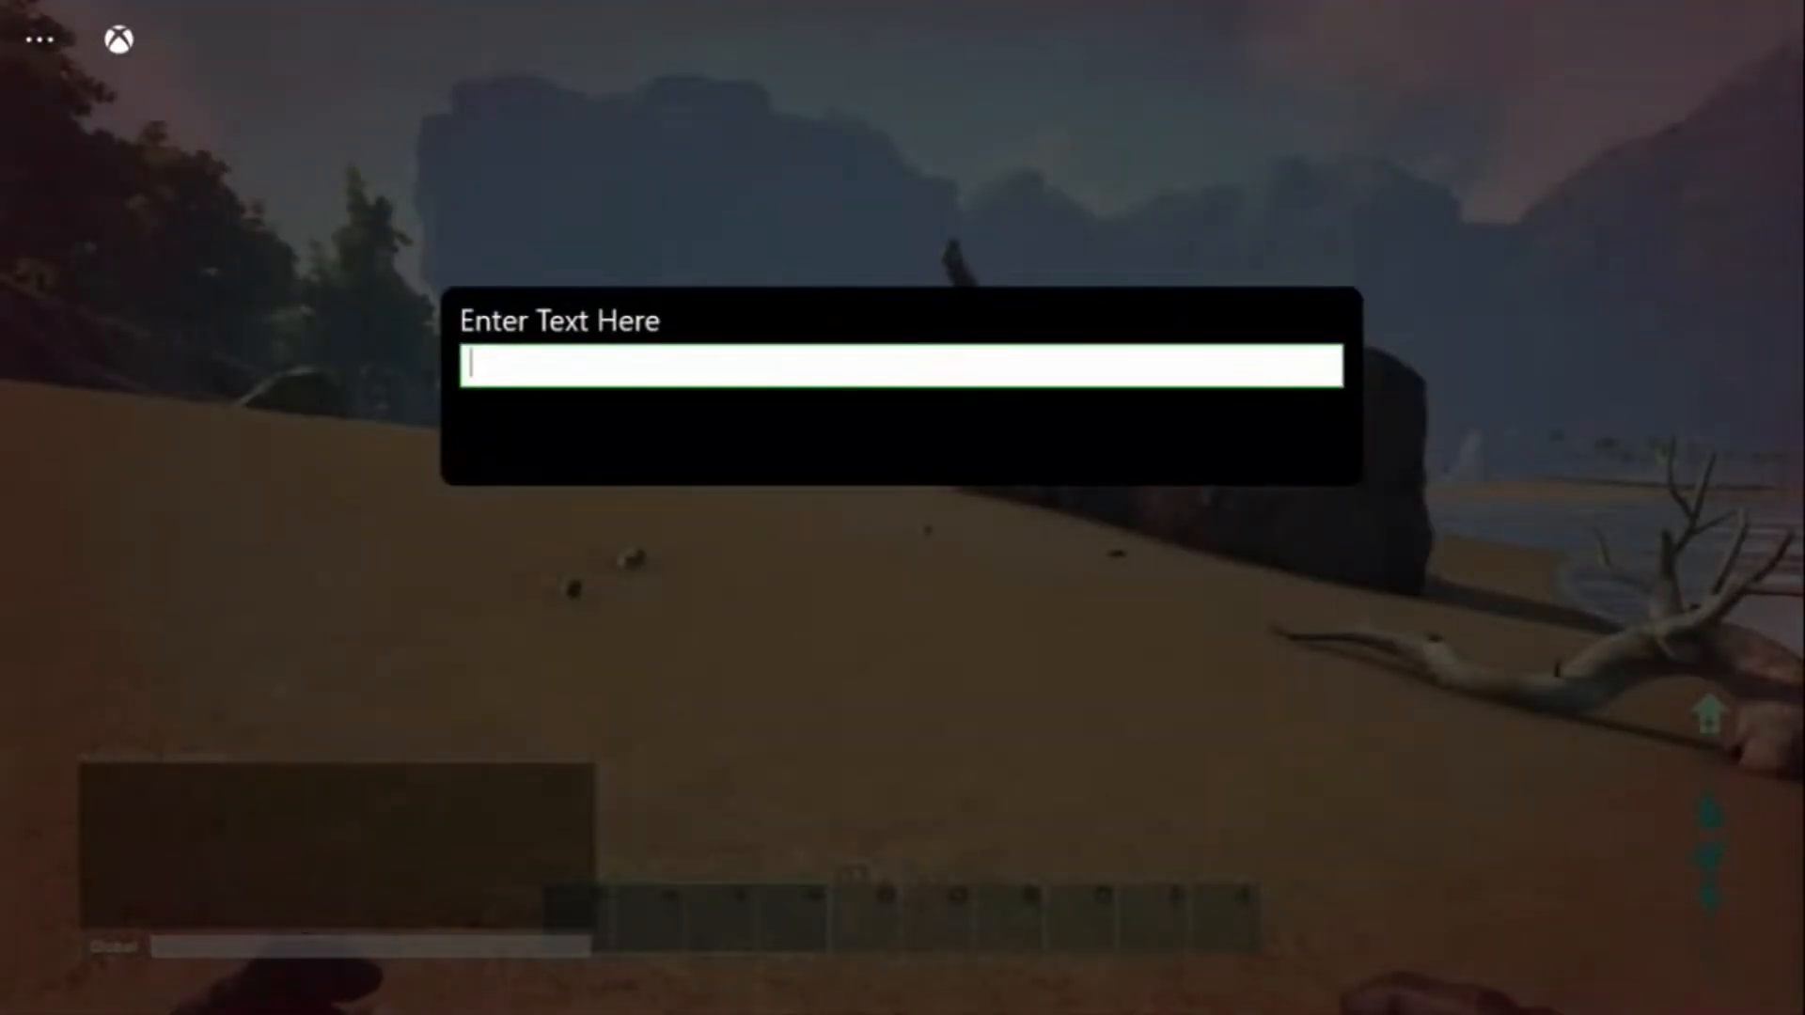
Bring up the console text entry for the admin command.
click(900, 367)
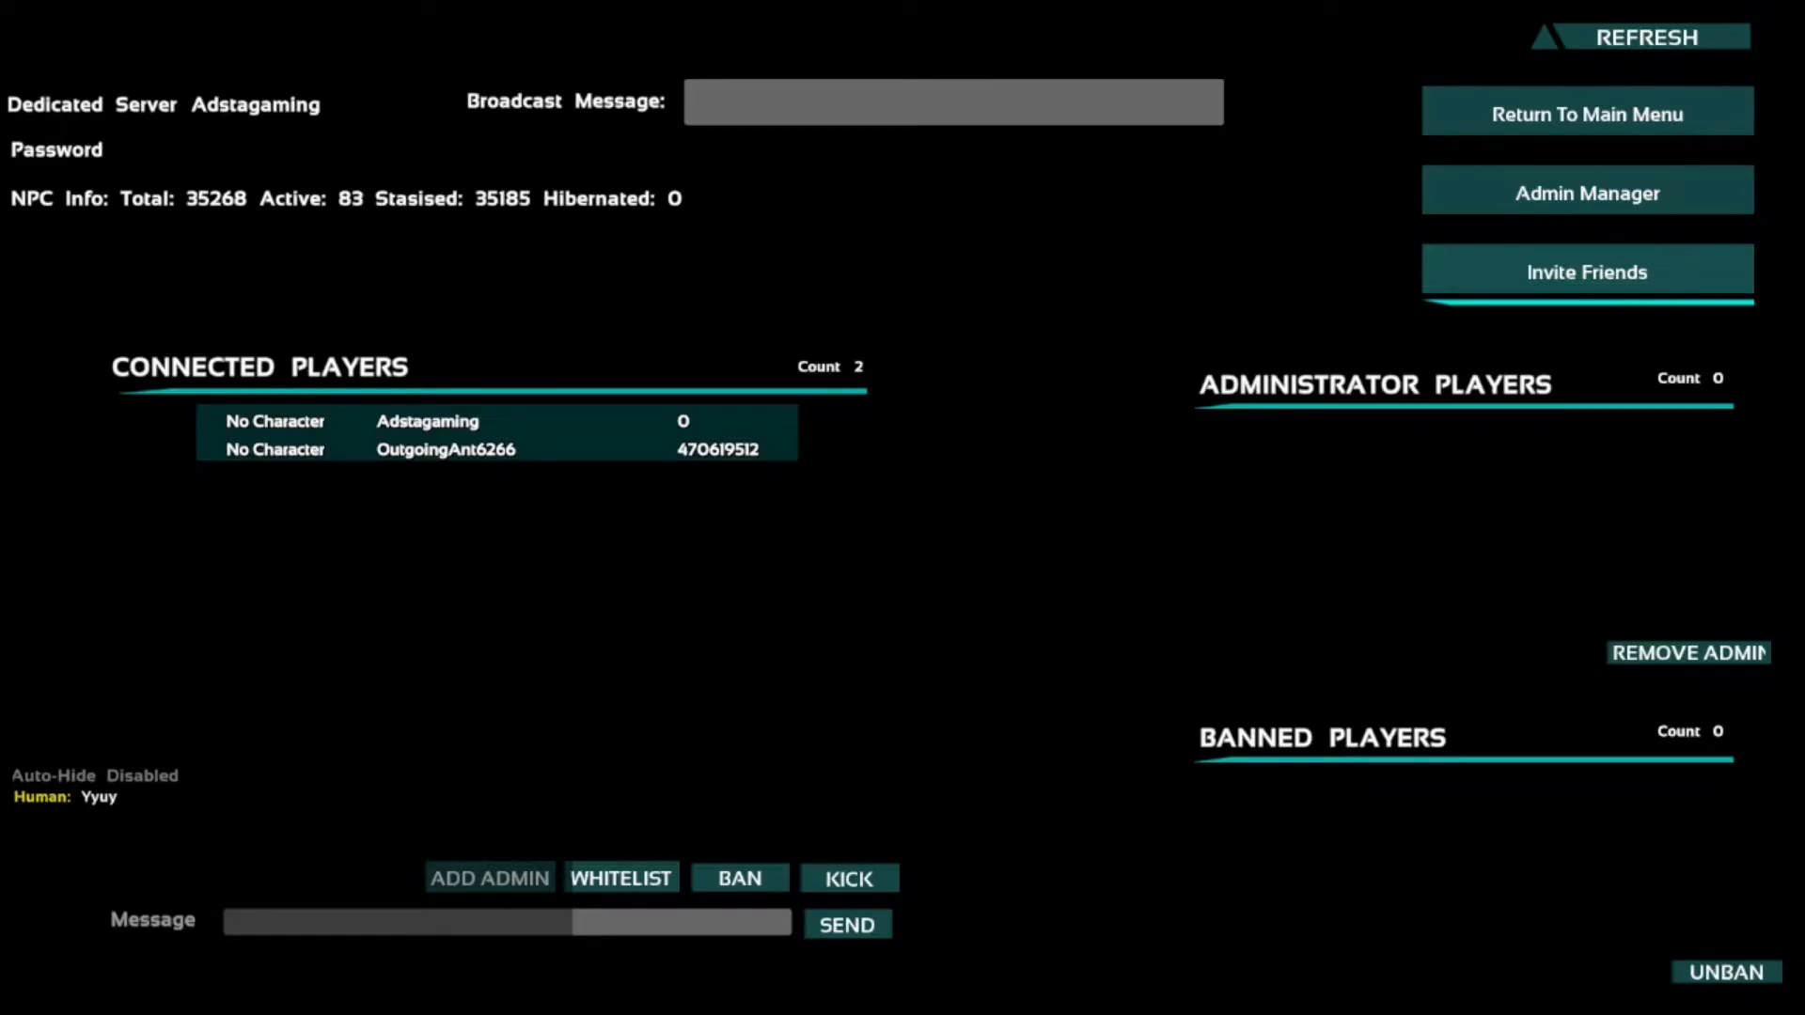
Select the Xbox player among connected players, then bring up the full admin menu.
click(494, 450)
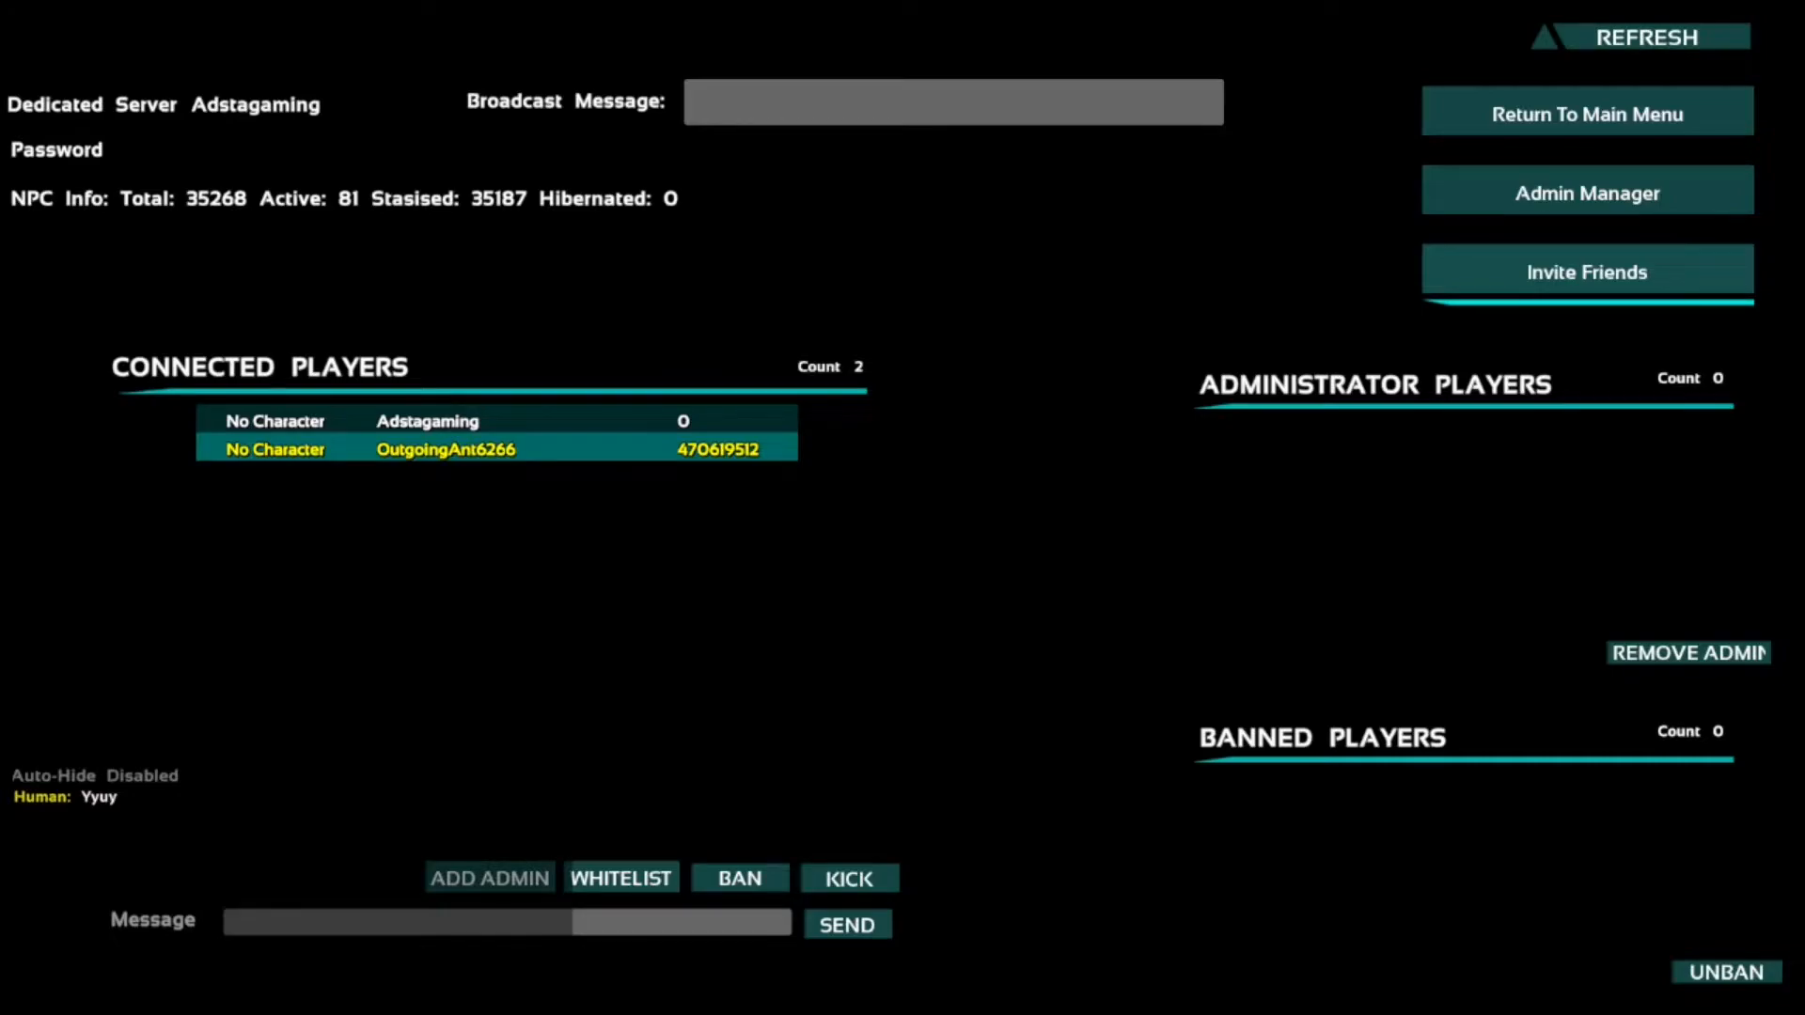
click(489, 878)
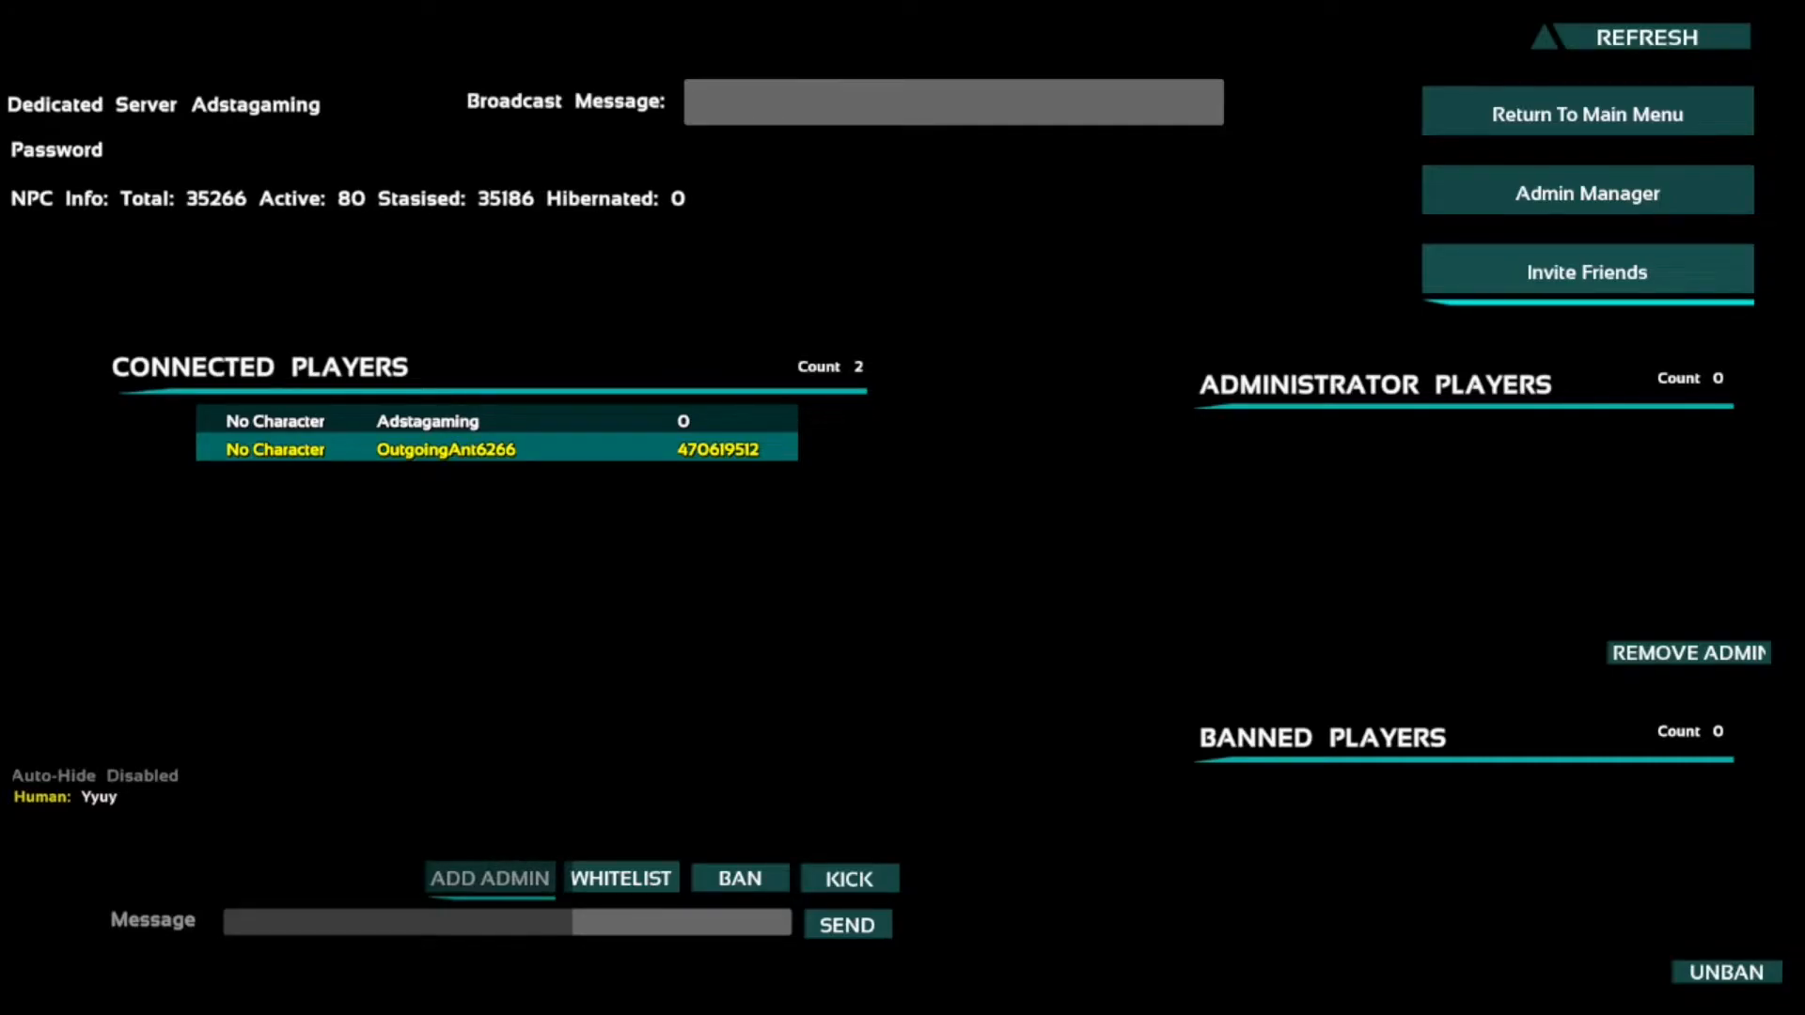
click(620, 878)
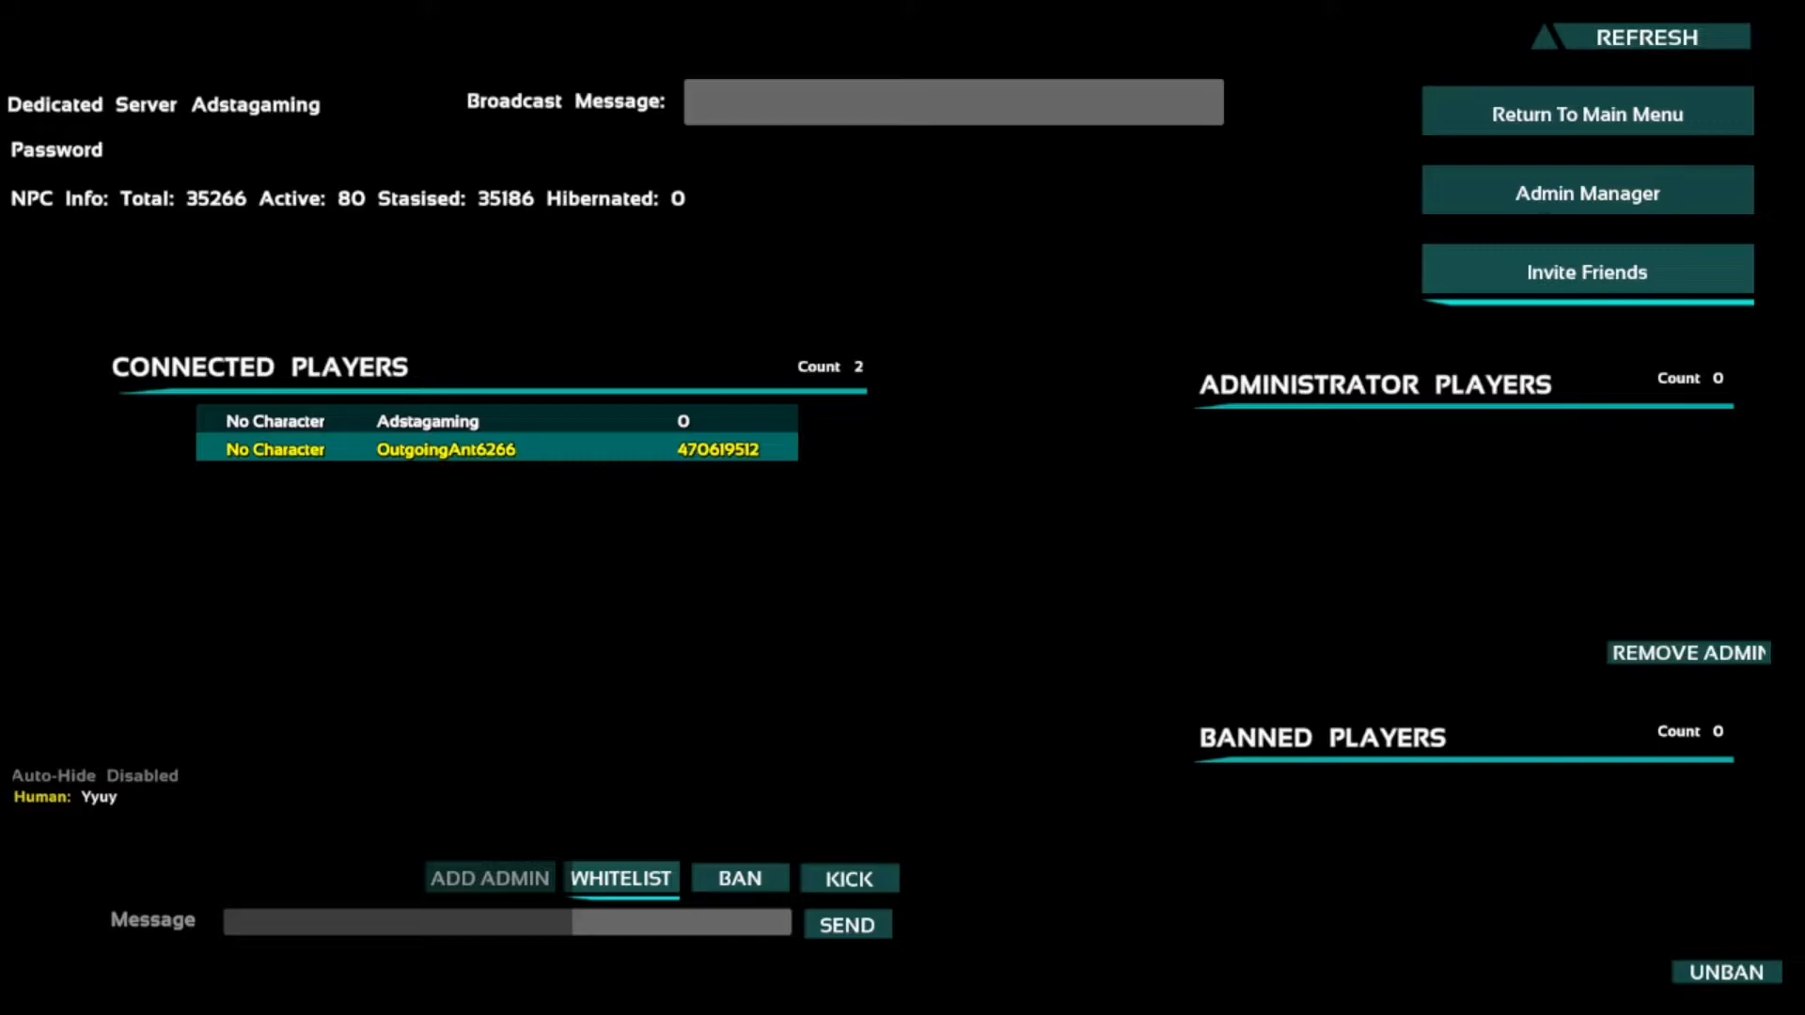
click(848, 878)
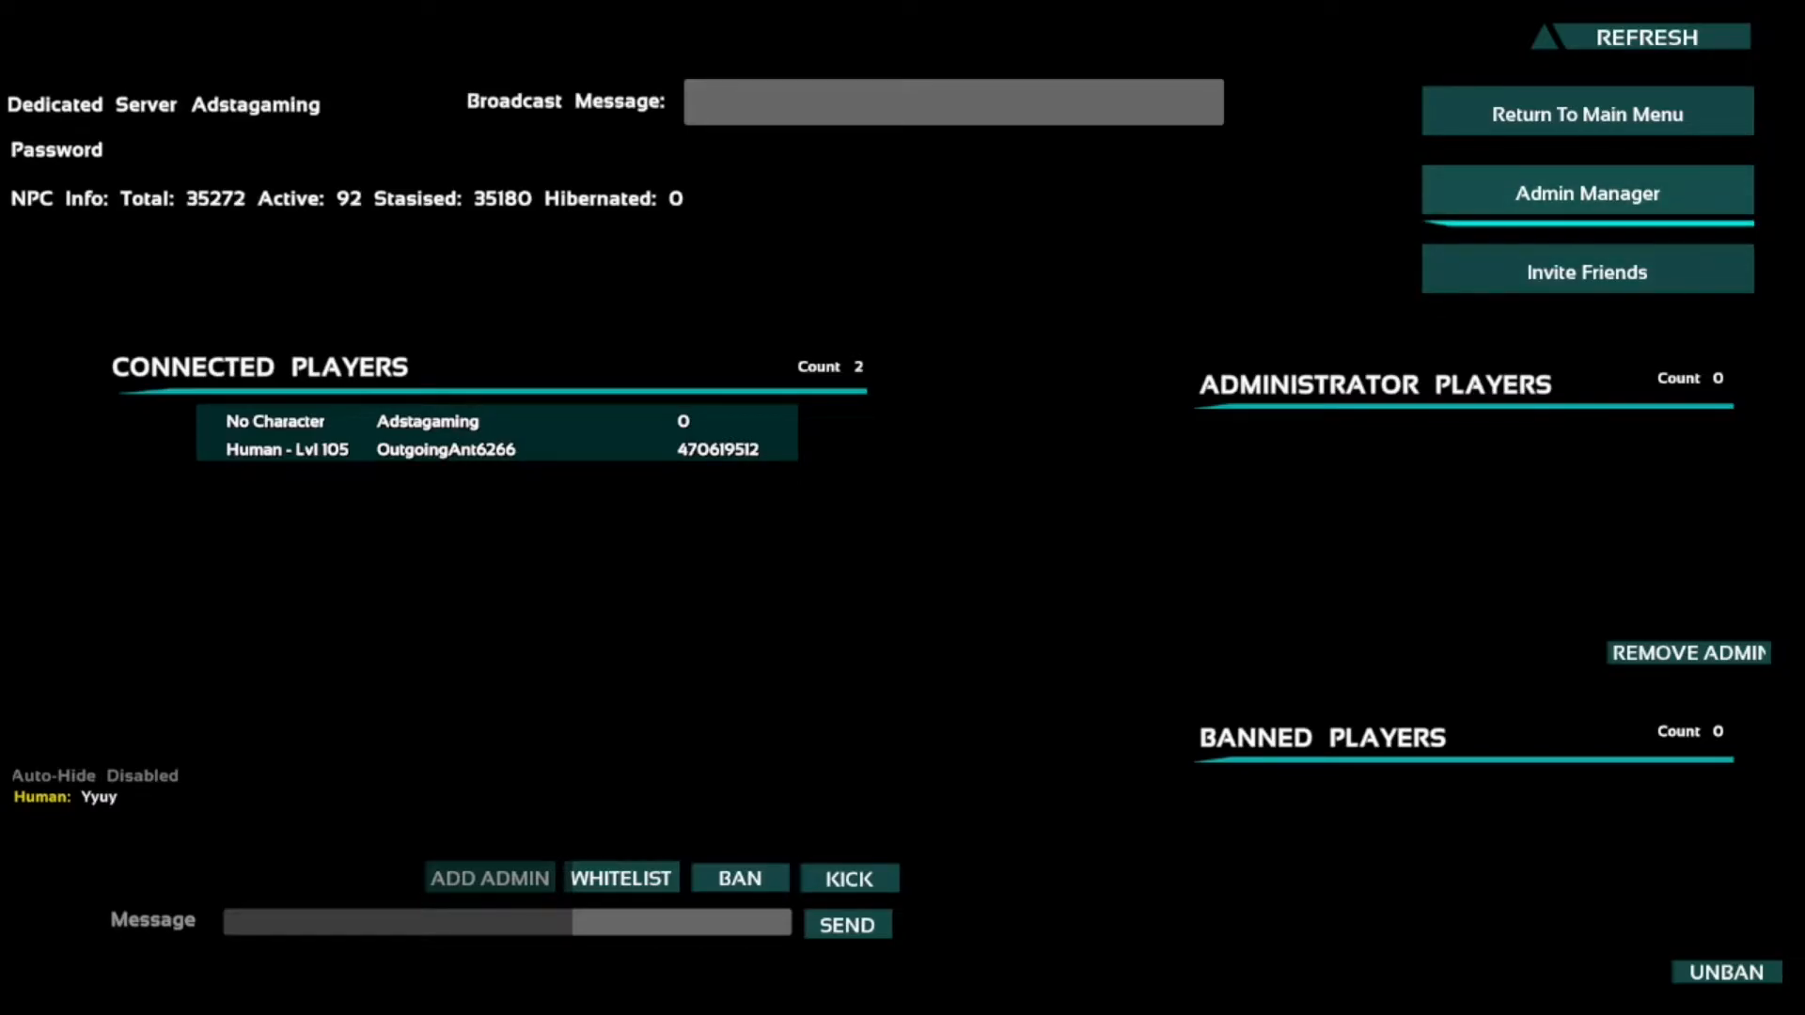
click(1587, 192)
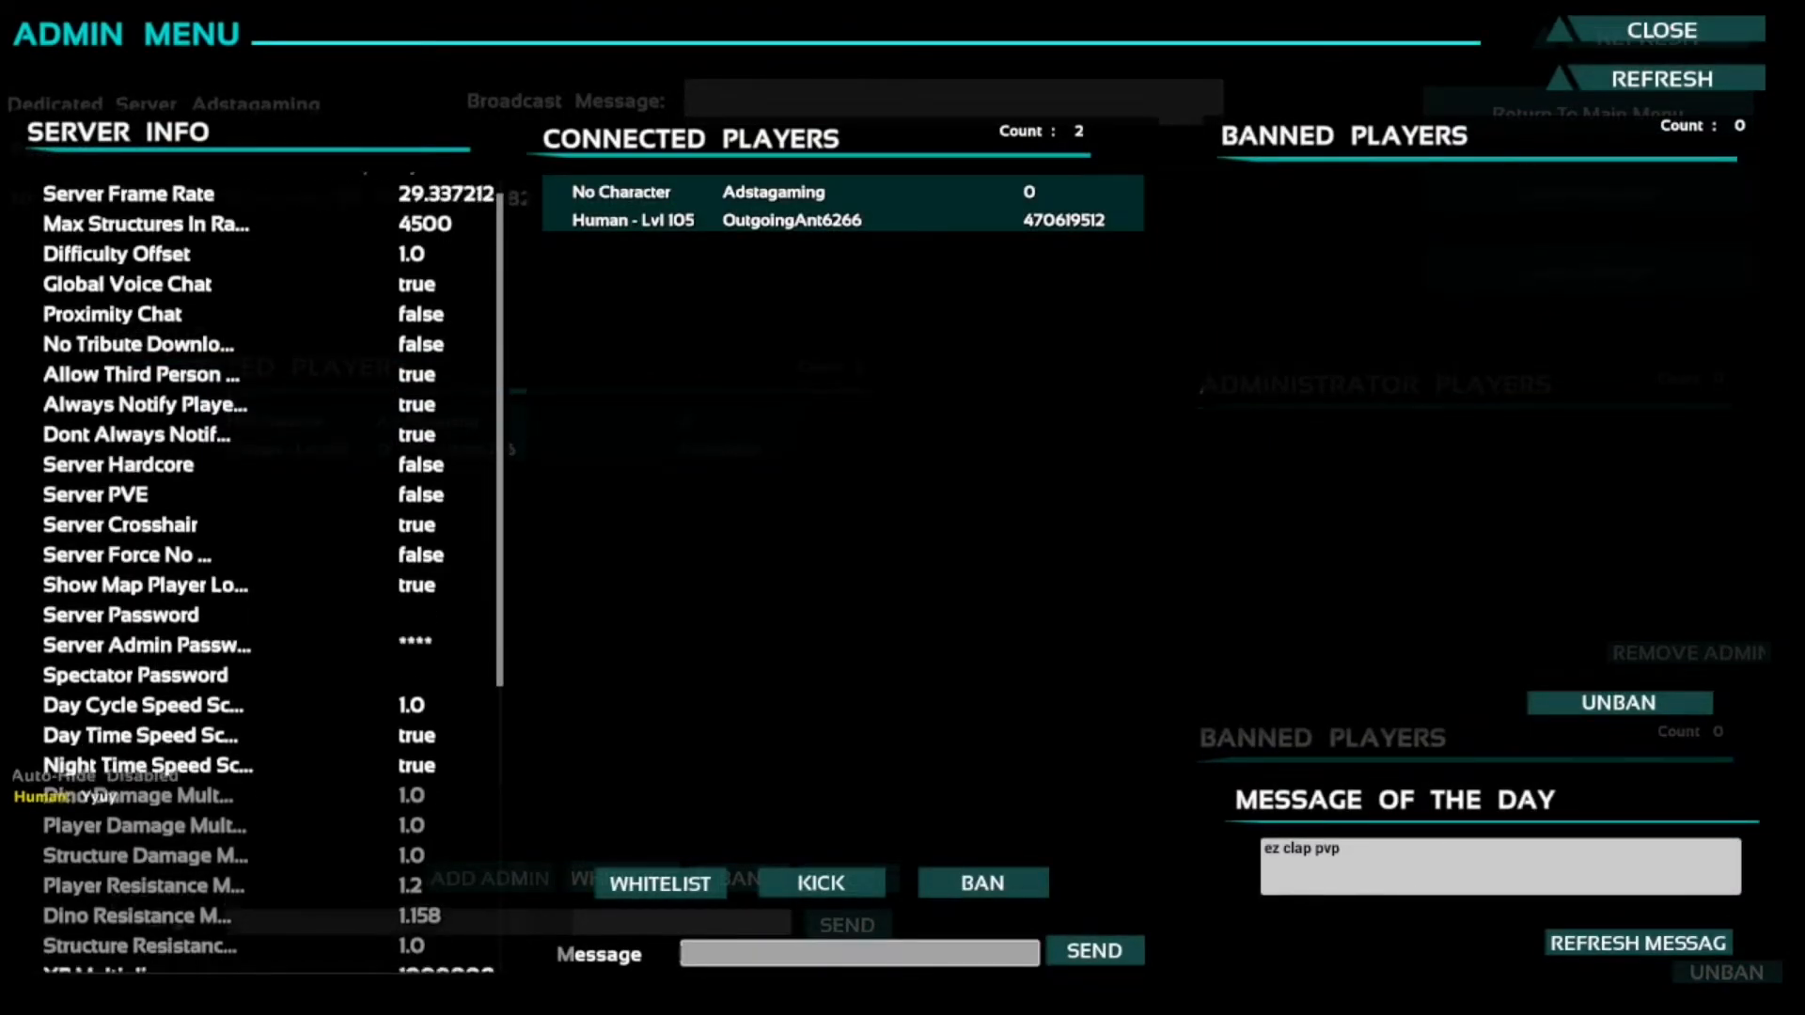
scroll(down, 3)
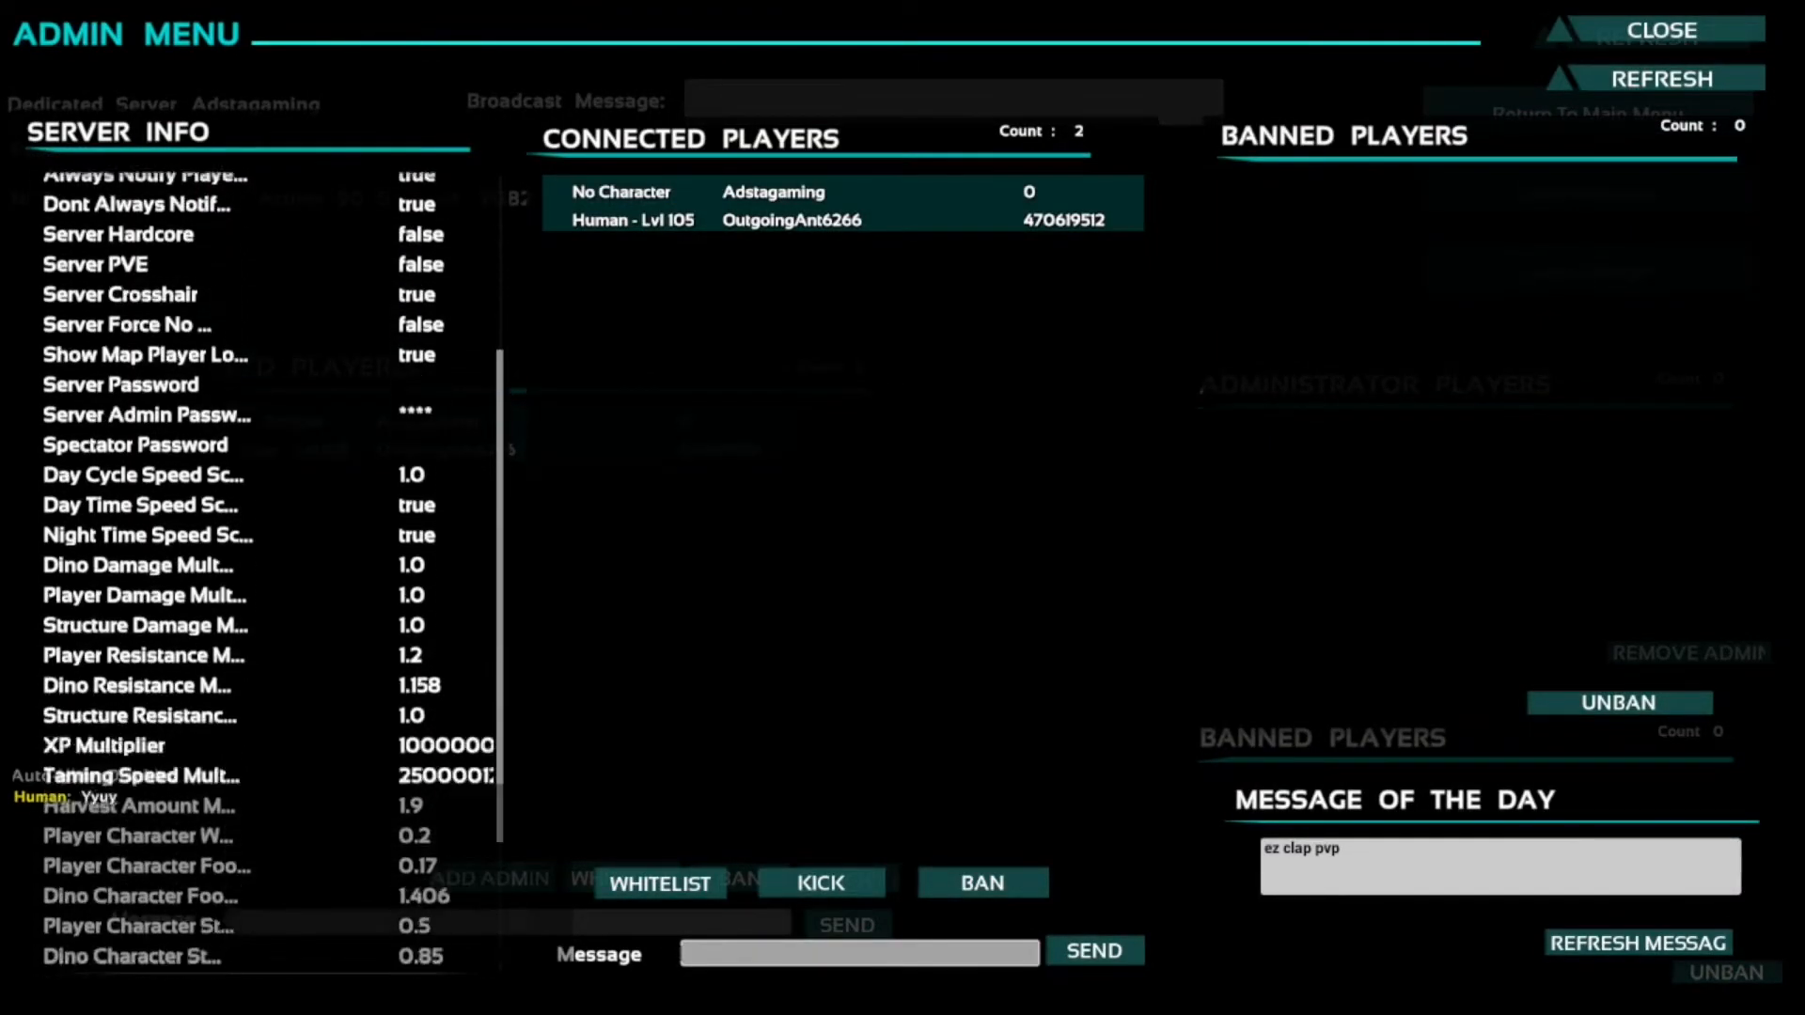
scroll(down, 3)
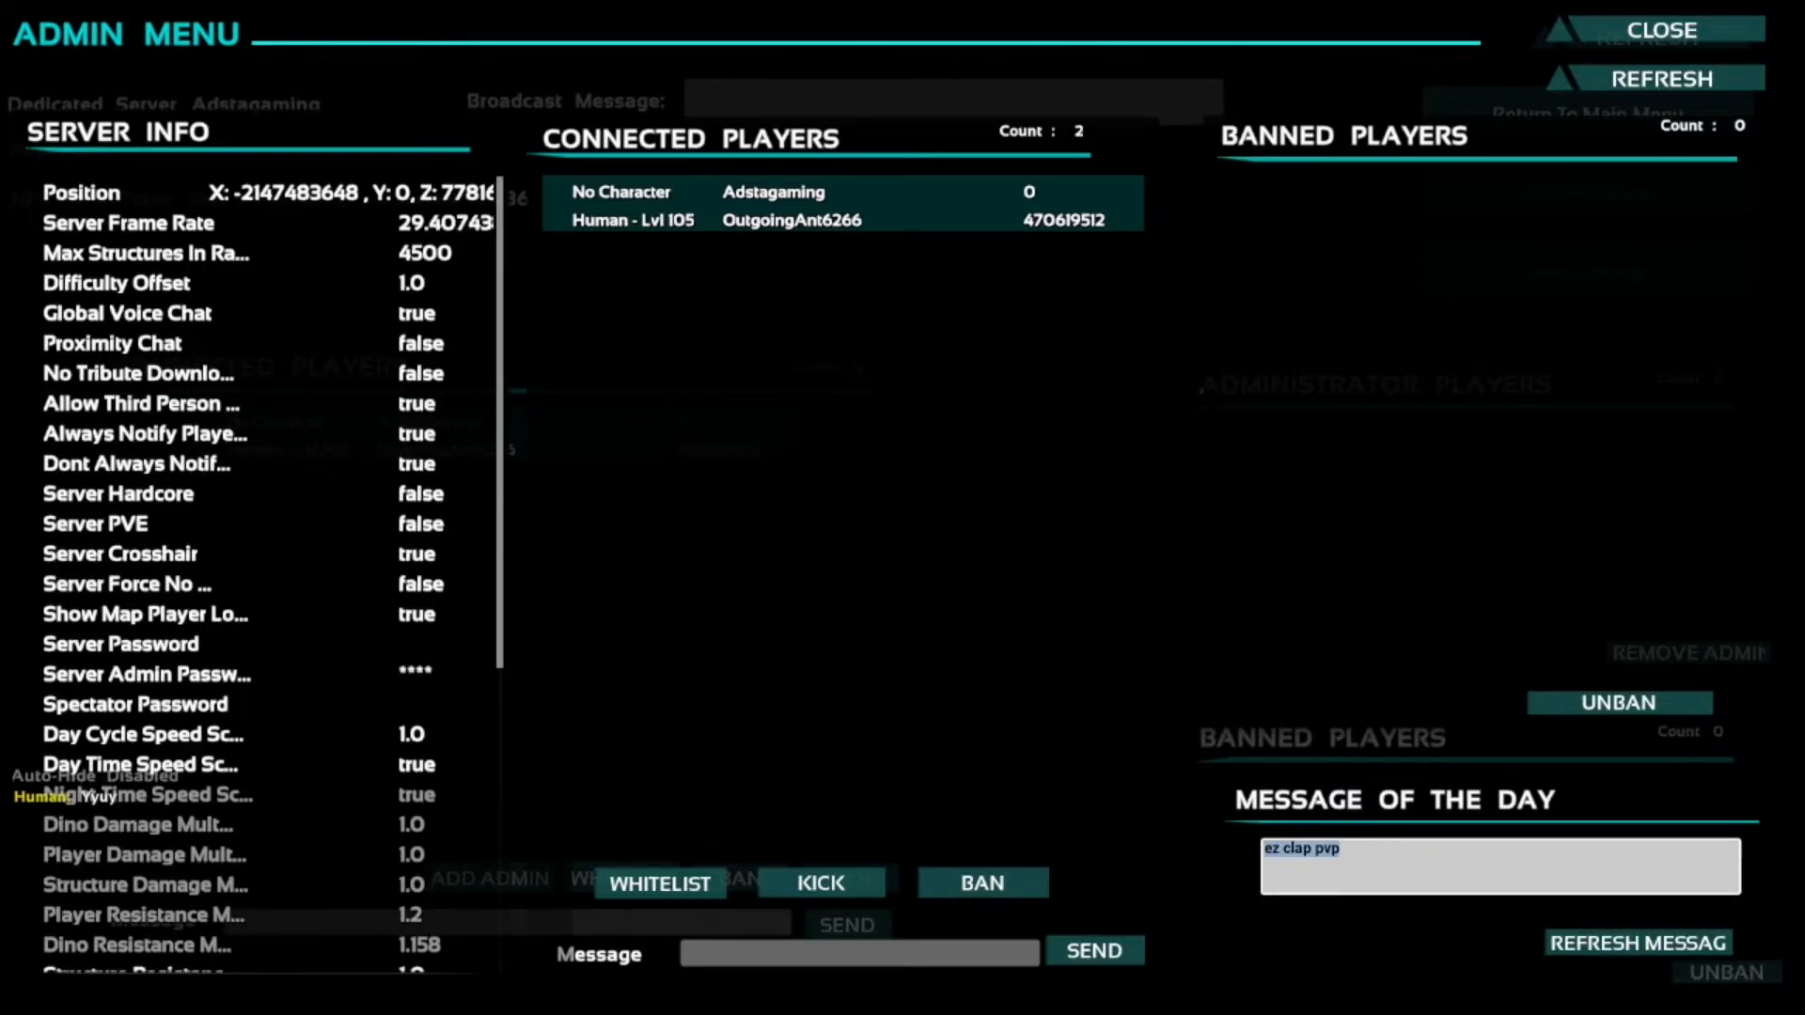
text(hi)
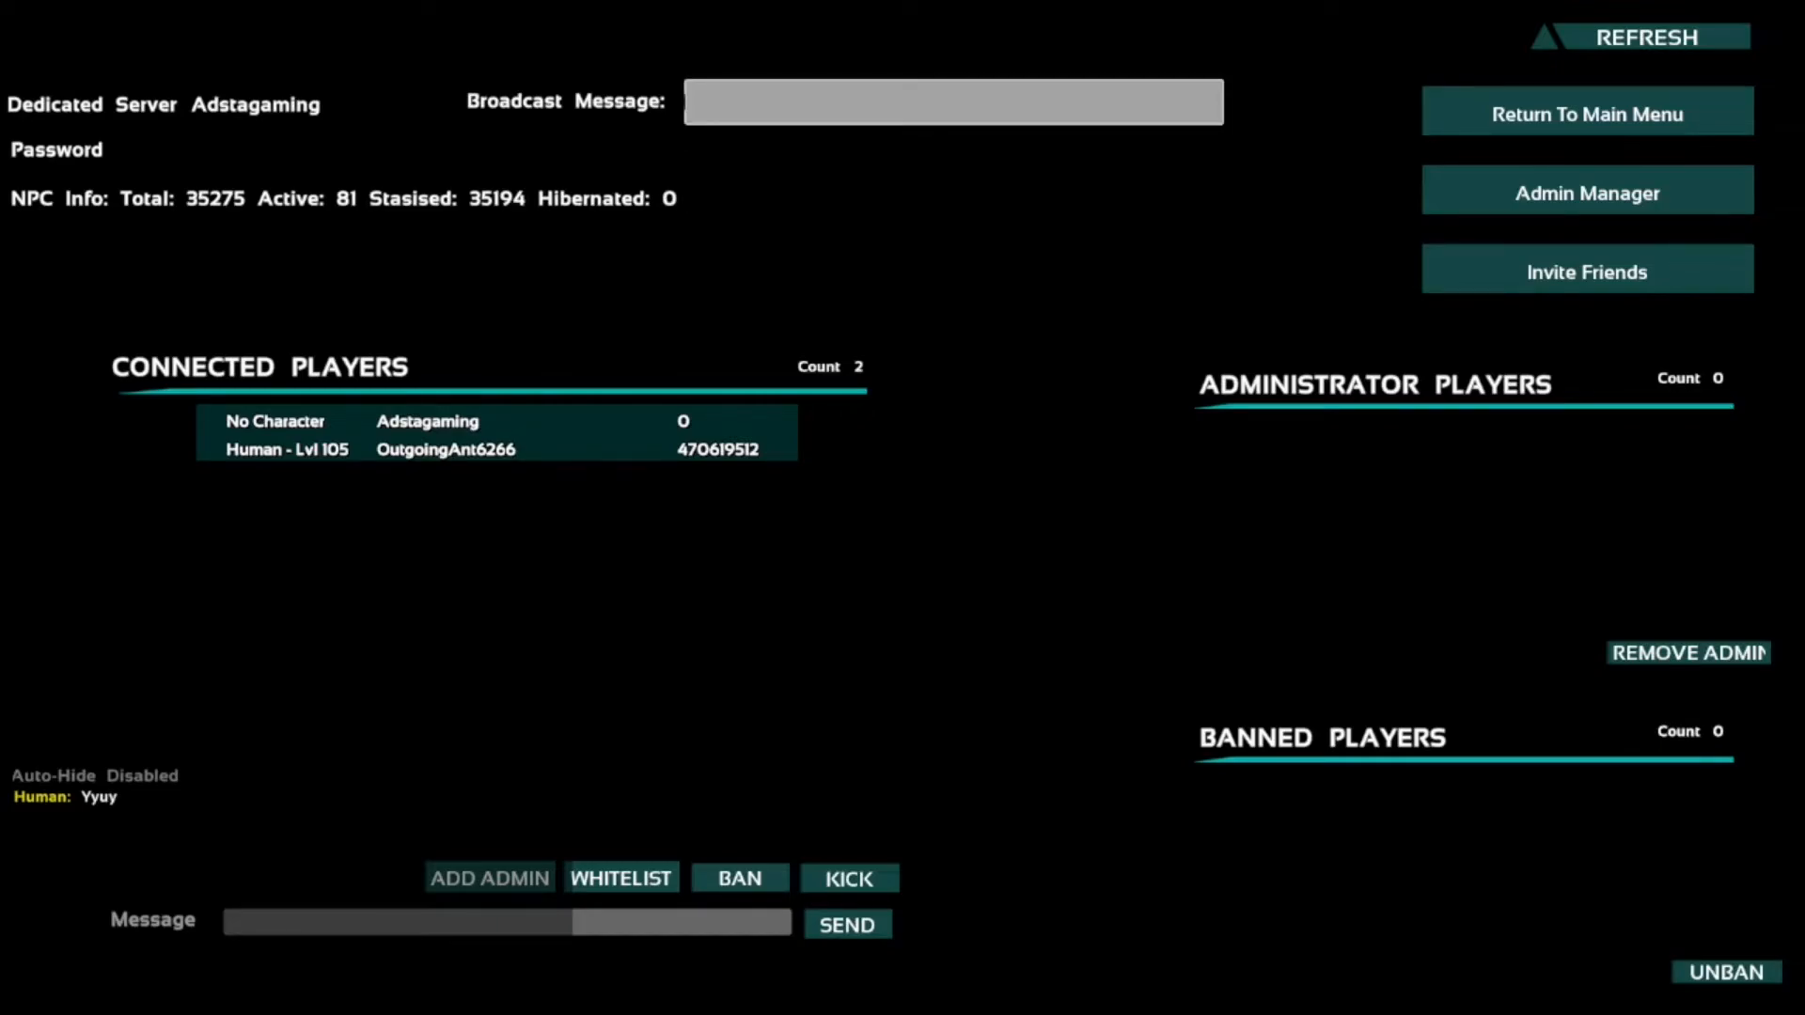
Send 'hi' in server chat and return to the main menu.
text(hi)
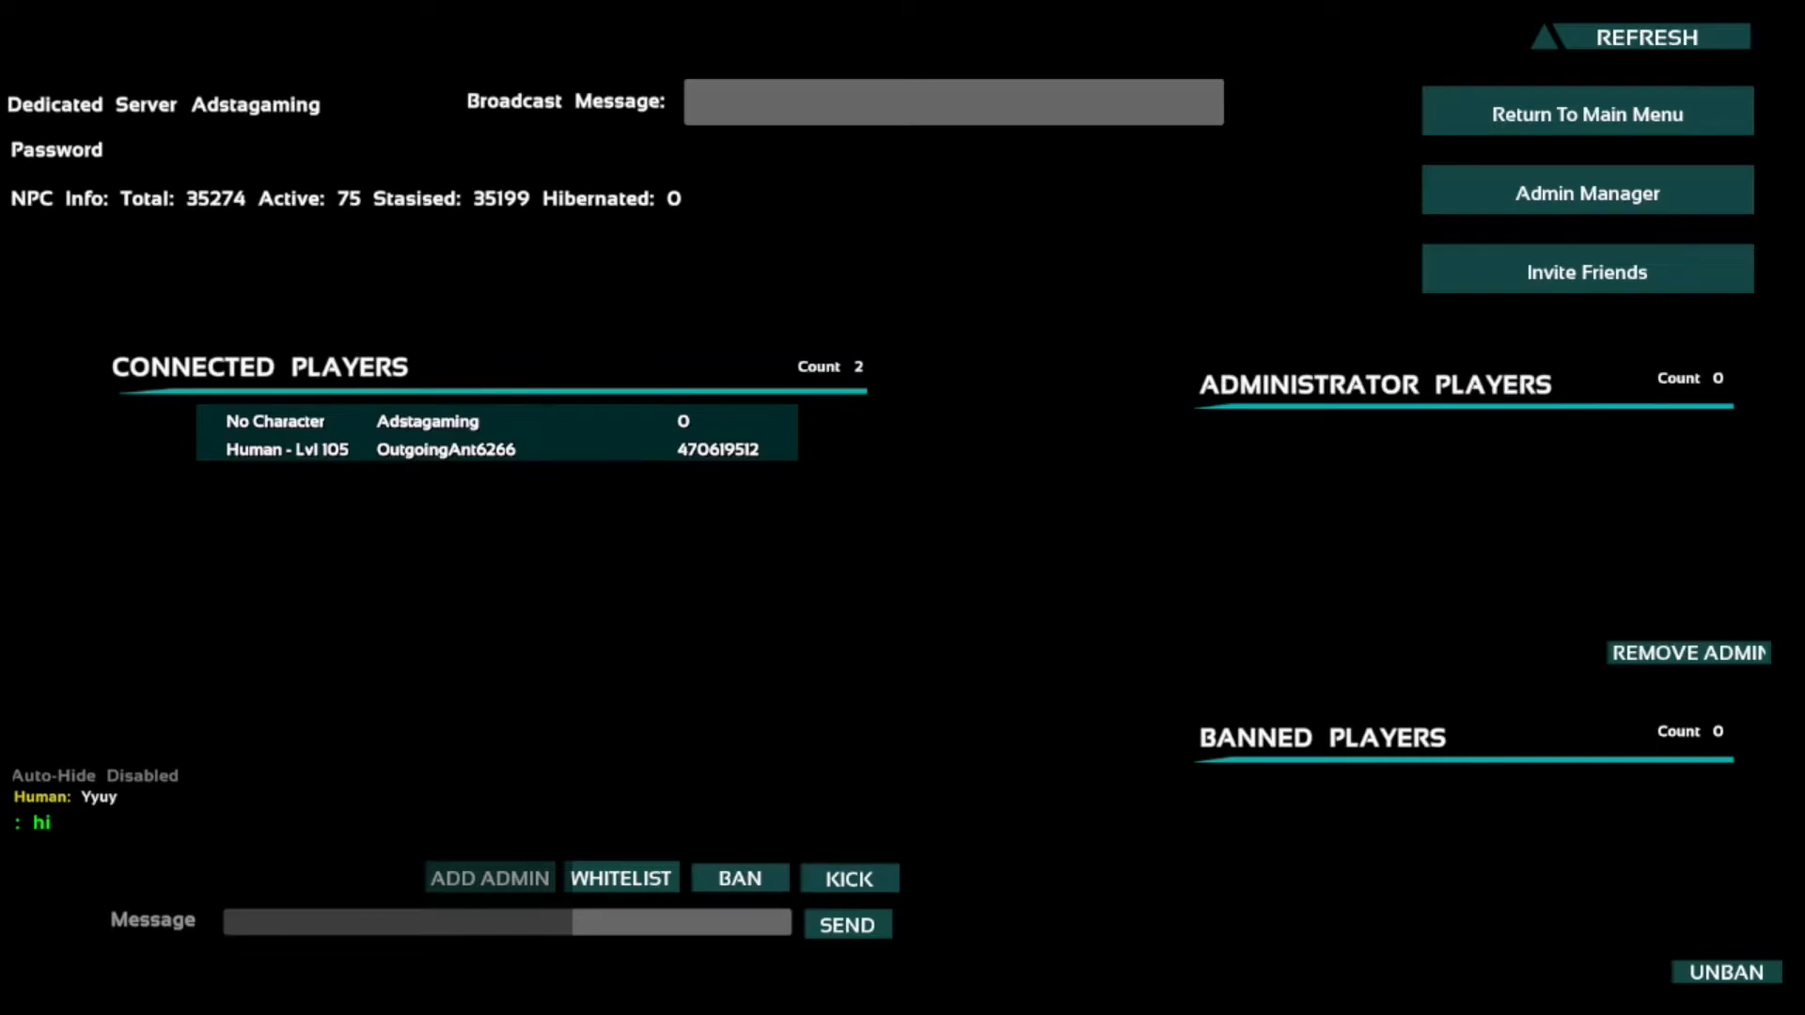
click(488, 878)
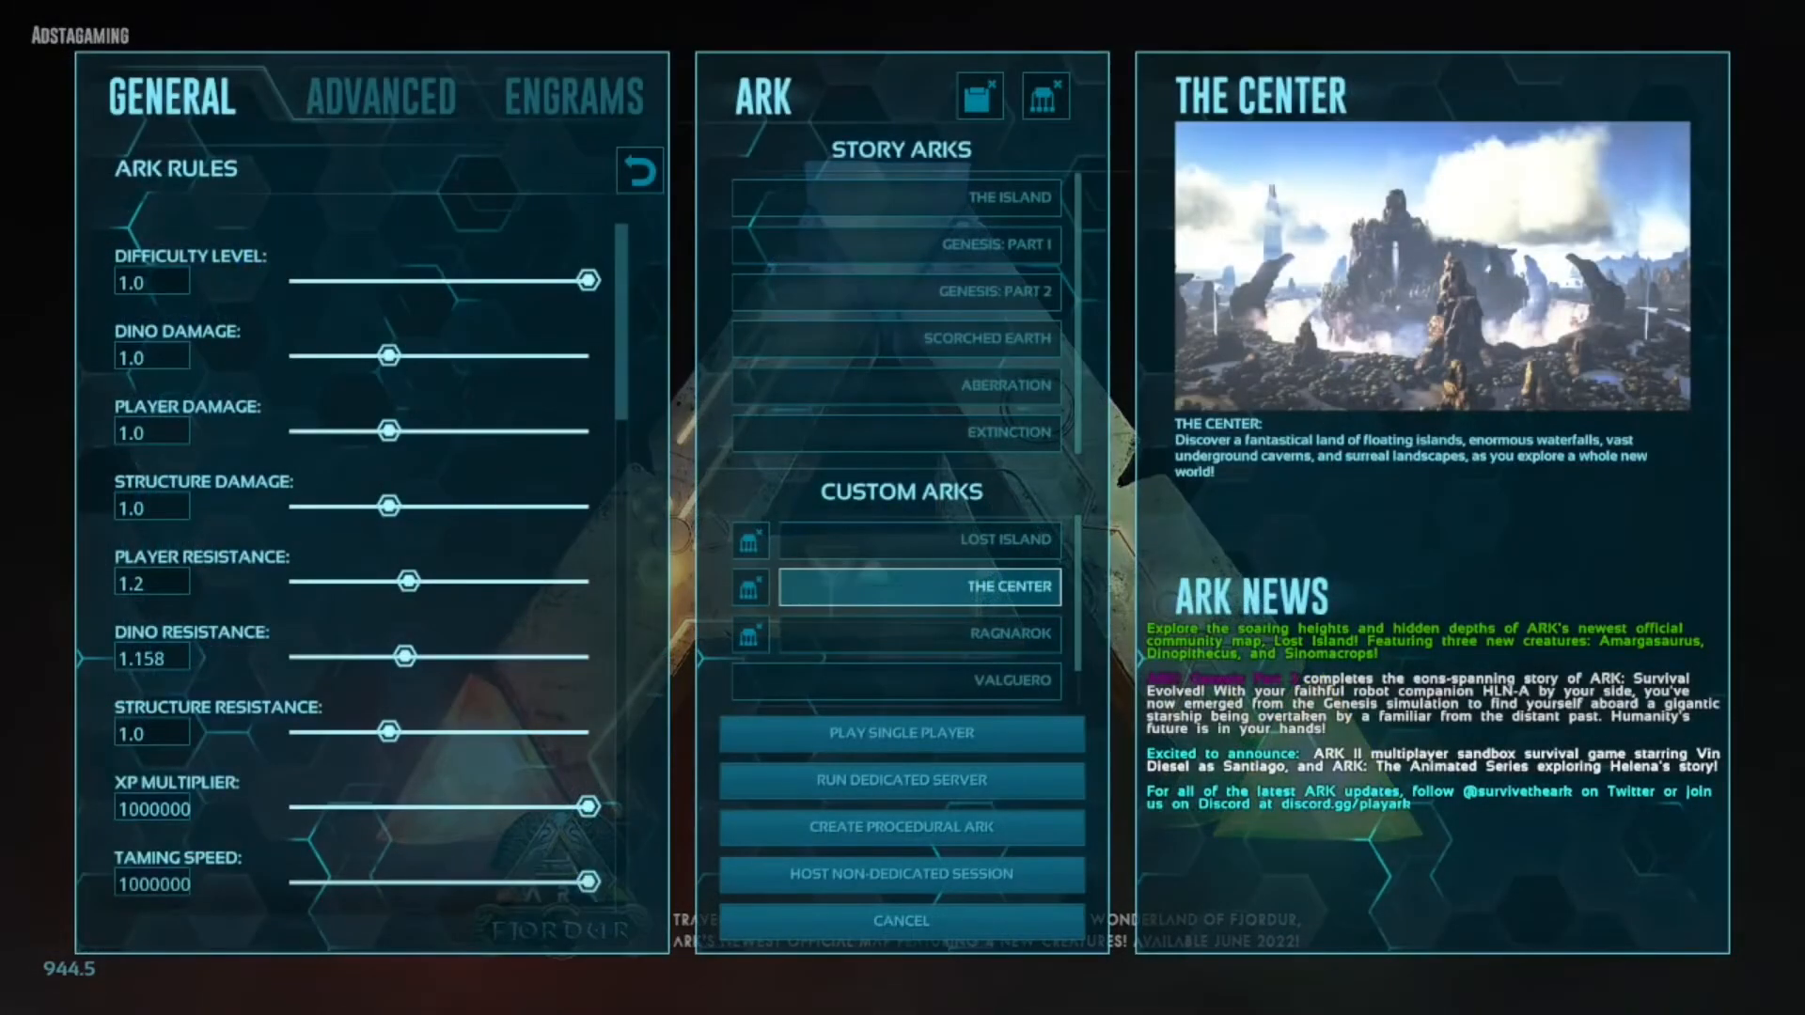
Scroll through The Center's General ARK Rules and show the Advanced rules.
scroll(down, 3)
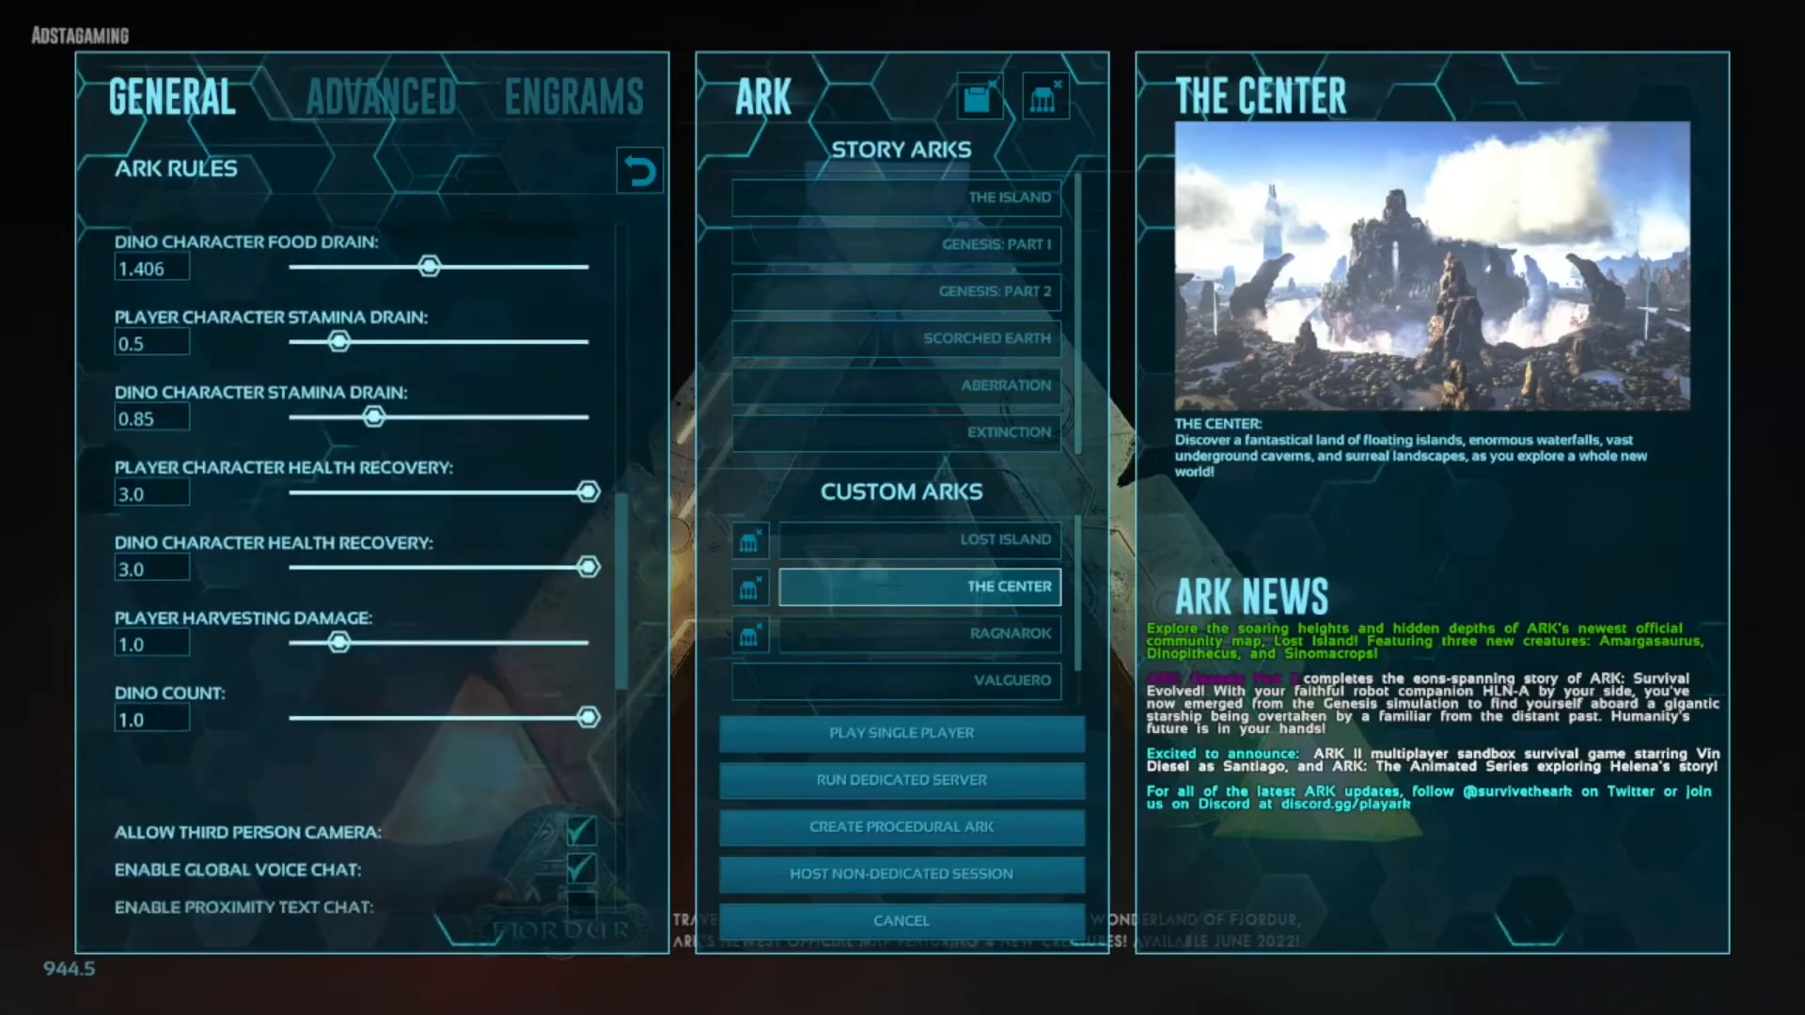
scroll(down, 3)
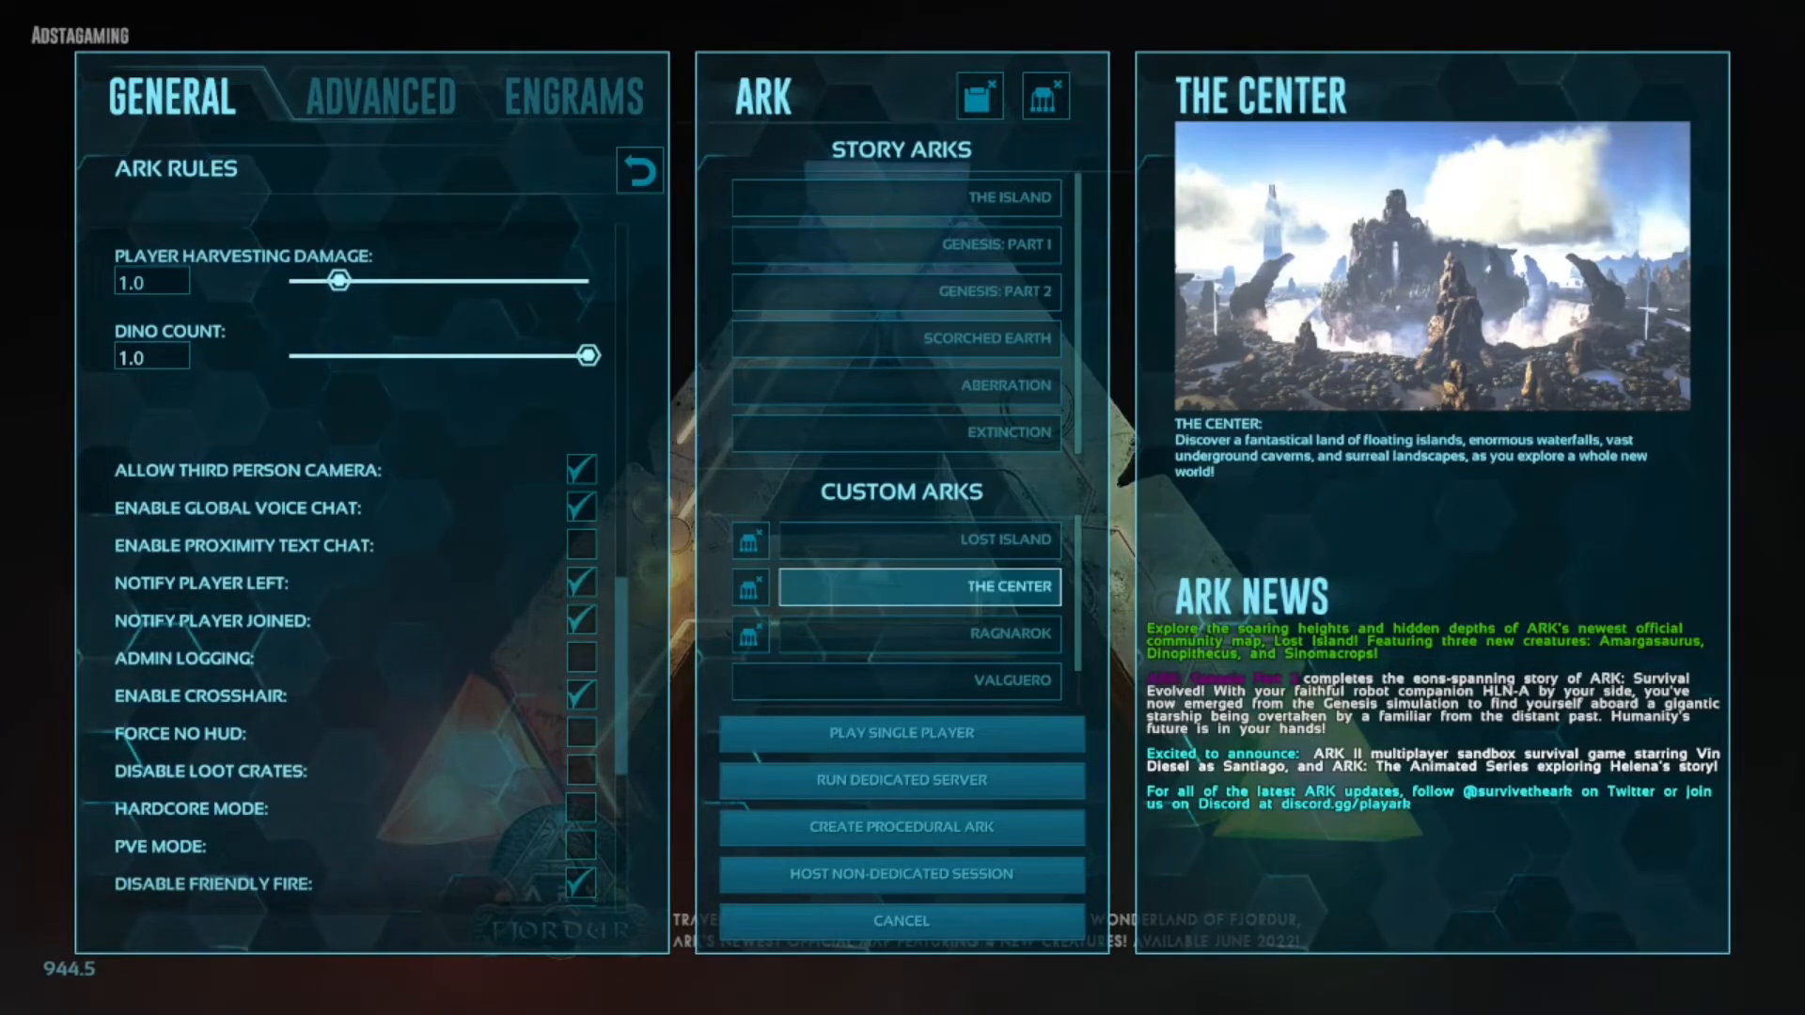
scroll(down, 3)
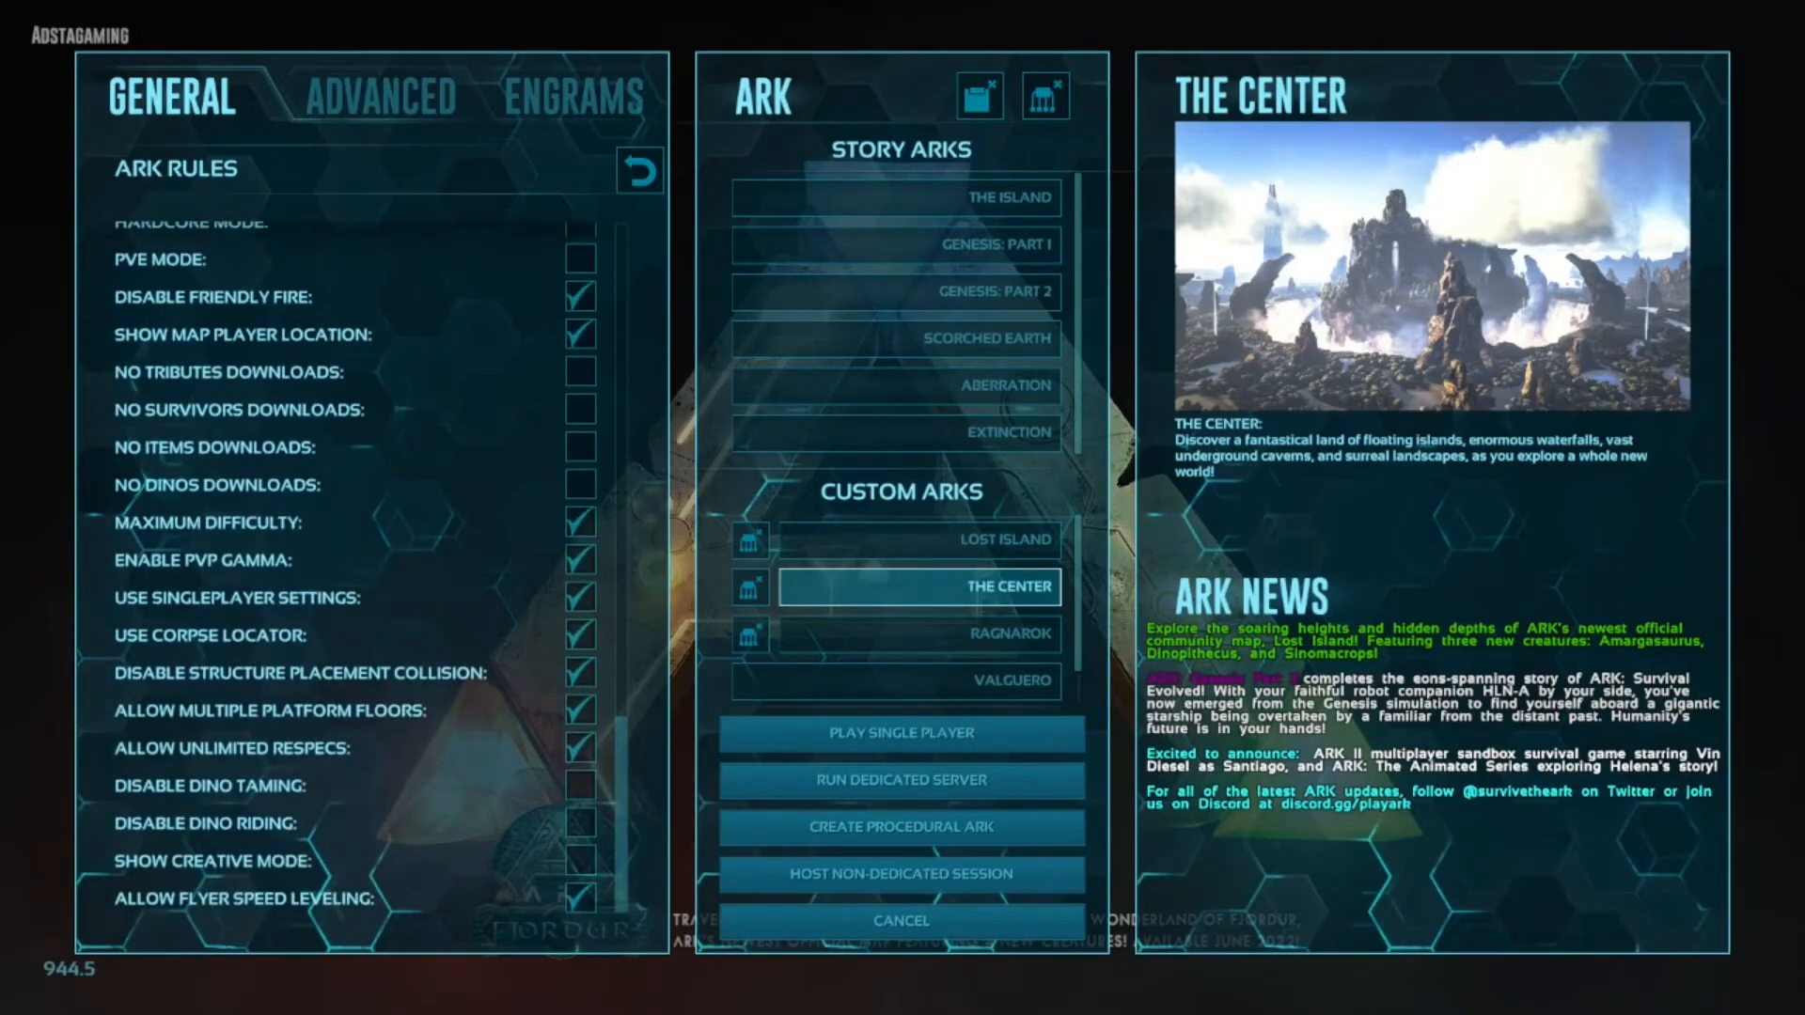
scroll(down, 3)
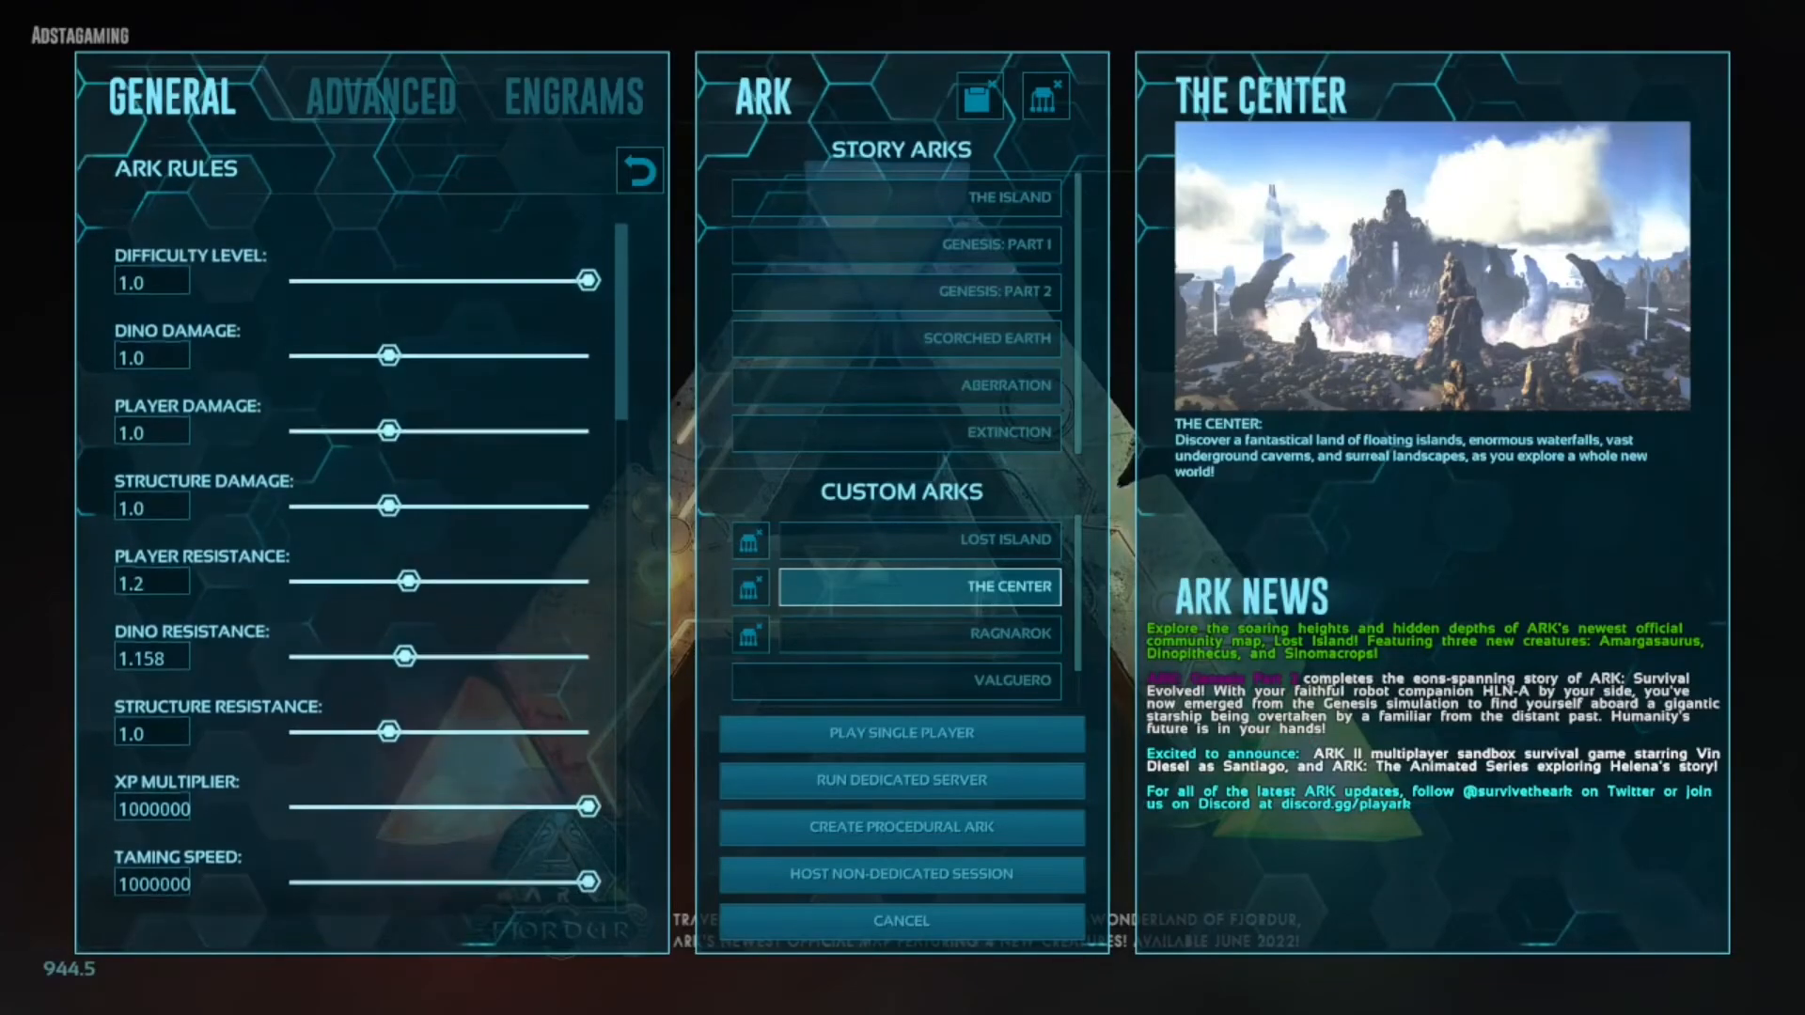
click(378, 96)
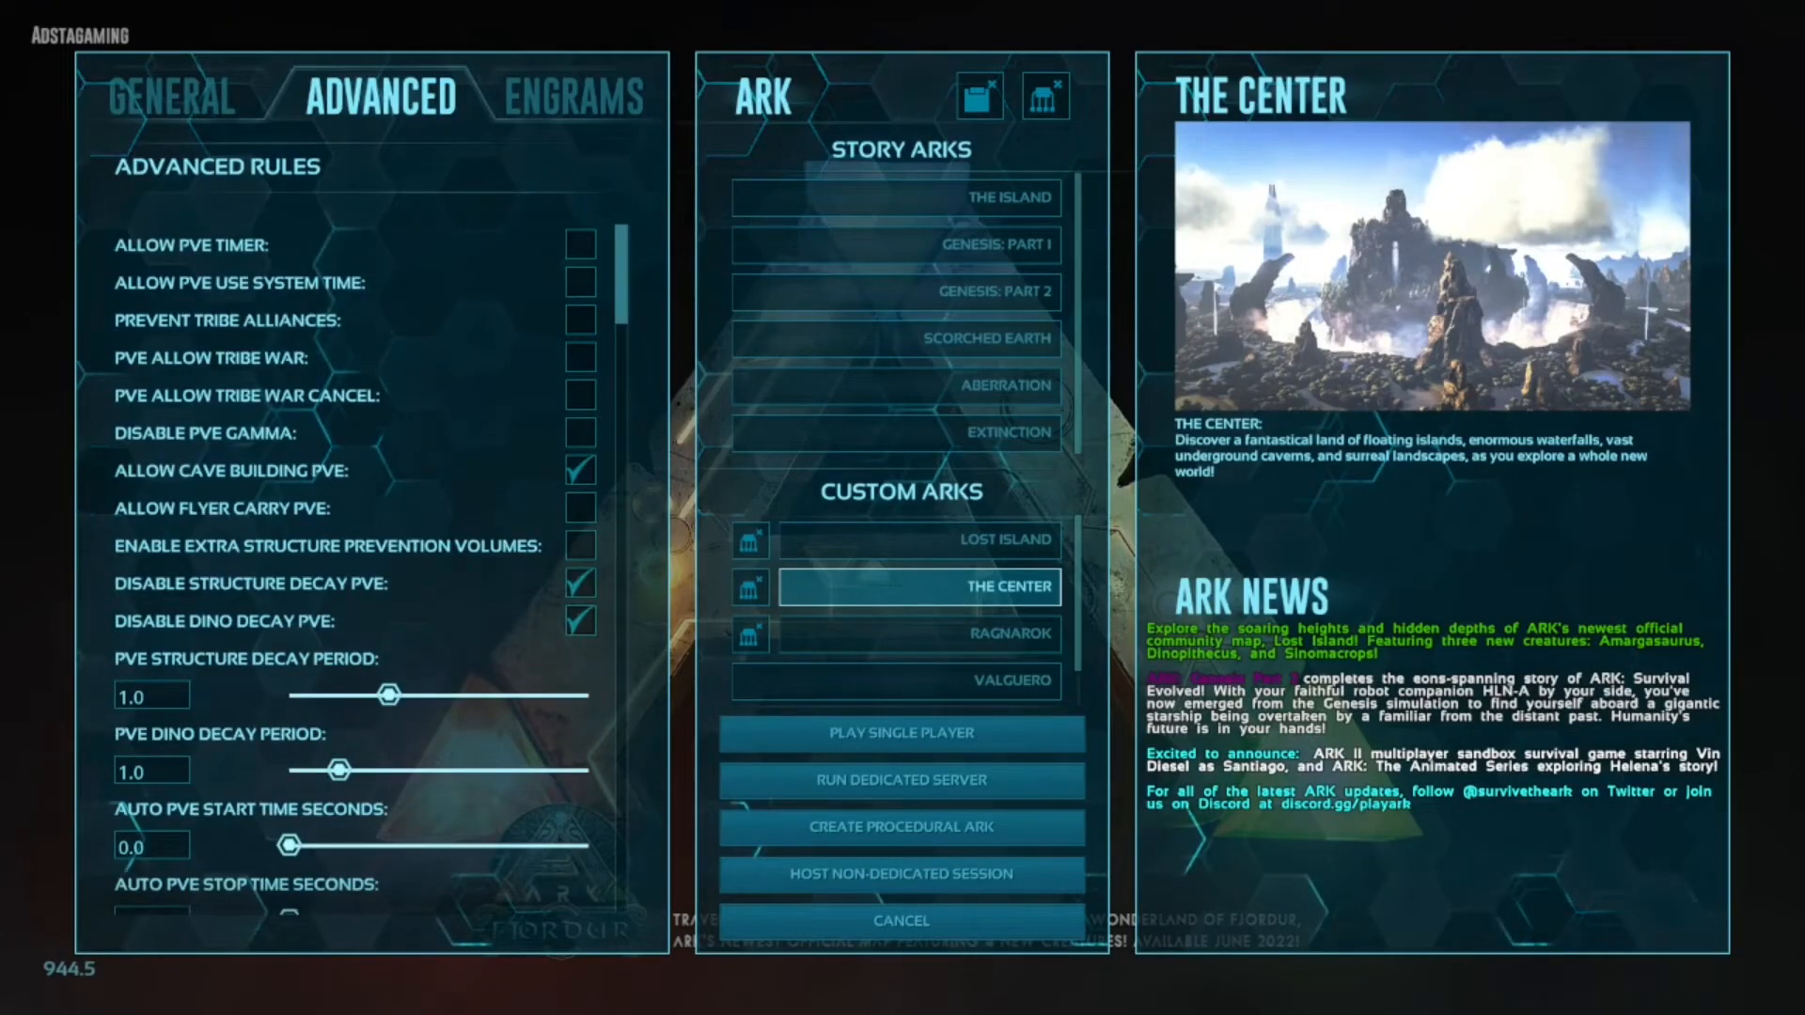
View the Allowed Engrams list, then choose Genesis: Part 2 as the ARK.
click(574, 97)
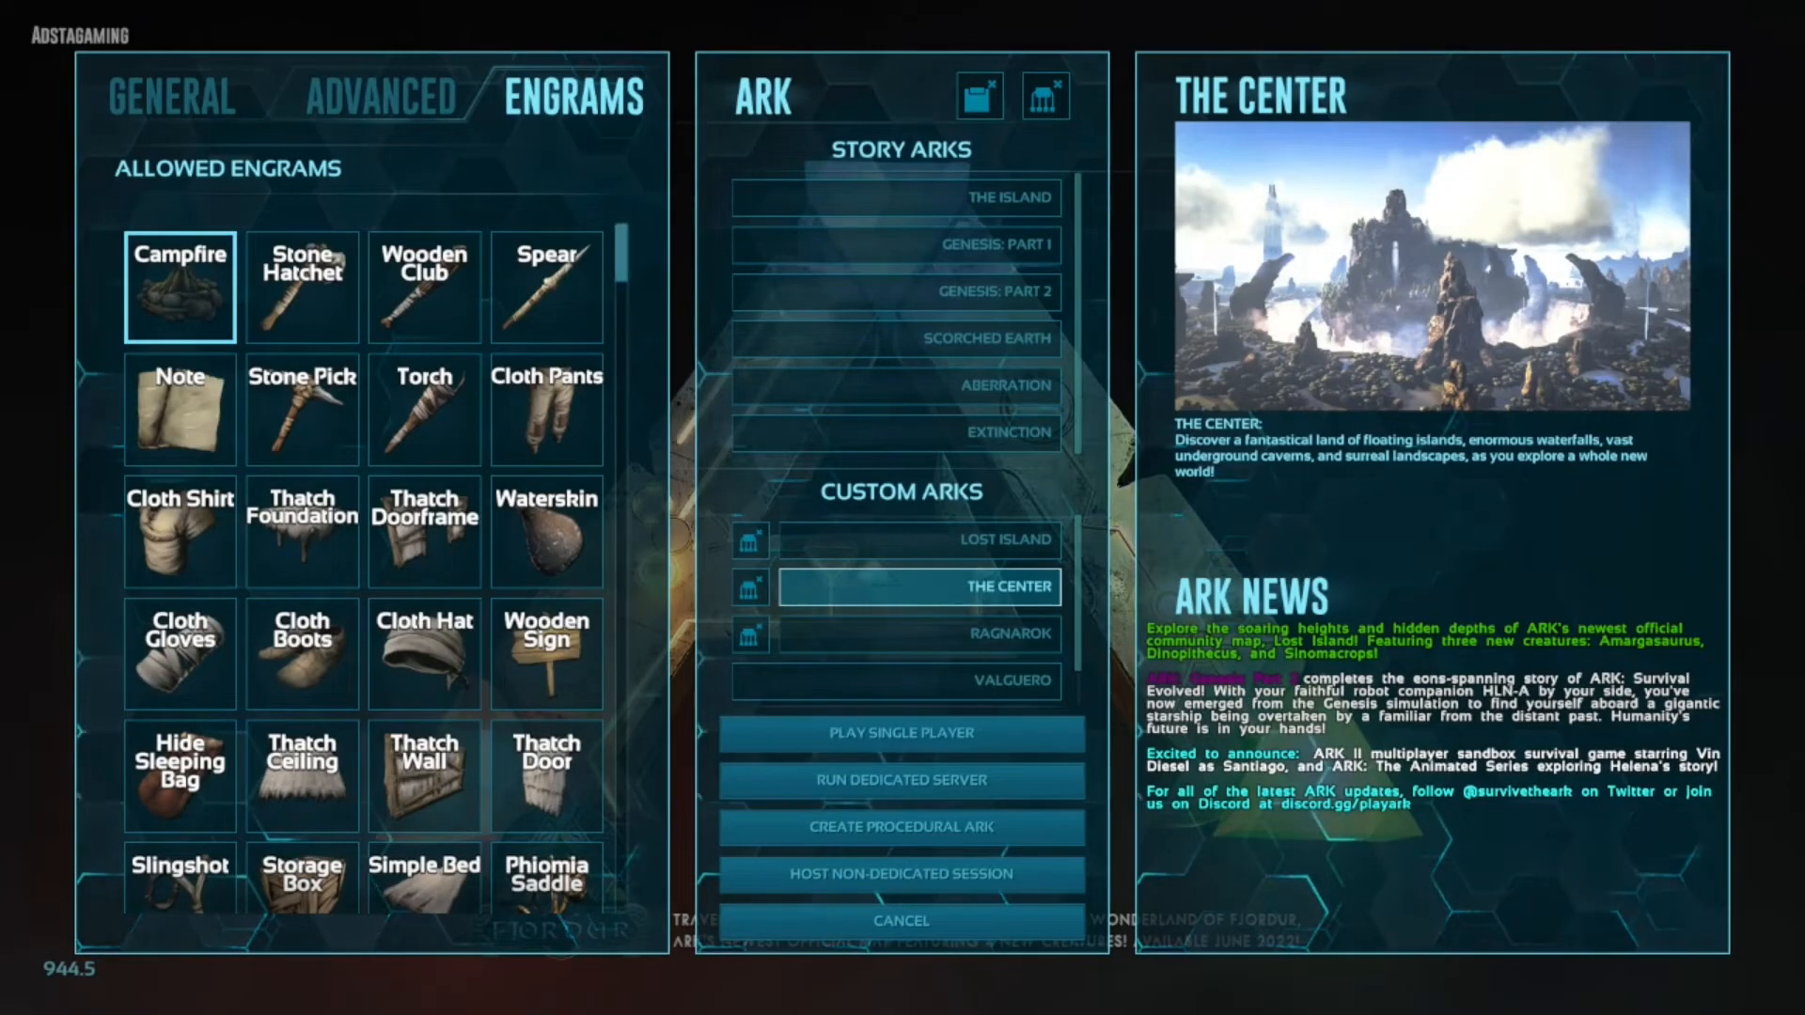
scroll(down, 3)
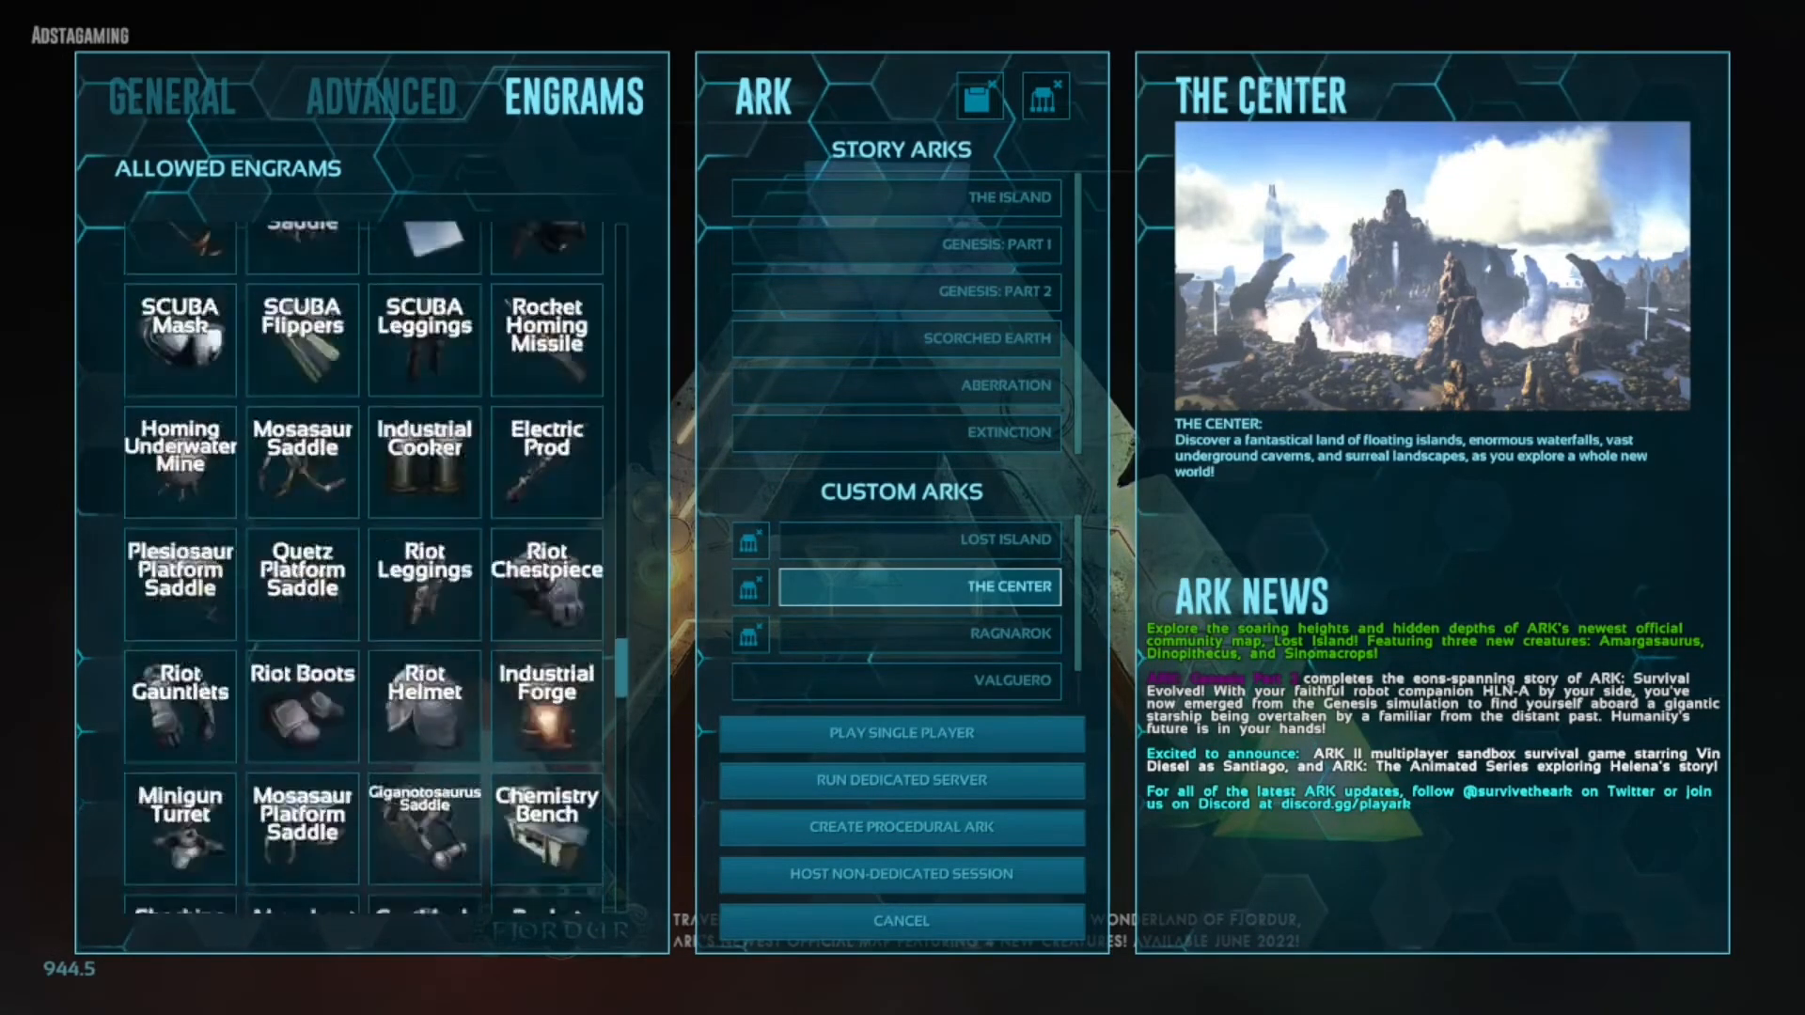
scroll(down, 3)
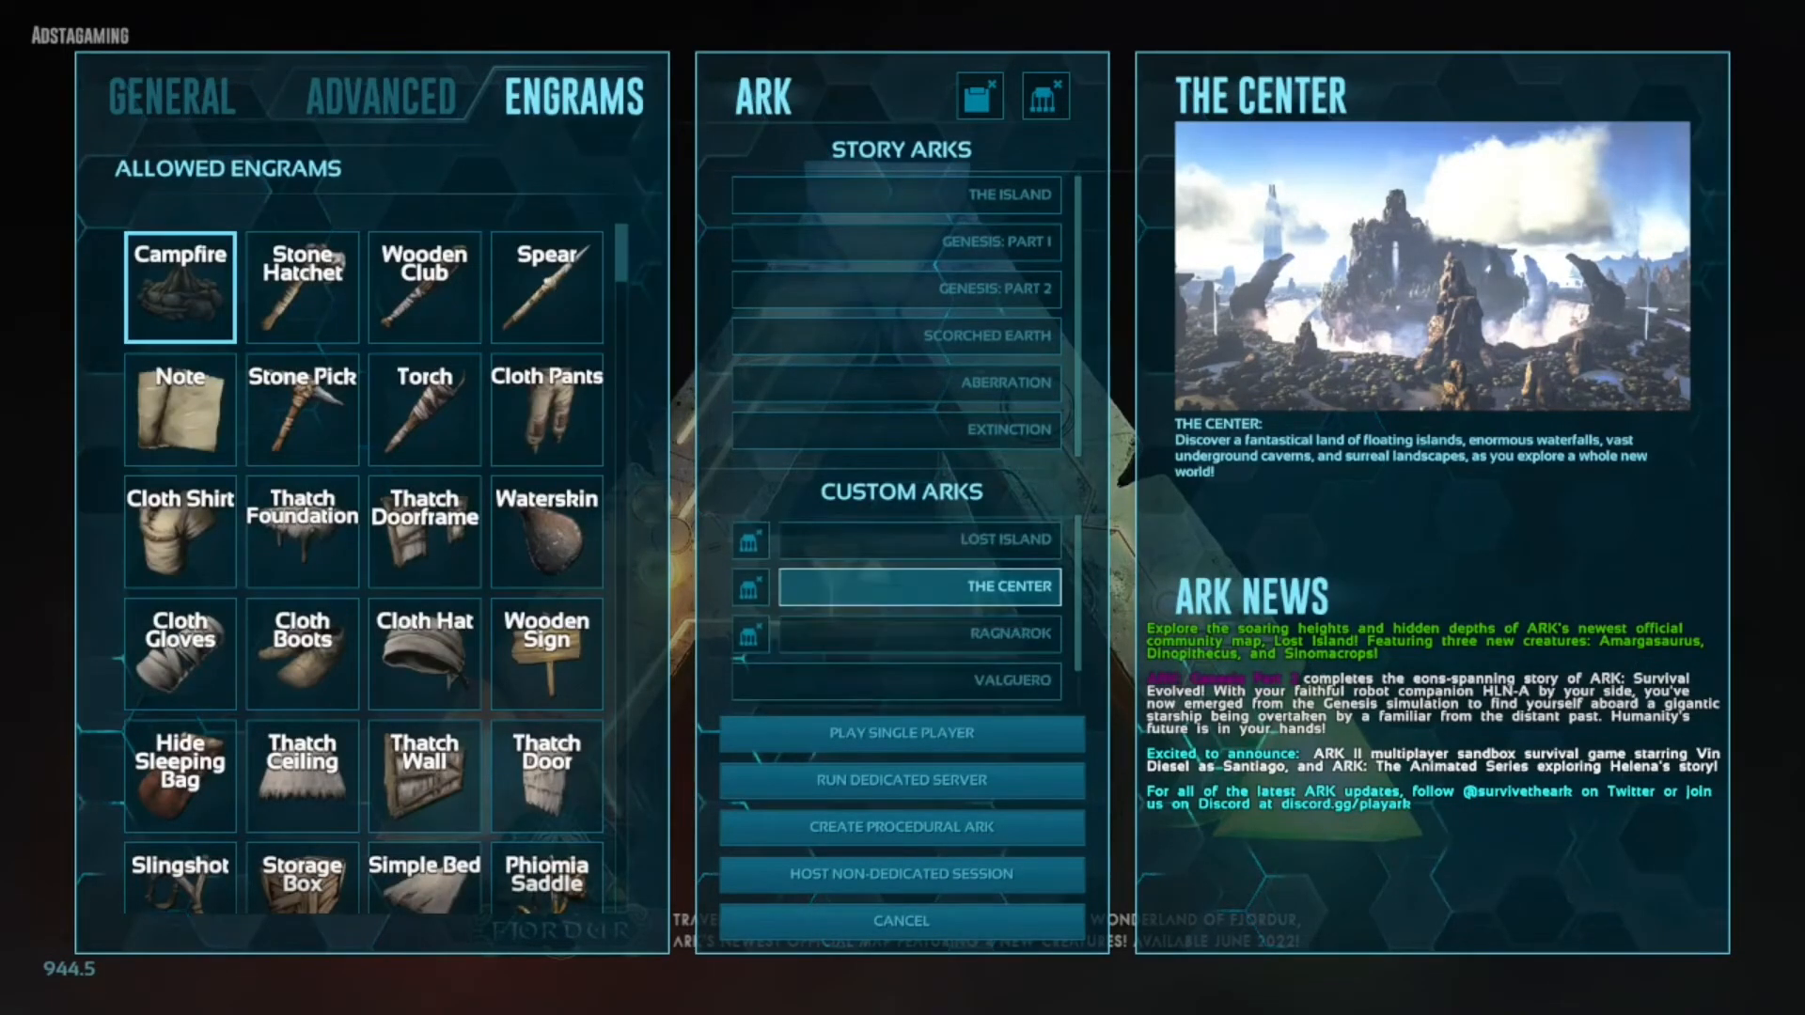
click(901, 288)
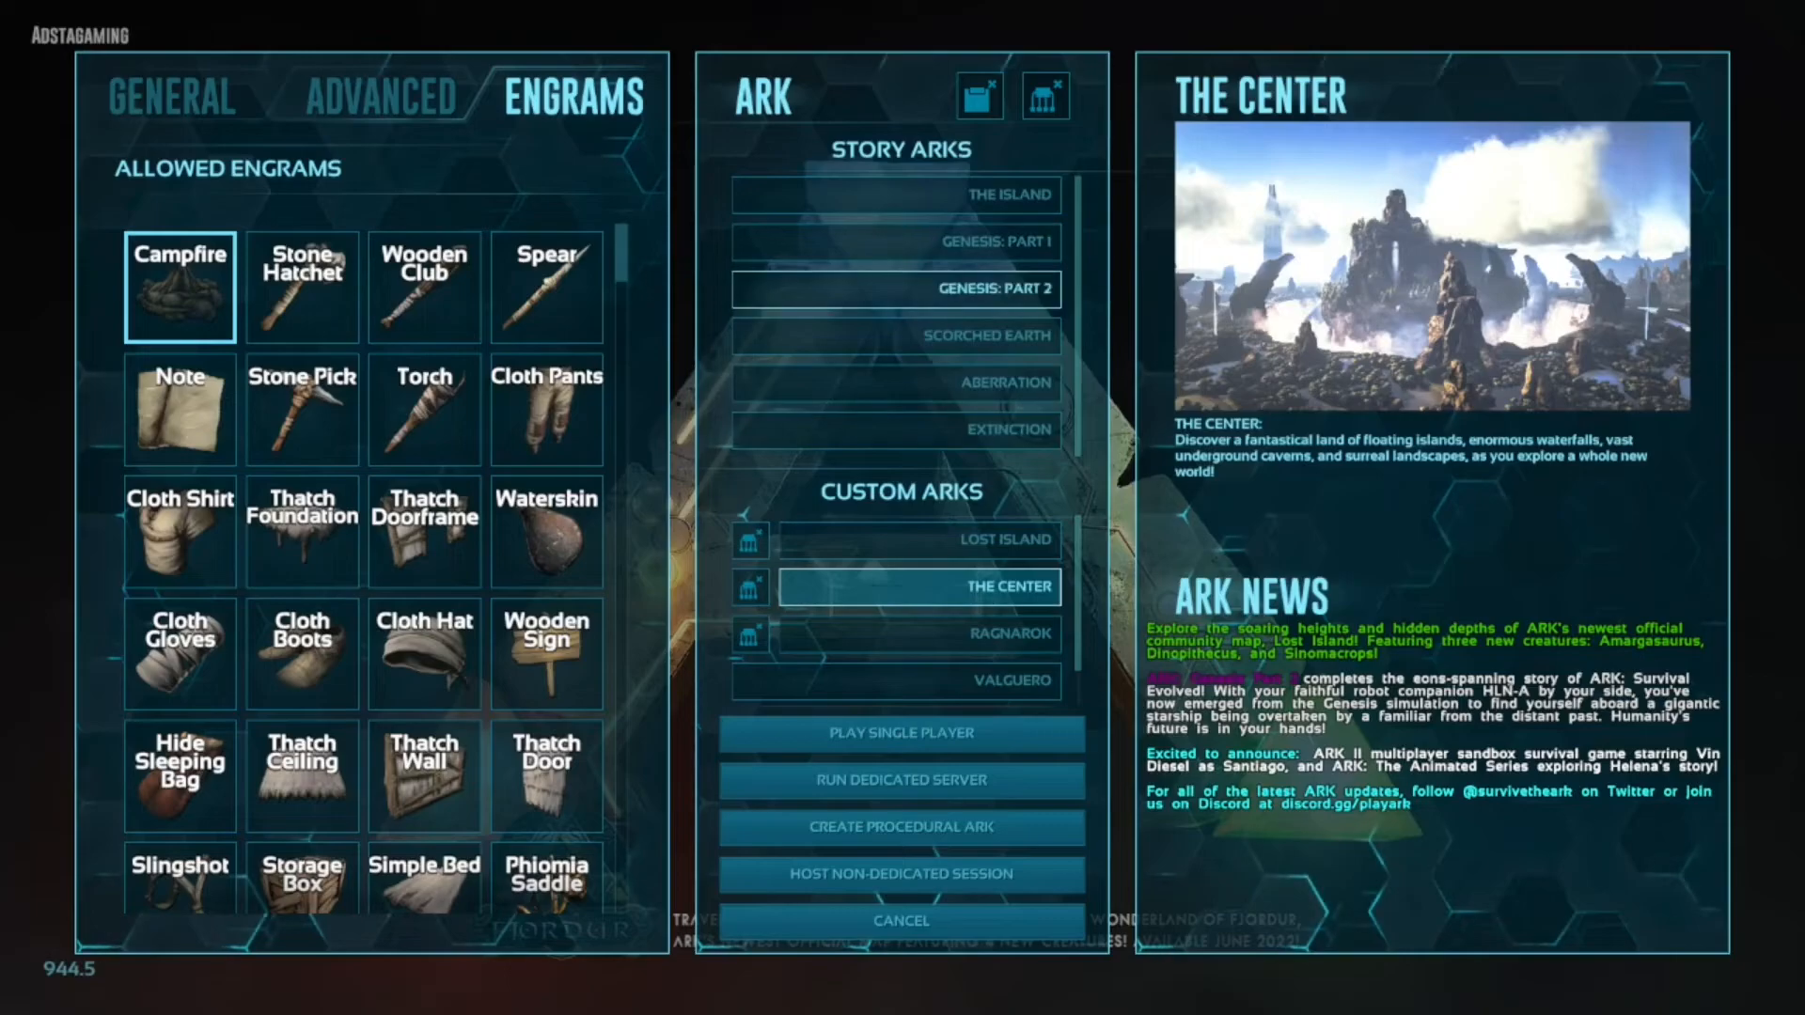
click(169, 97)
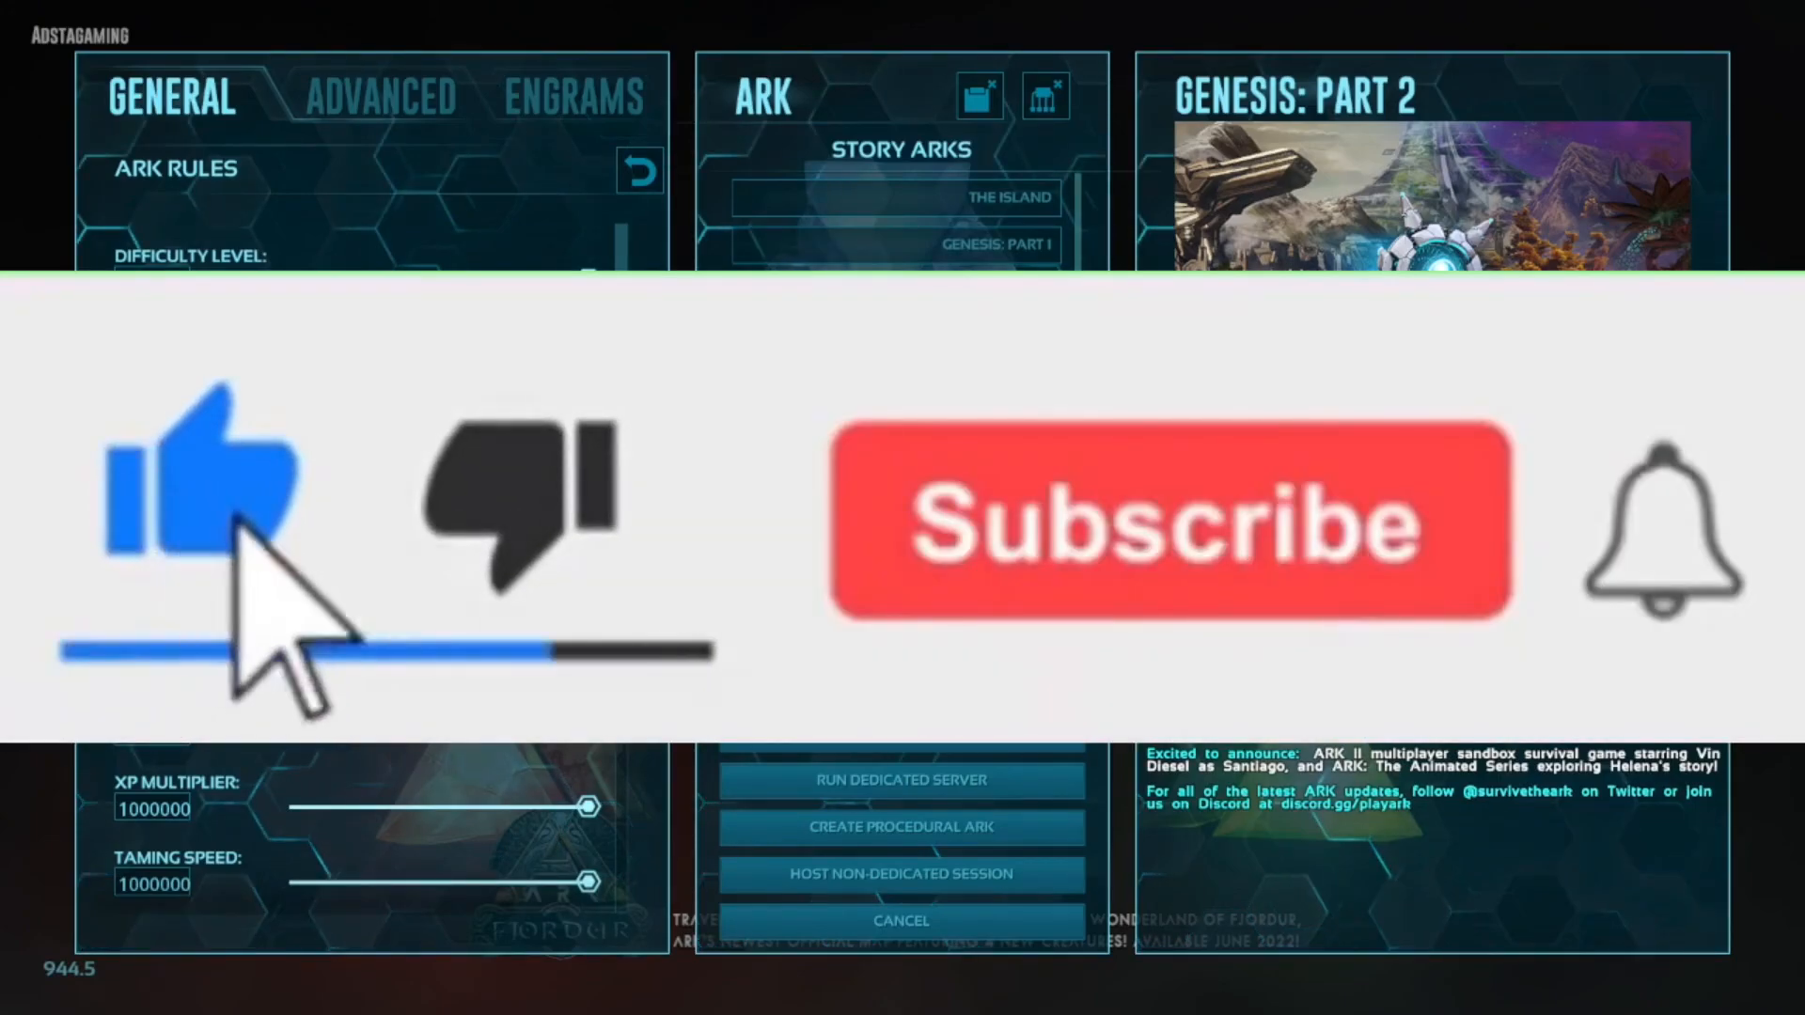
Keep Genesis: Part 2 selected under Story ARKs with its general rules listed.
click(1165, 524)
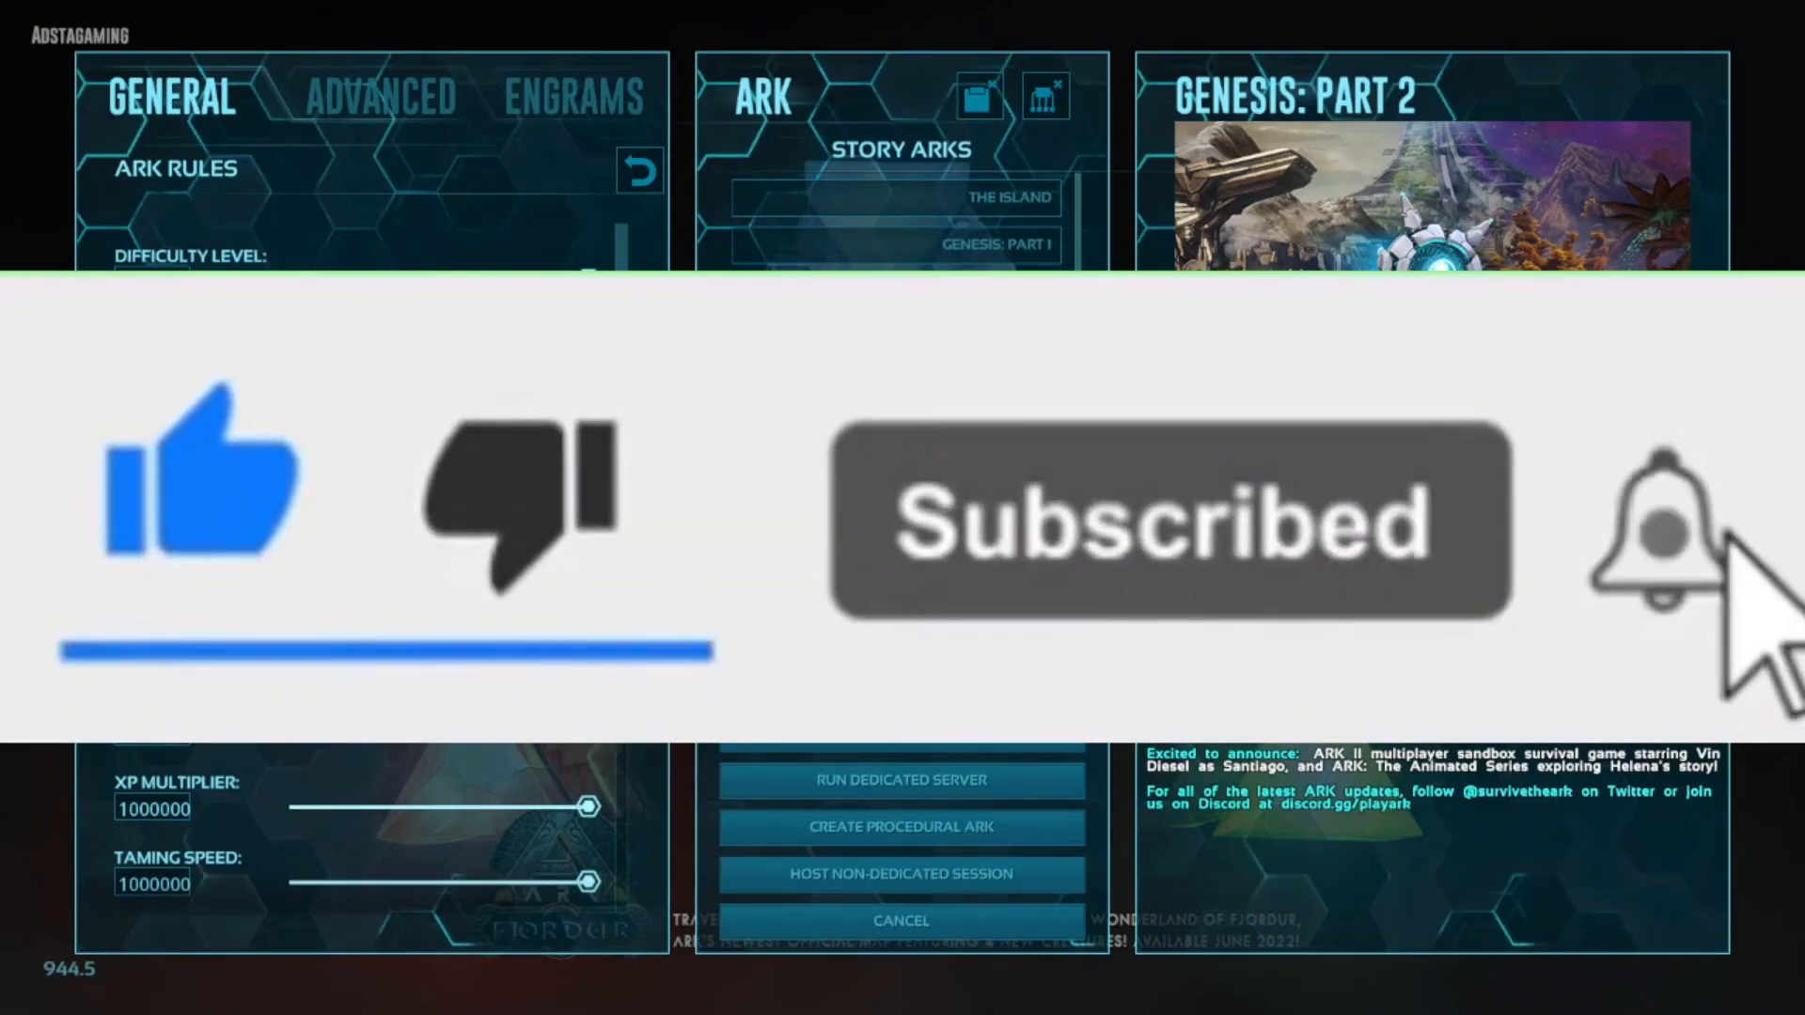